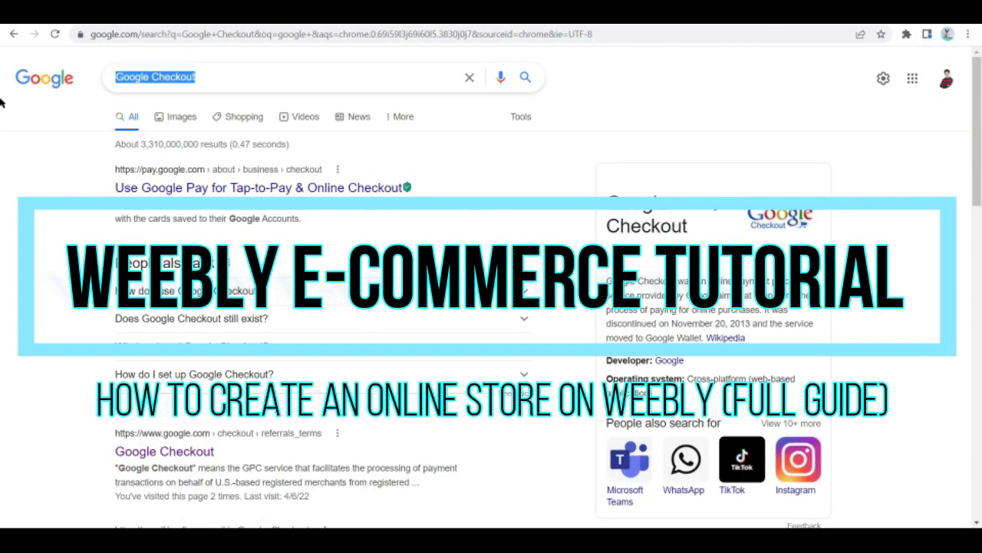
# Search Google for 'weebly online stores' and browse its image results.
pyautogui.write('weebly o')
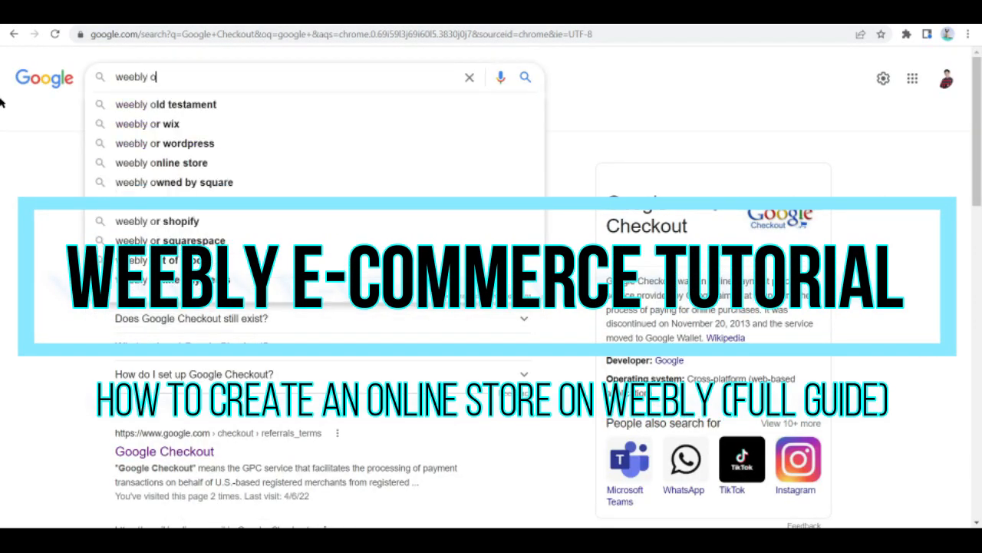
pyautogui.write('nline stores')
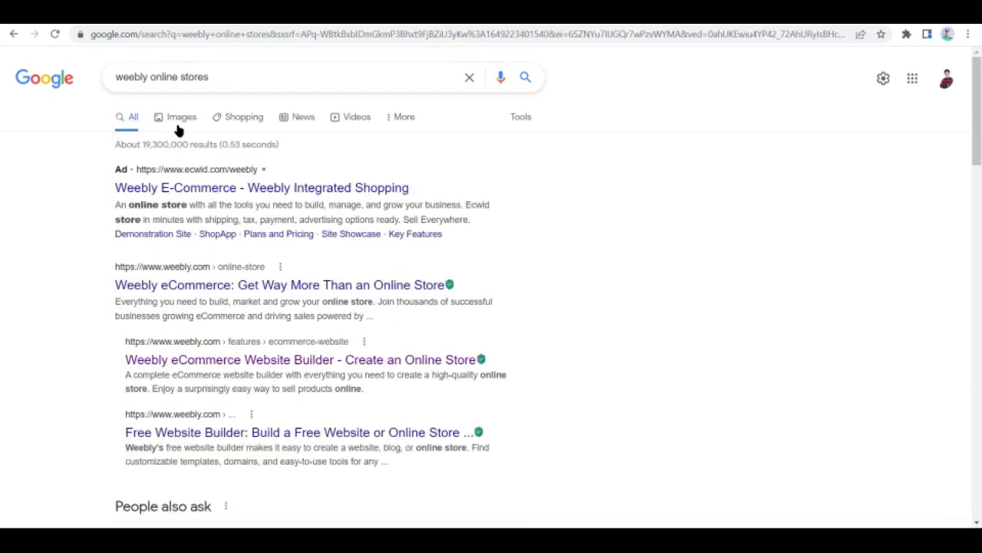
pyautogui.click(181, 117)
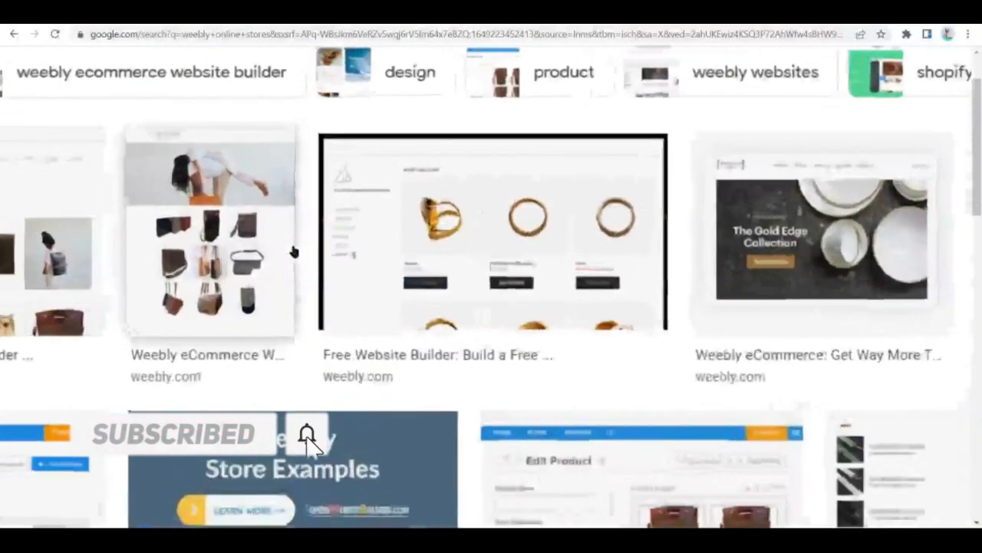
pyautogui.scroll(3)
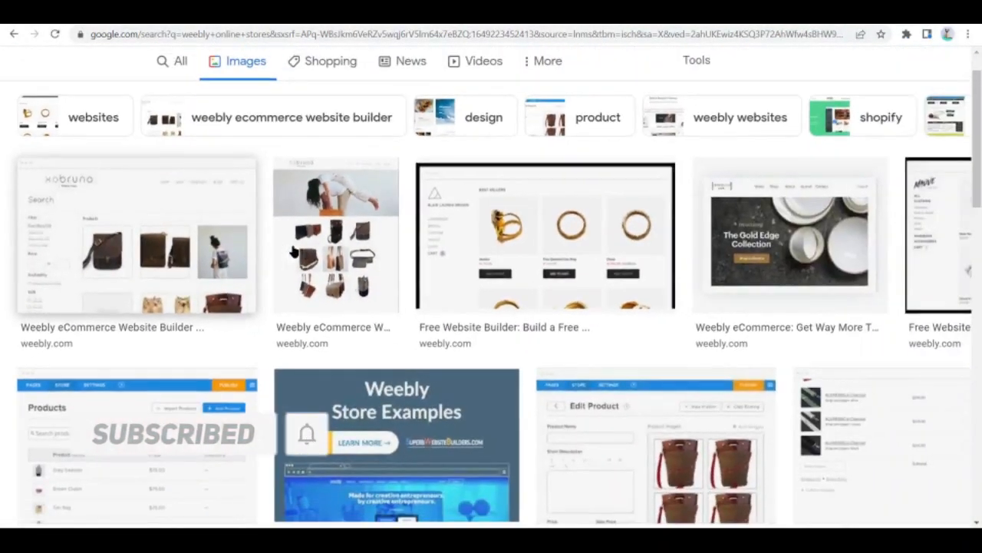
pyautogui.scroll(-3)
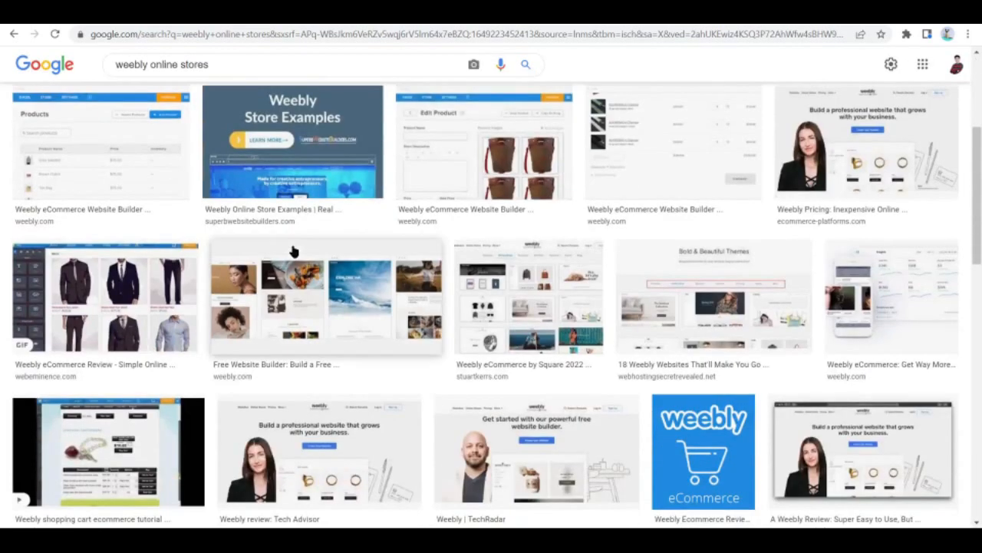
pyautogui.scroll(-3)
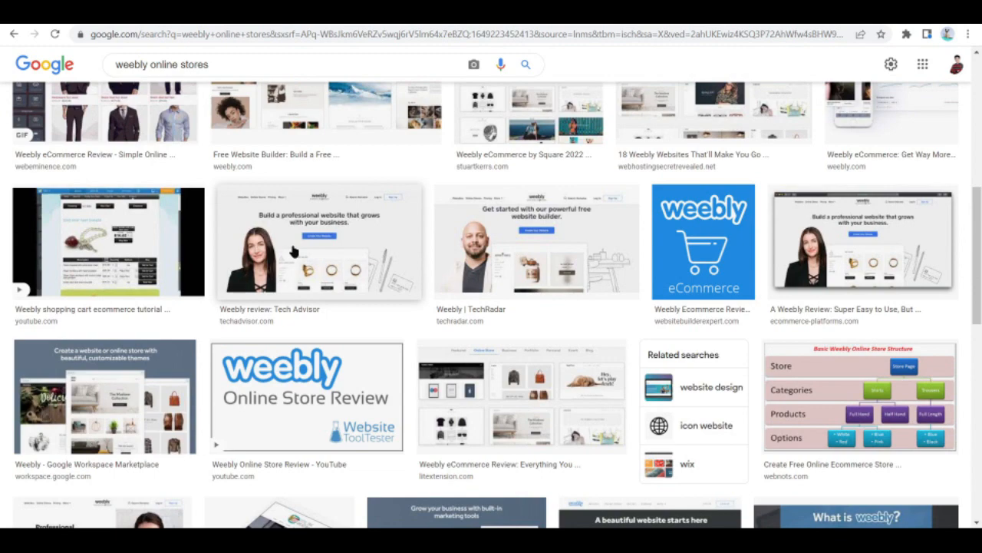
pyautogui.scroll(-3)
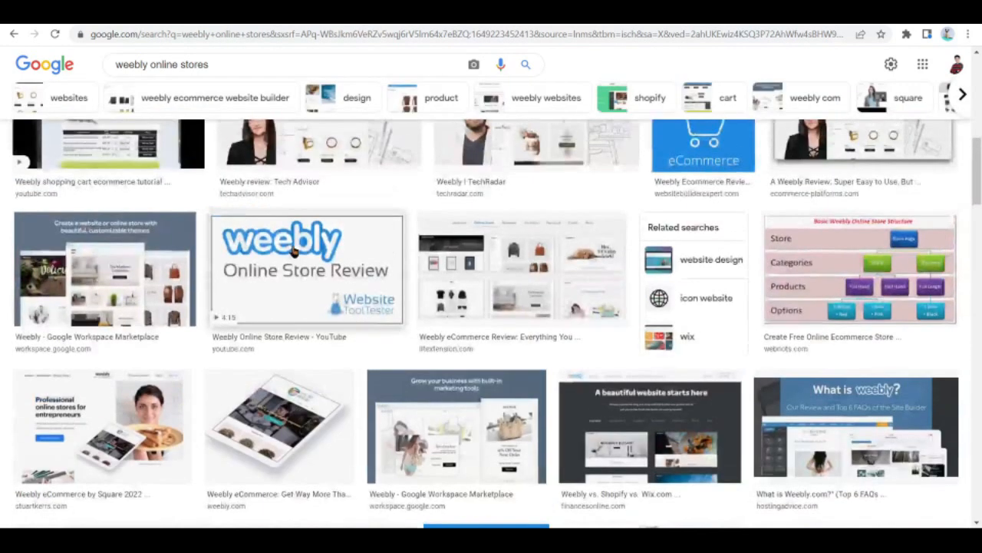
pyautogui.scroll(-3)
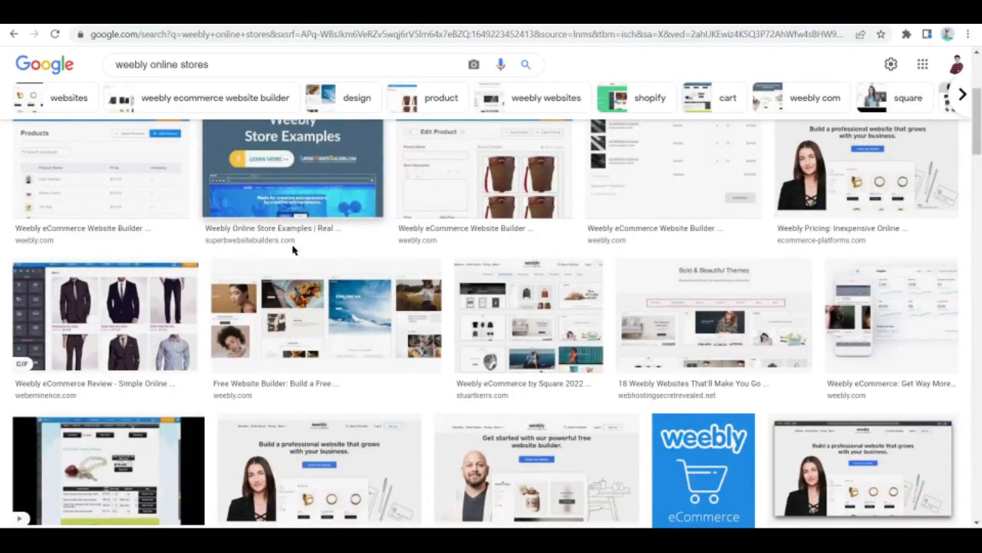
pyautogui.scroll(3)
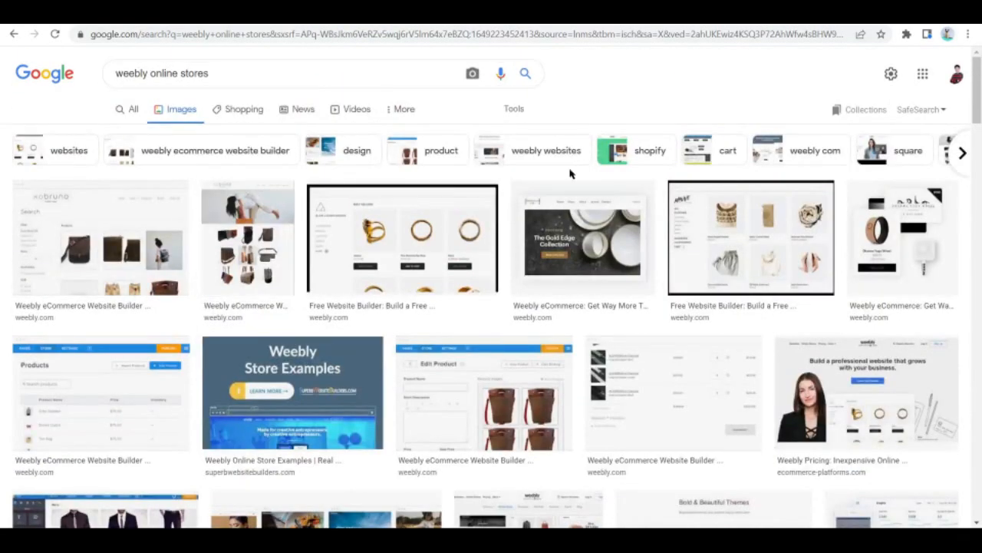
pyautogui.moveTo(609, 79)
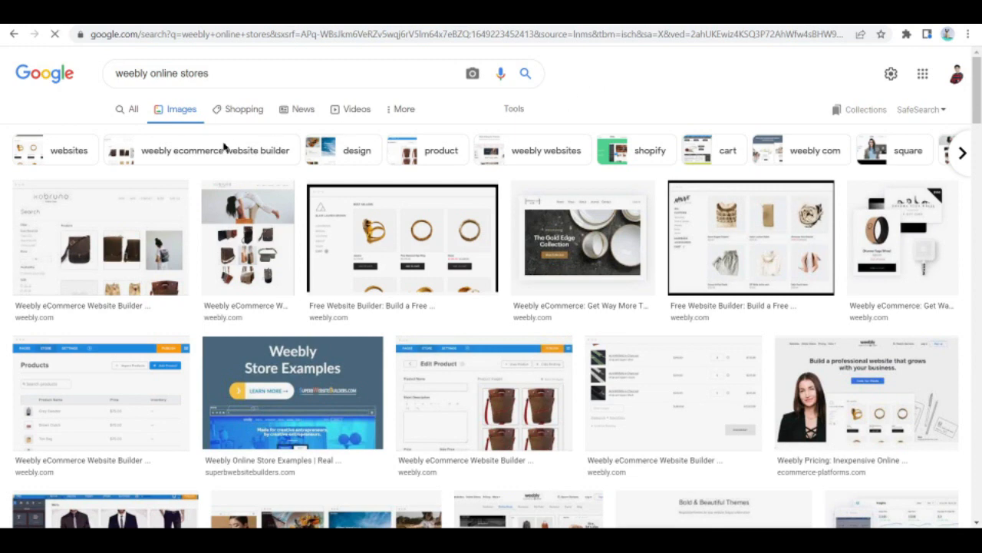
# Narrow the images to the 'weebly ecommerce website builder' refinement and look through them.
pyautogui.click(215, 150)
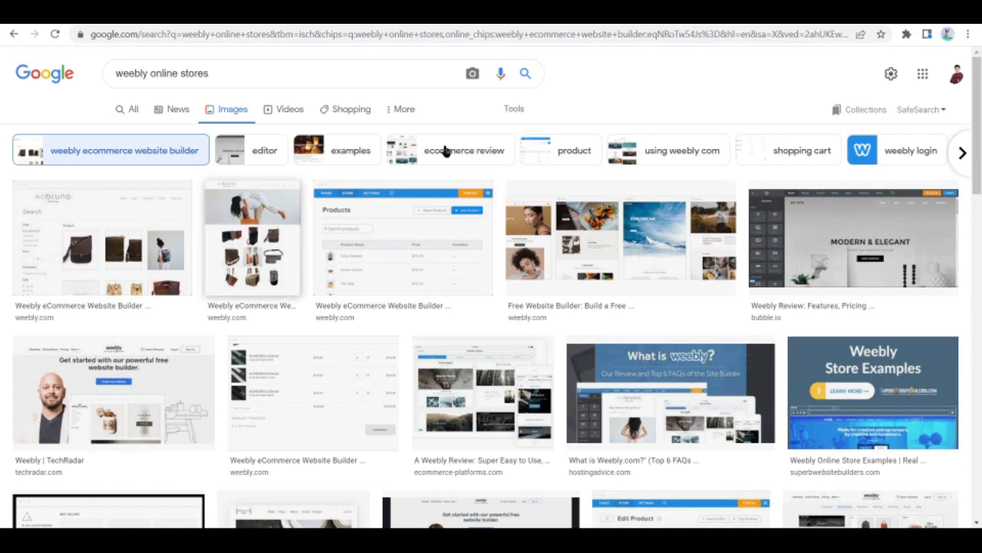
pyautogui.scroll(-3)
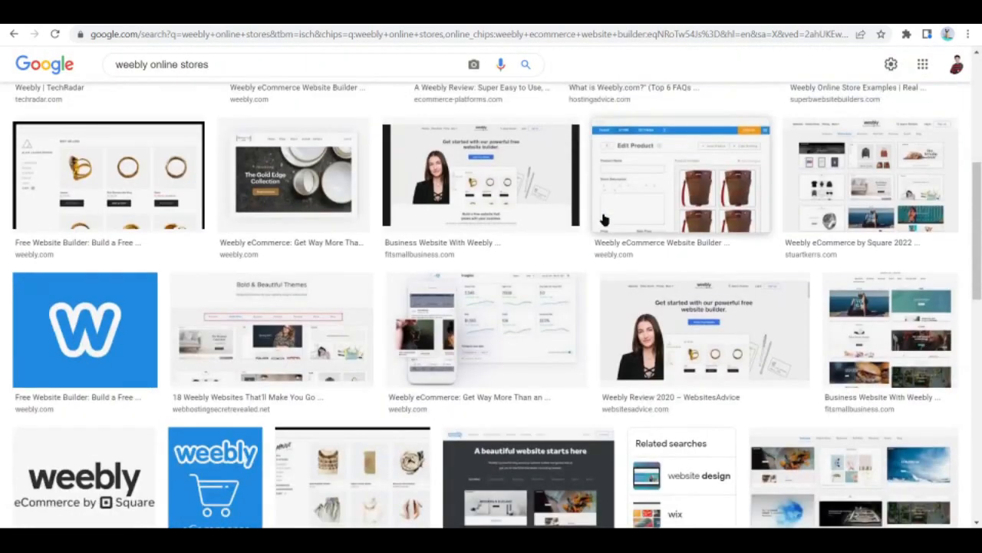
pyautogui.scroll(-3)
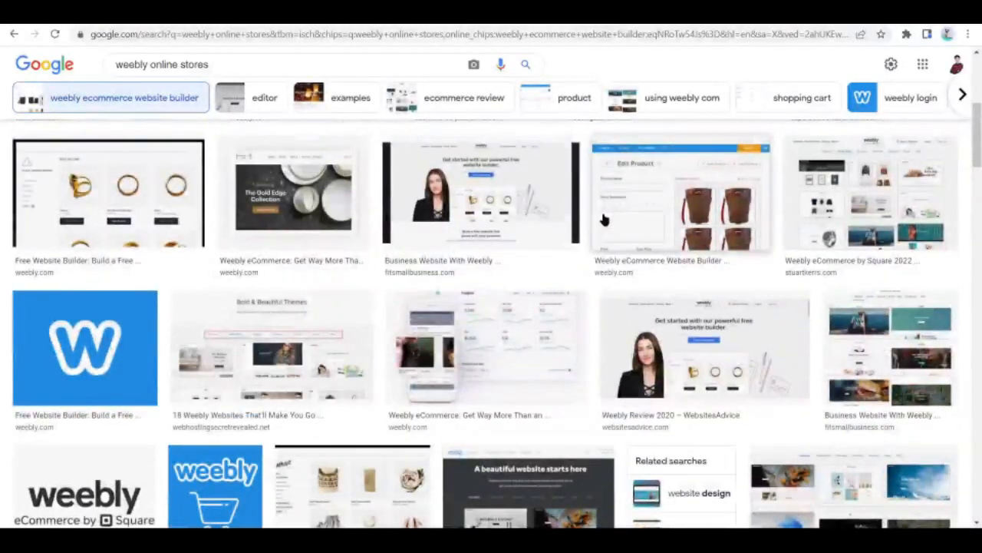
pyautogui.scroll(3)
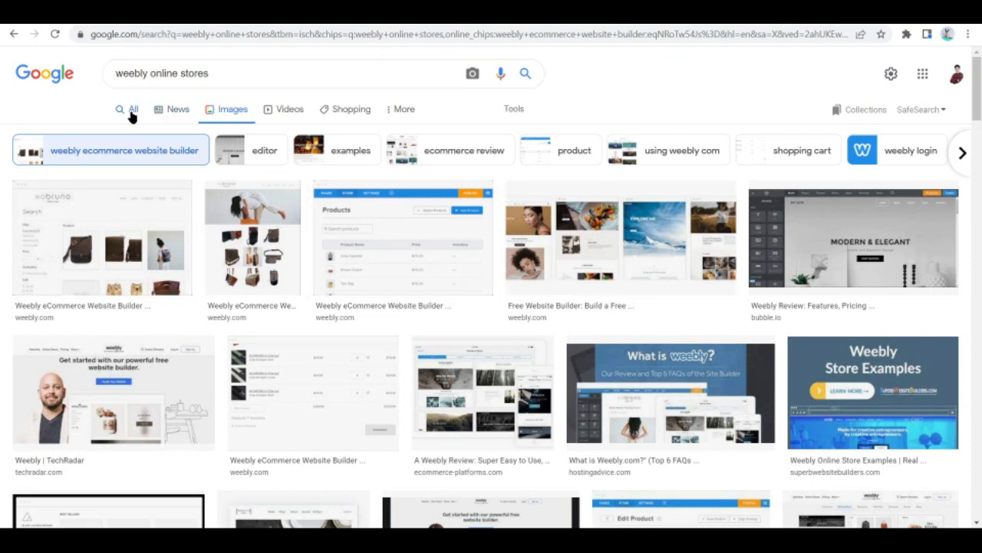
# Search for 'weebly drag and drop' and view its web and image results.
pyautogui.click(127, 107)
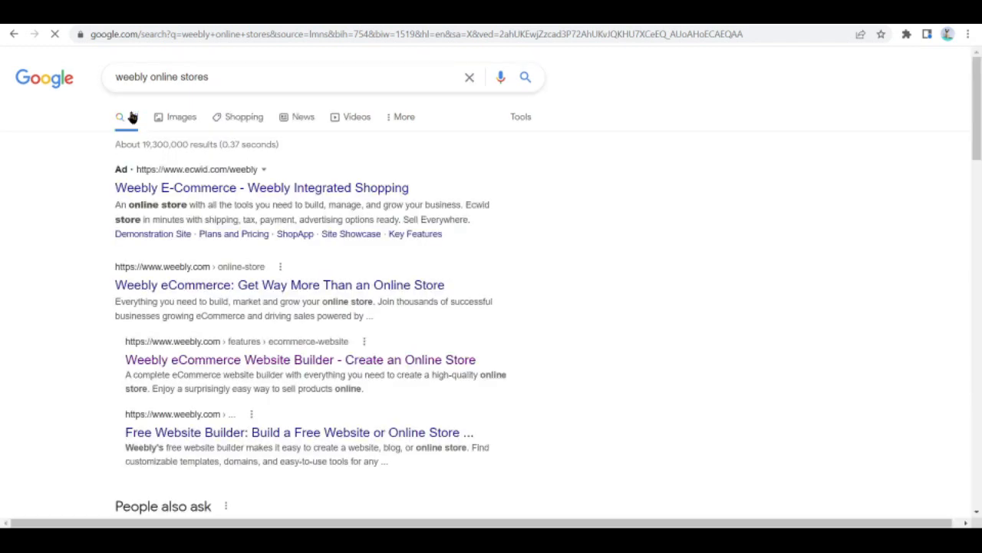
pyautogui.scroll(-3)
pyautogui.write('weebly drag and drop')
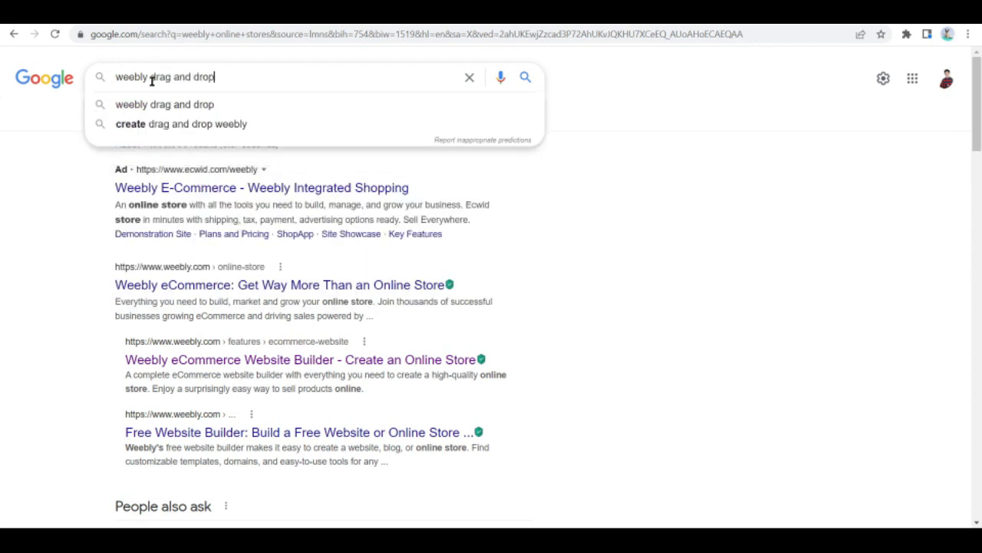
pyautogui.click(163, 104)
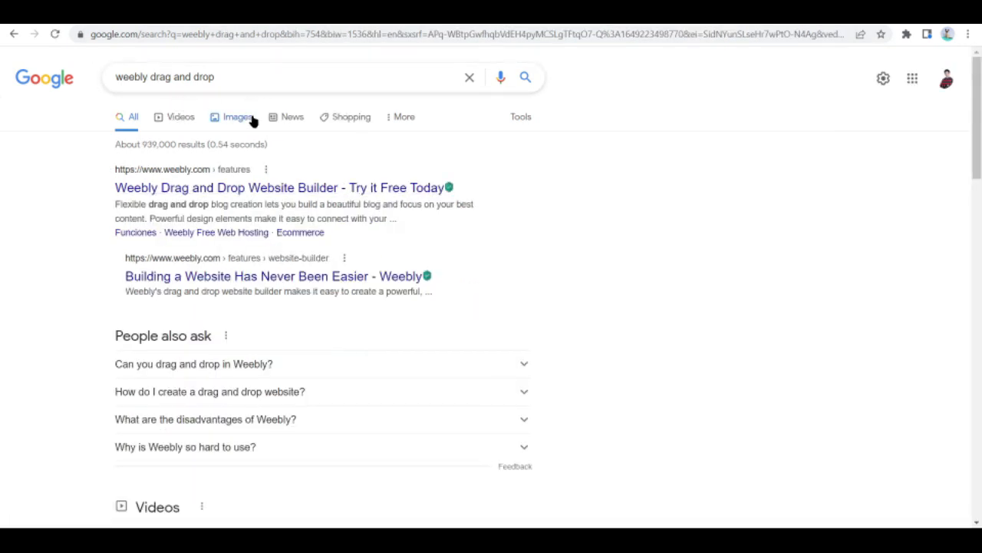
pyautogui.click(238, 117)
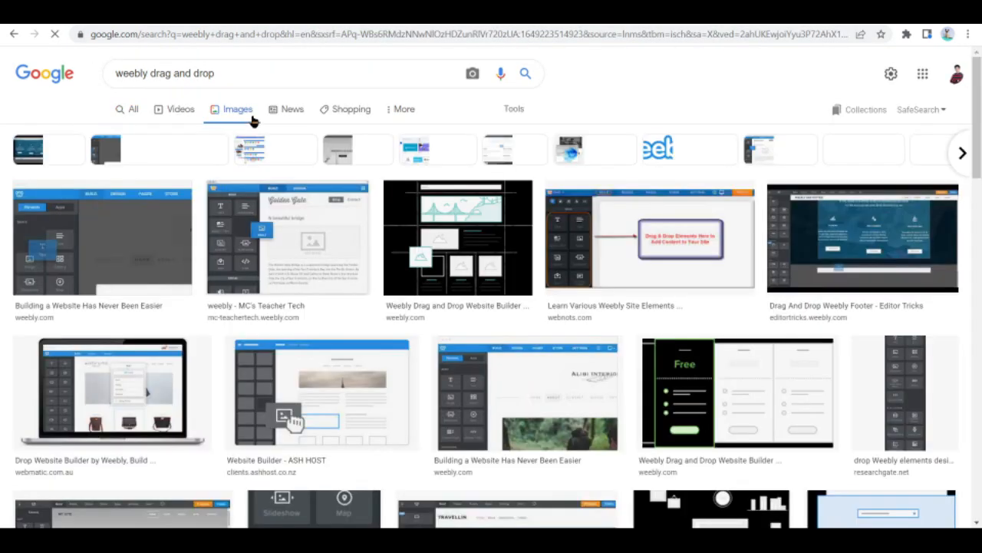
# Search for 'google checkout' and browse its web results.
pyautogui.click(245, 73)
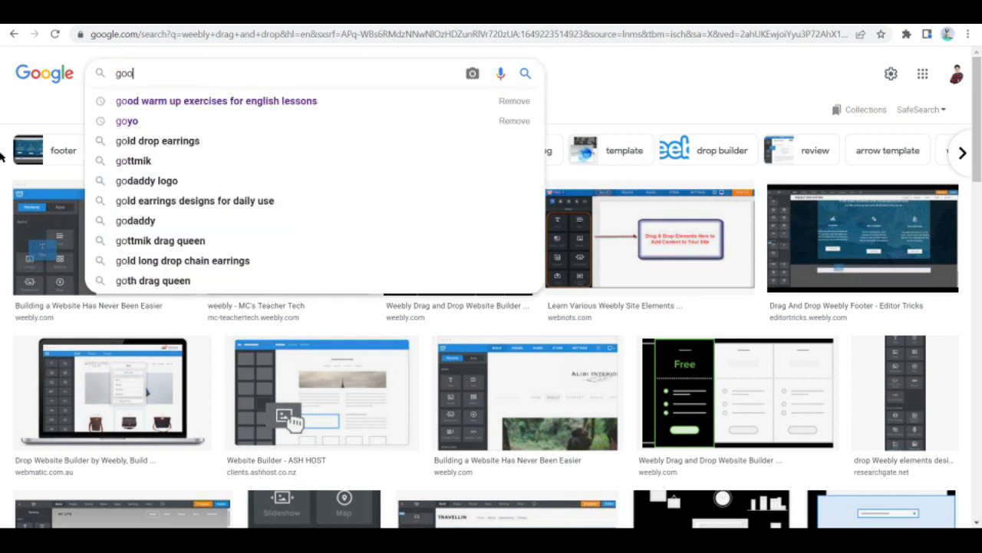
pyautogui.write('google checkout')
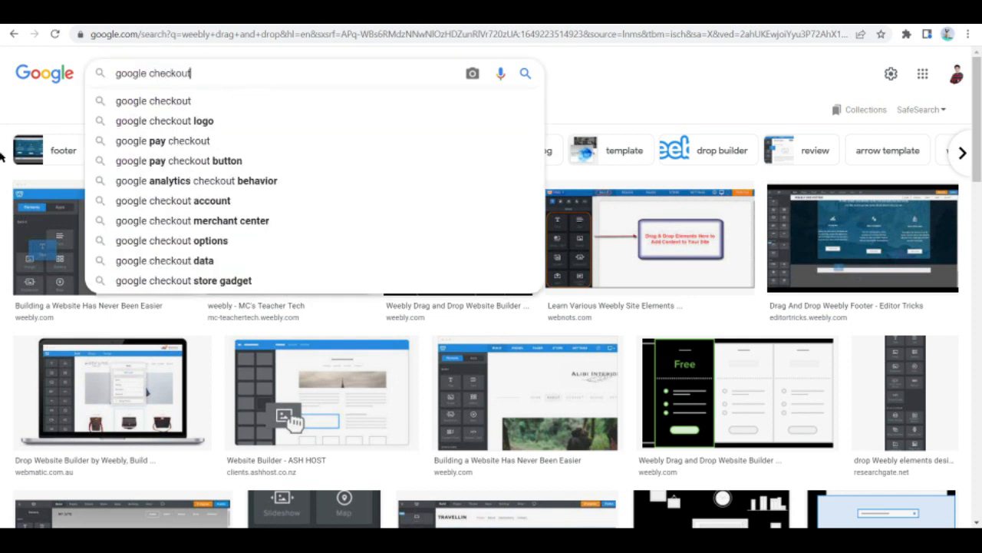
pyautogui.click(154, 101)
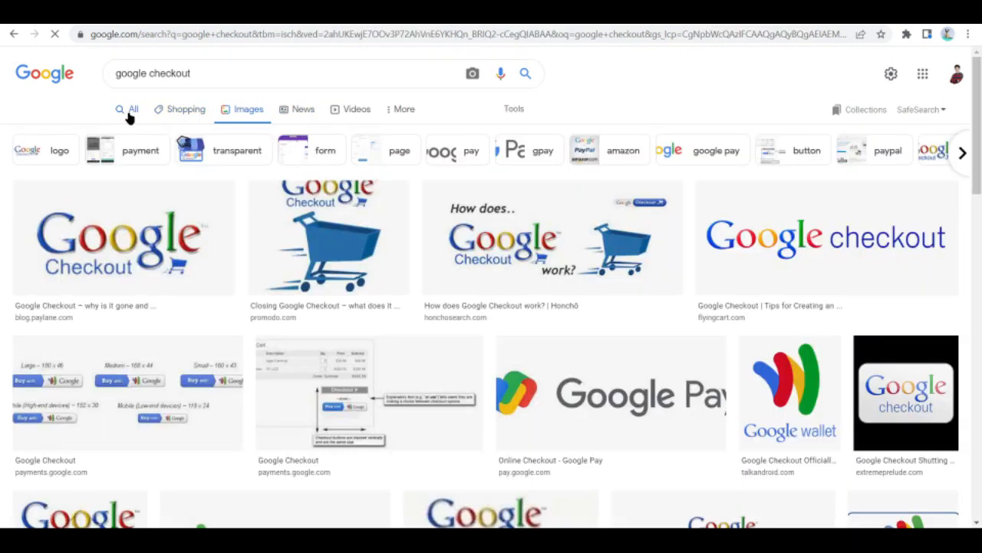
pyautogui.click(132, 109)
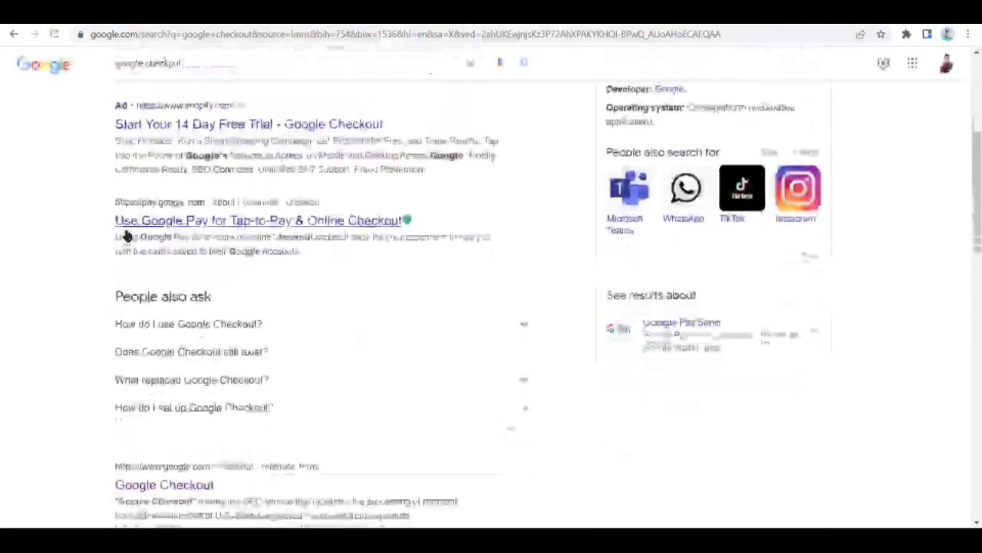
pyautogui.scroll(-3)
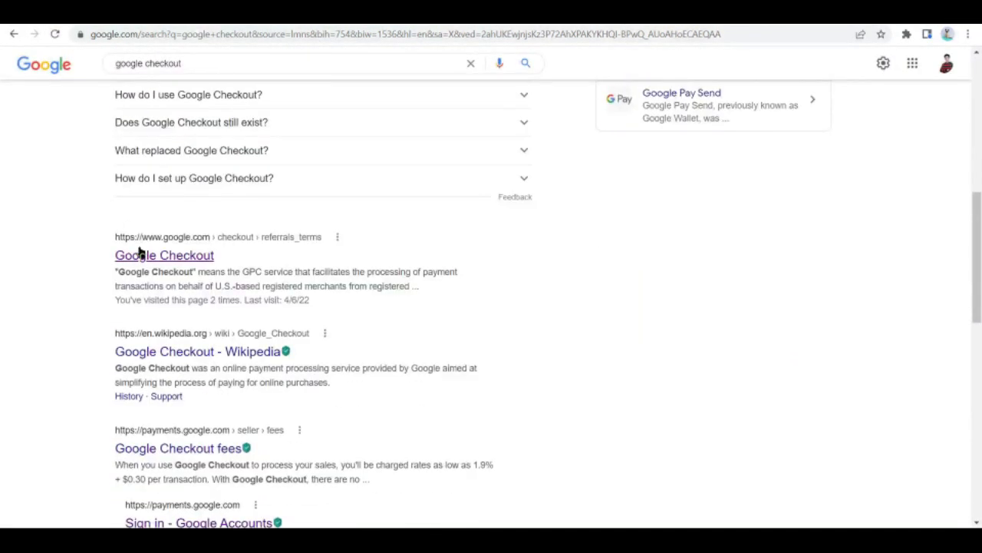
# Visit the Google Checkout referral terms page, then search for 'google checkout account'.
pyautogui.click(164, 255)
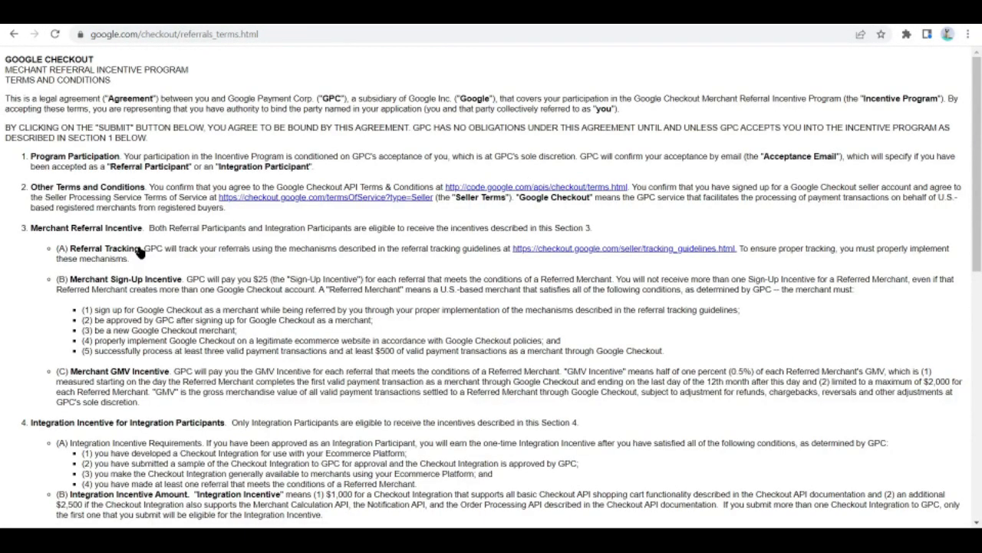
pyautogui.moveTo(238, 138)
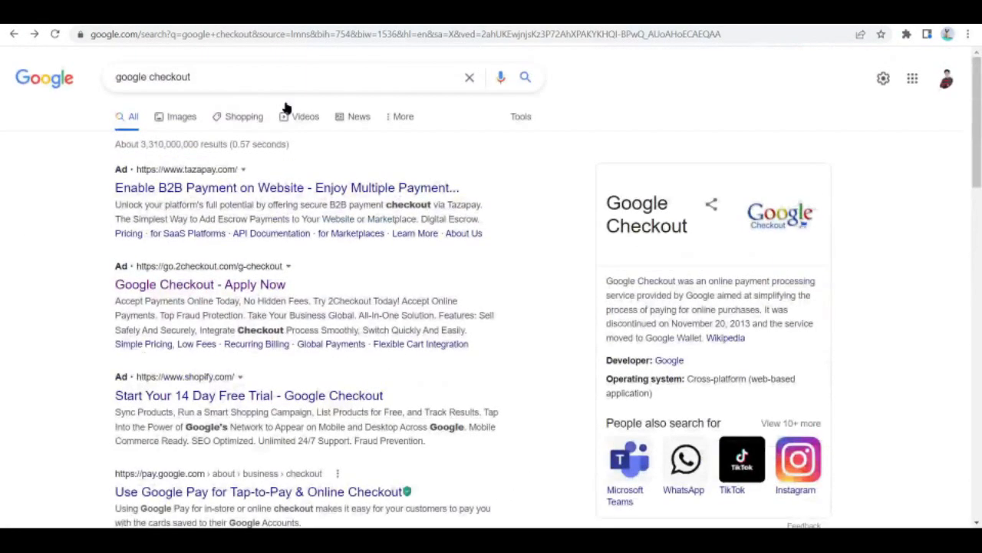
pyautogui.click(270, 76)
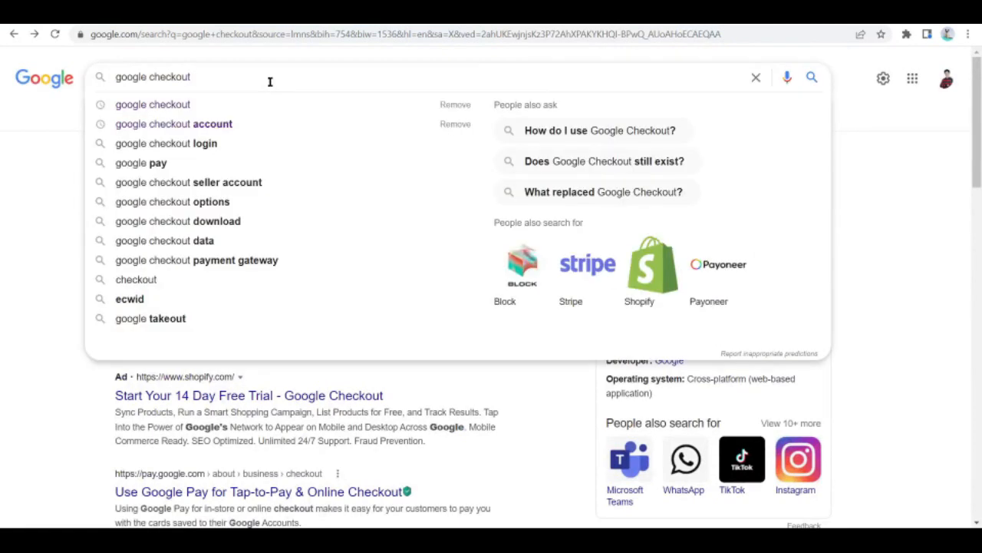
pyautogui.moveTo(179, 318)
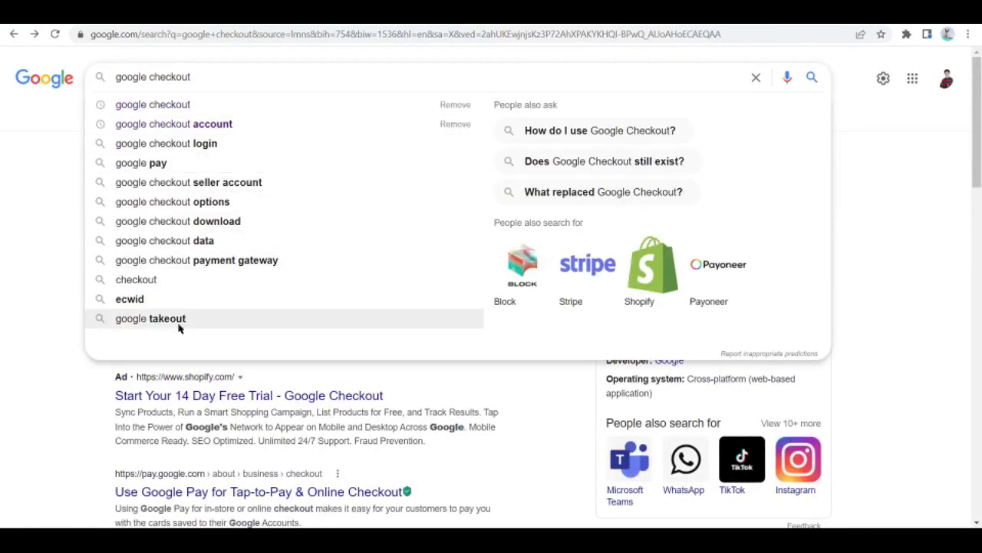
pyautogui.click(174, 122)
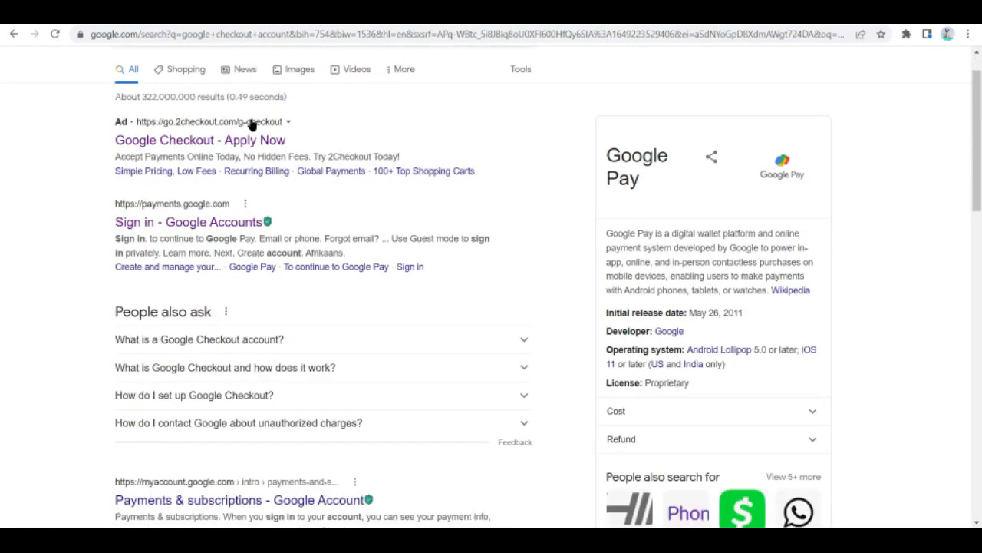
# Browse 2Checkout's Google Checkout alternative page from the ad and dismiss its 'Why choose 2Checkout' popup.
pyautogui.click(200, 139)
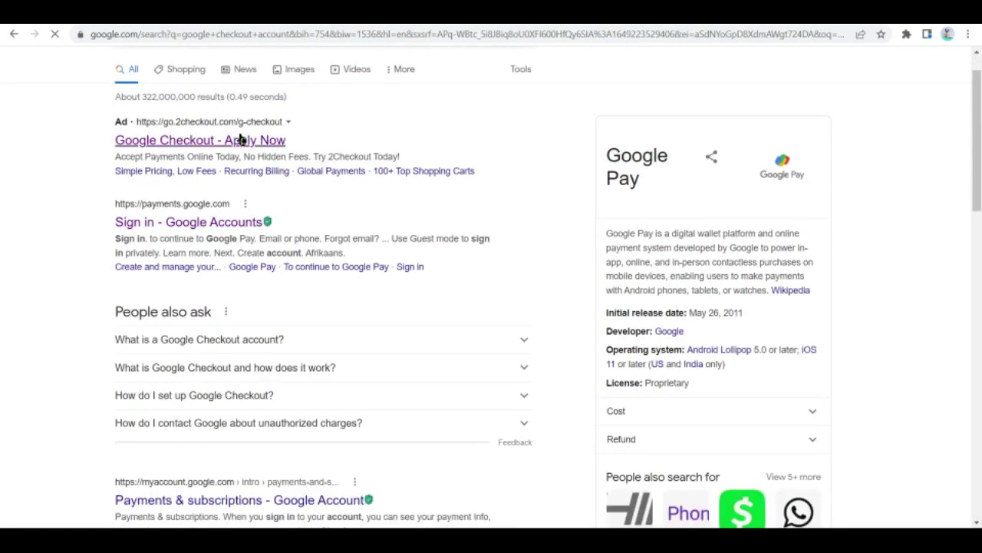
pyautogui.click(200, 140)
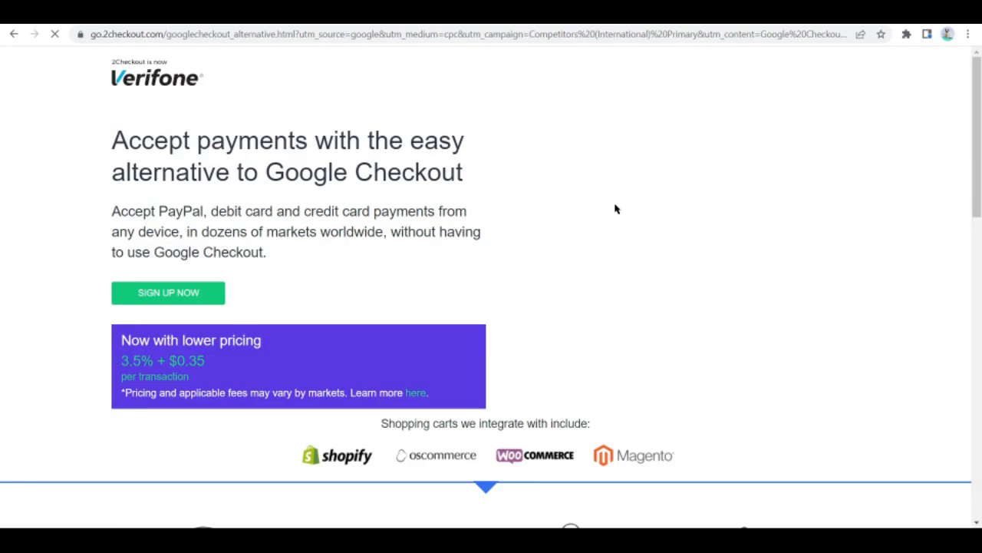
pyautogui.scroll(-3)
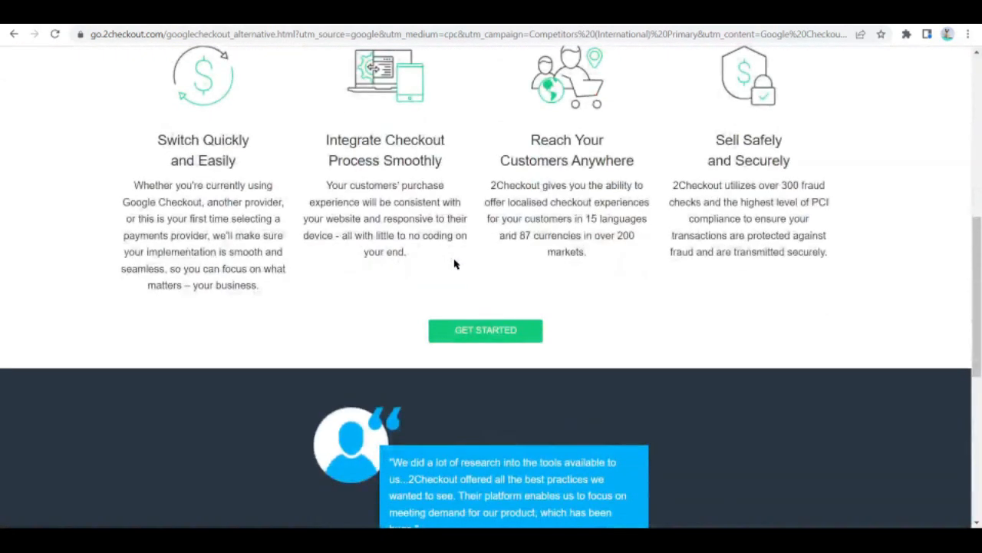
pyautogui.scroll(-3)
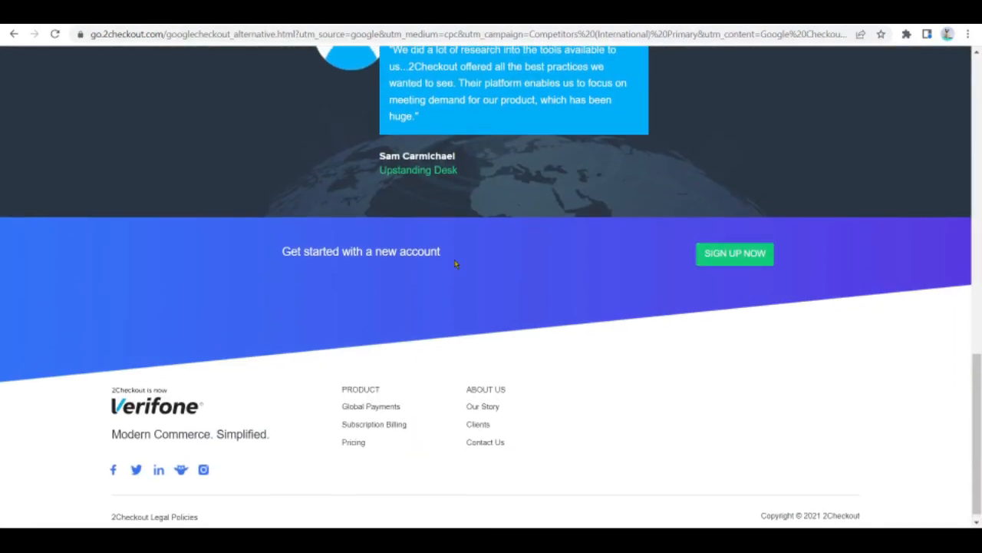
pyautogui.scroll(3)
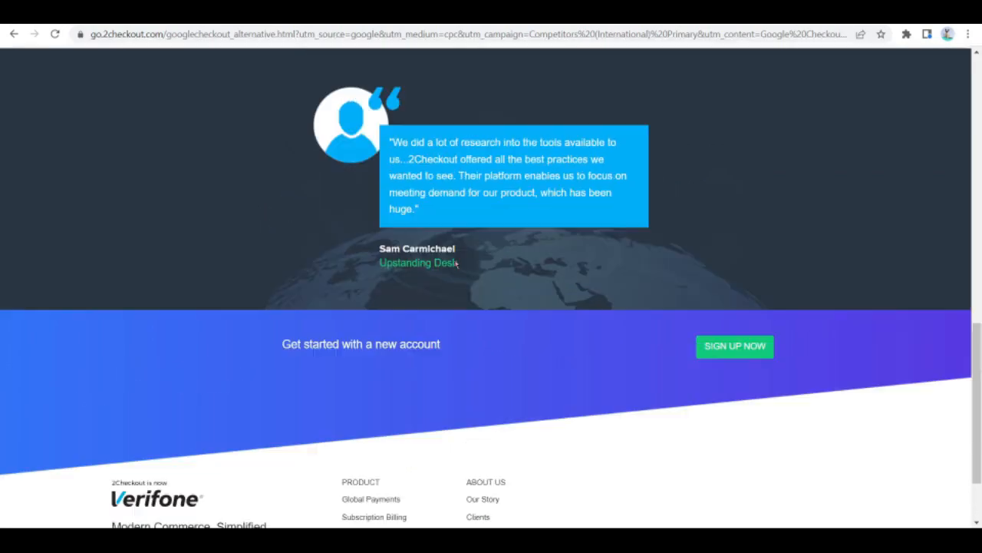
pyautogui.scroll(3)
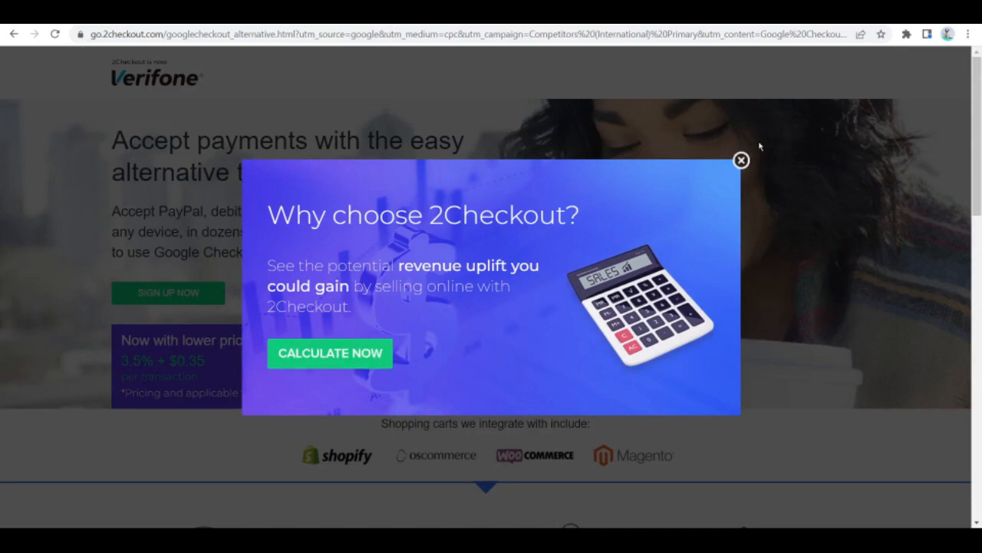
pyautogui.moveTo(741, 161)
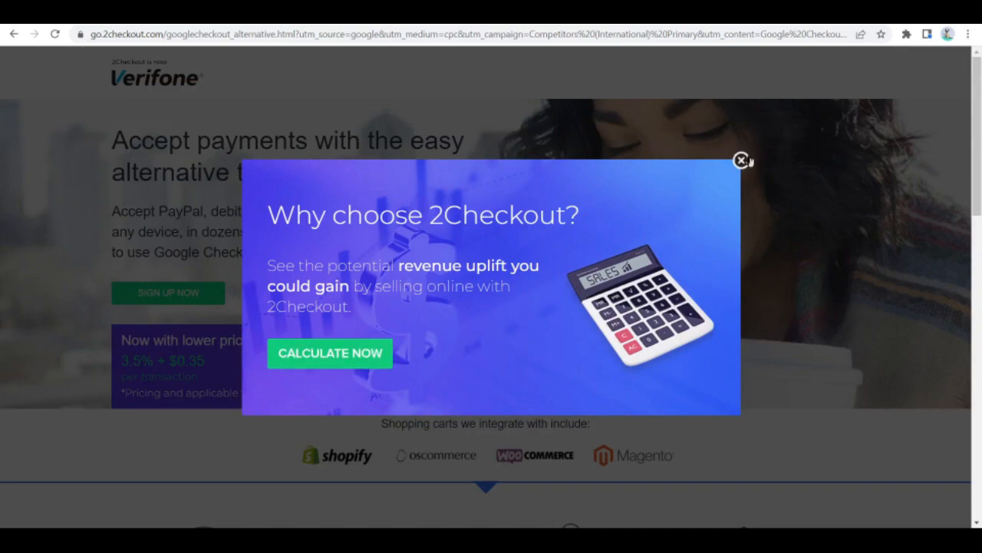
pyautogui.click(740, 161)
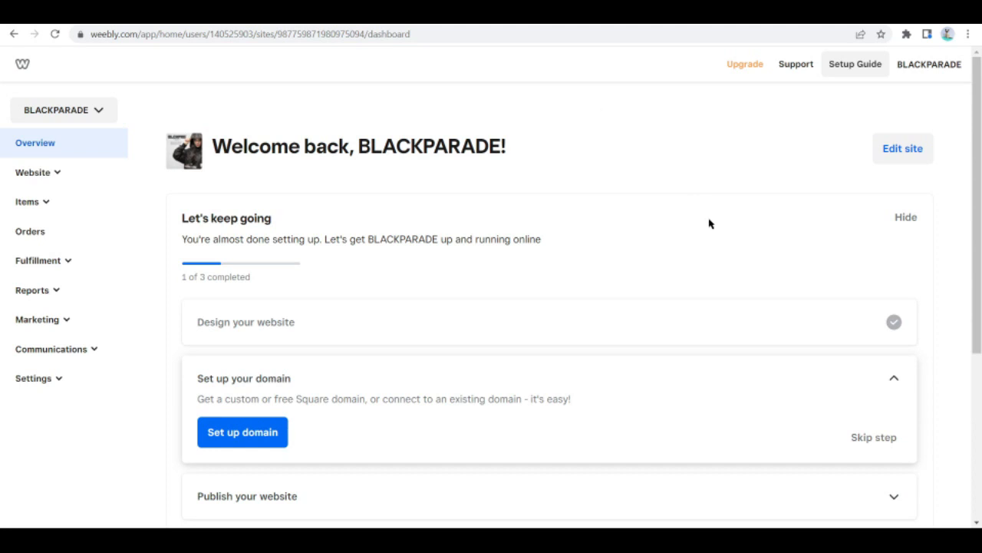
# Show the BLACKPARADE Setup Guide checklist with 1 of 3 steps completed.
pyautogui.scroll(-3)
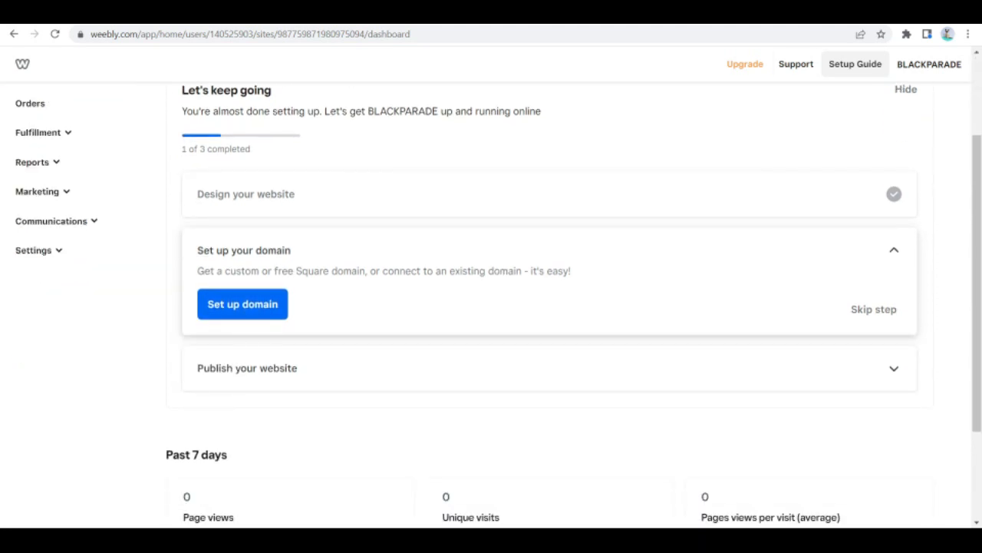
pyautogui.click(853, 65)
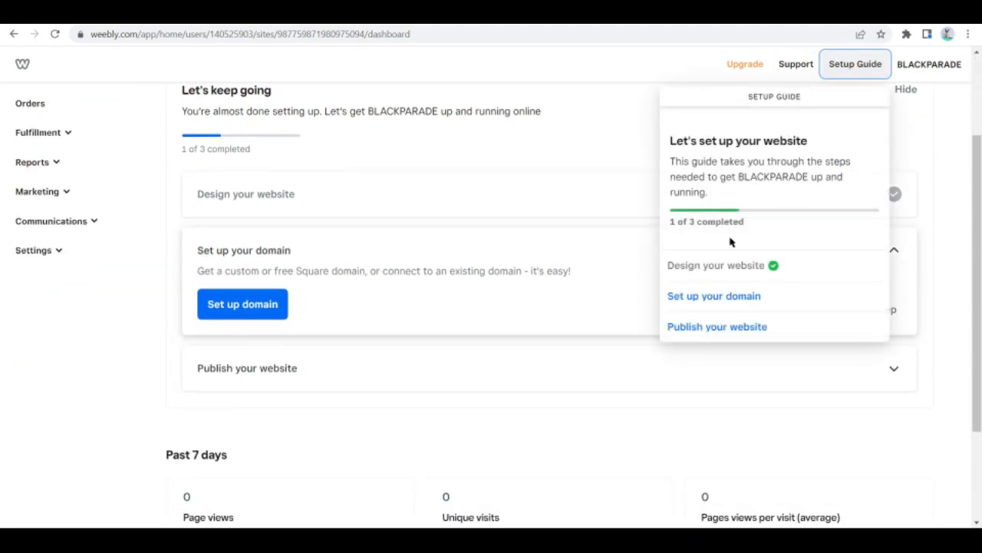
pyautogui.scroll(-3)
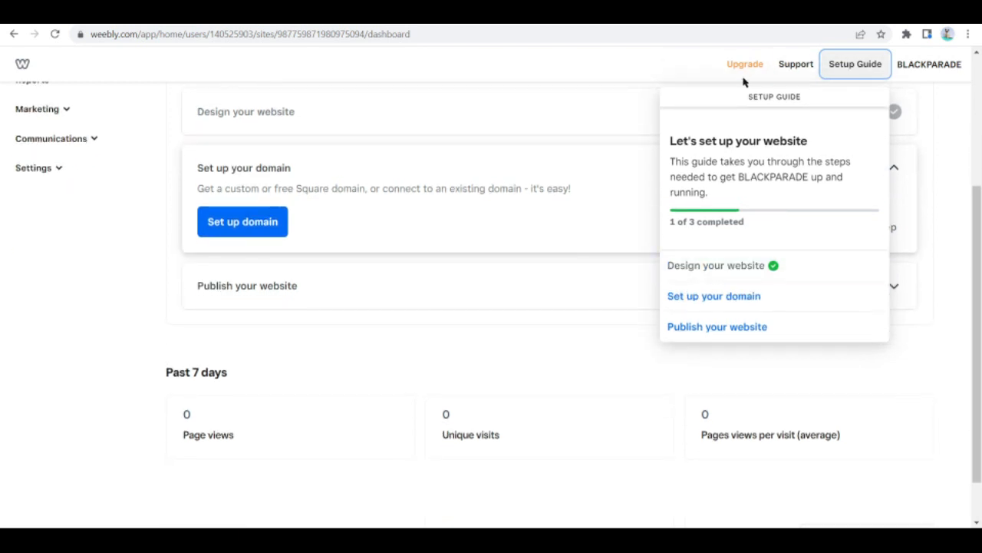
pyautogui.moveTo(761, 94)
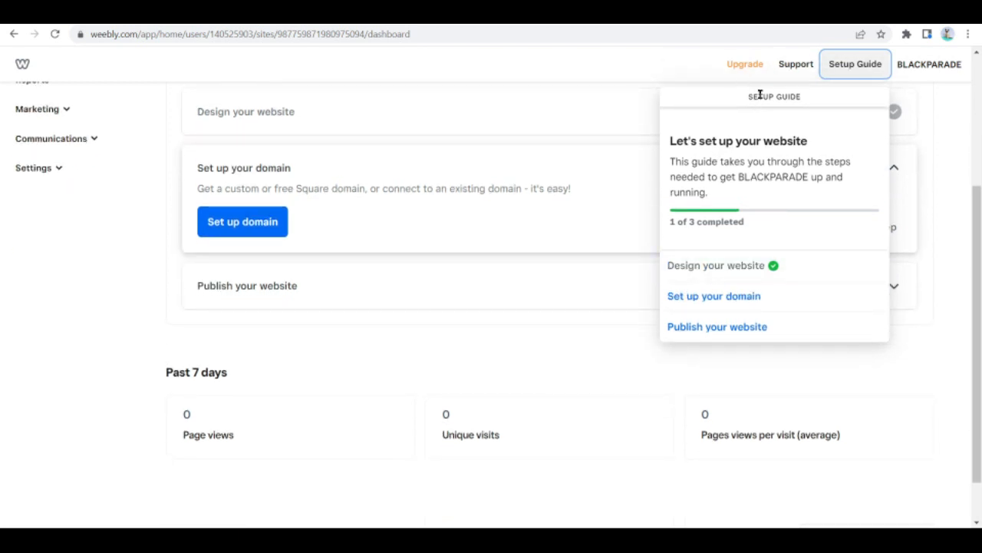
pyautogui.moveTo(562, 224)
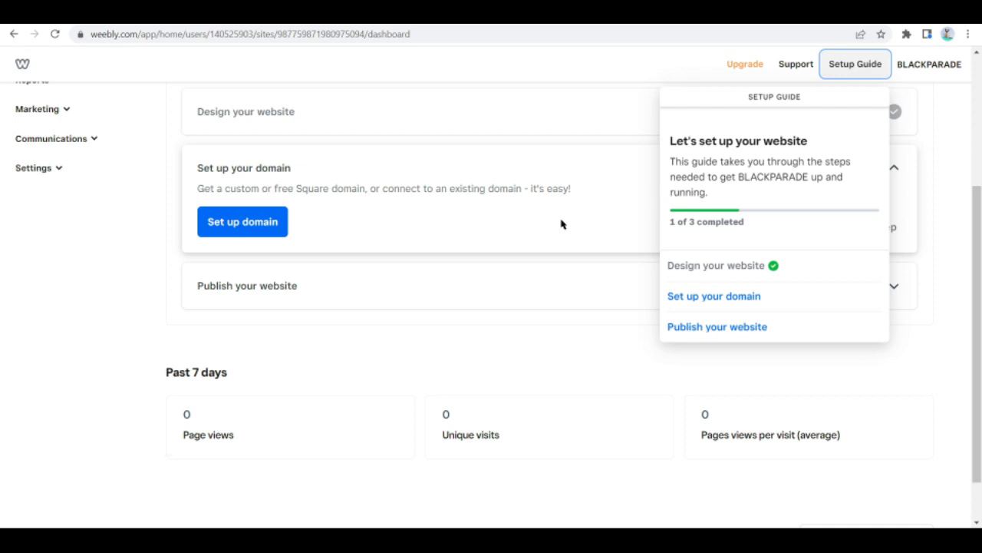
pyautogui.moveTo(762, 232)
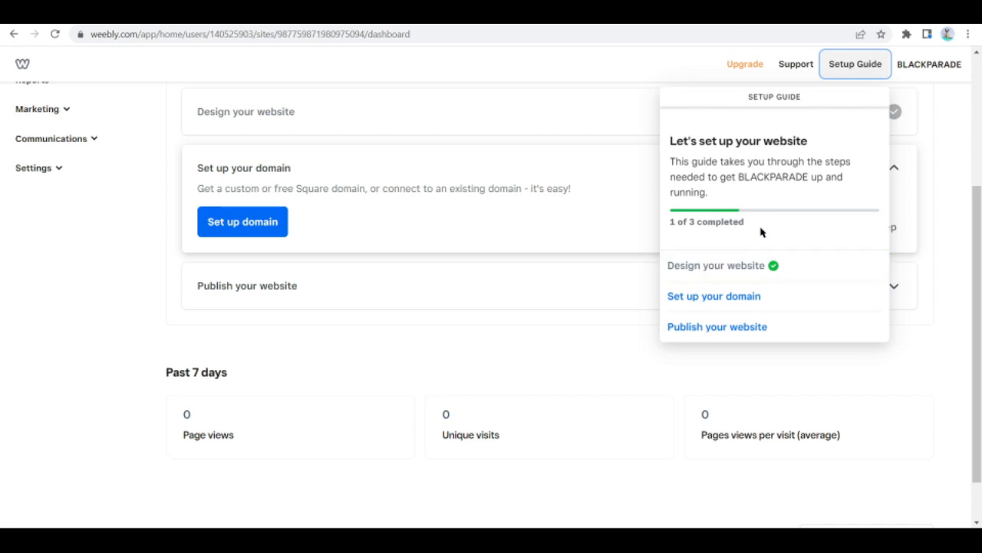
pyautogui.moveTo(740, 270)
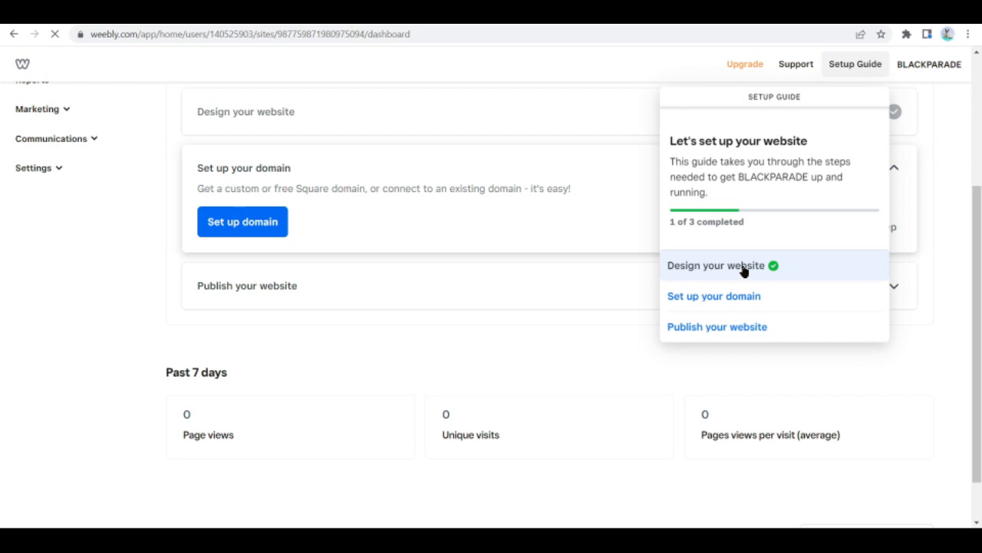
# Enter the editor via 'Design your website' and dismiss the 'Select your domain name' dialog.
pyautogui.click(715, 264)
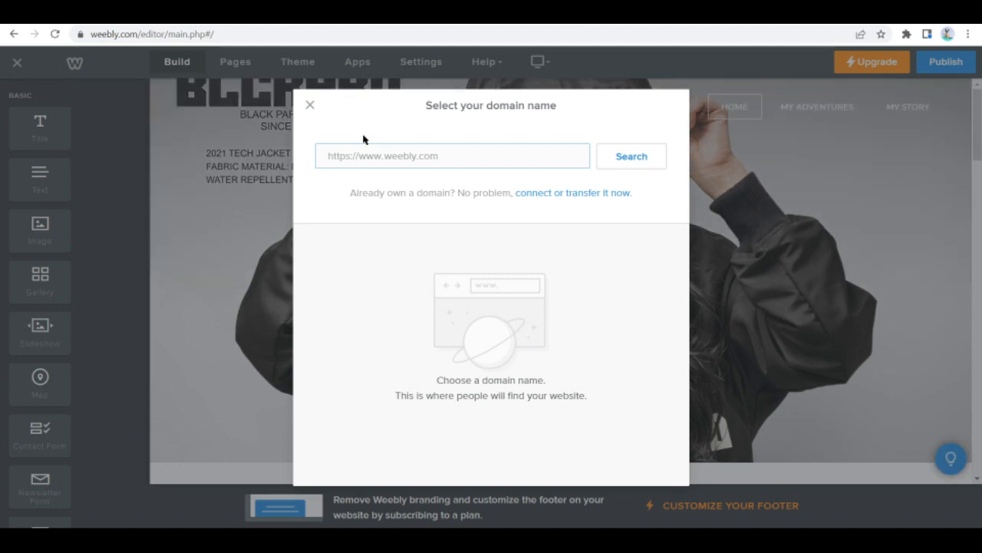
pyautogui.click(452, 157)
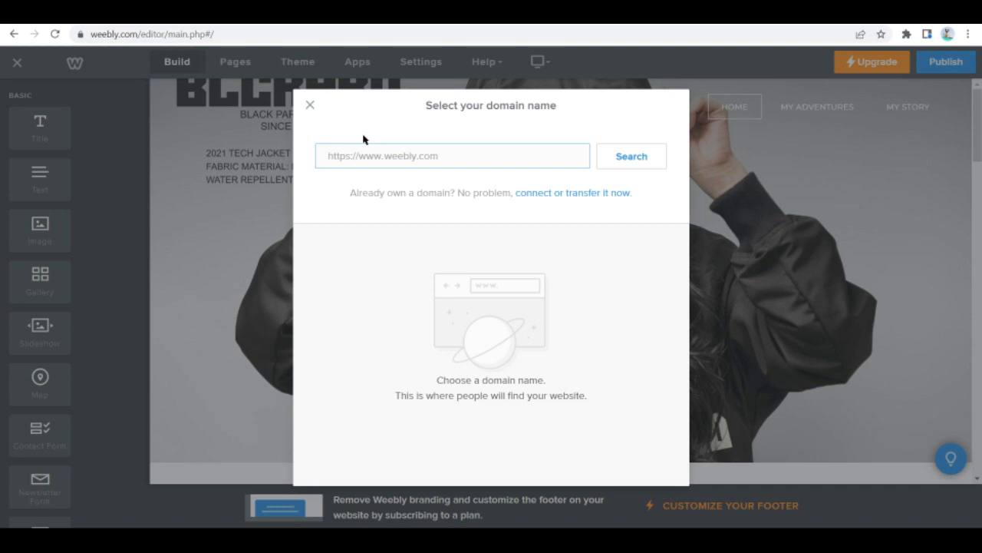
pyautogui.click(451, 156)
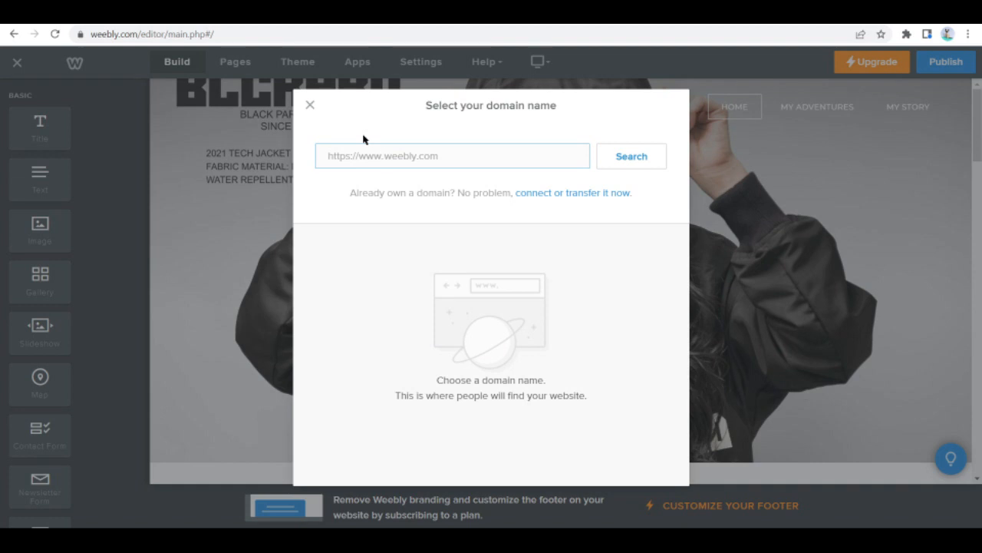
pyautogui.moveTo(335, 124)
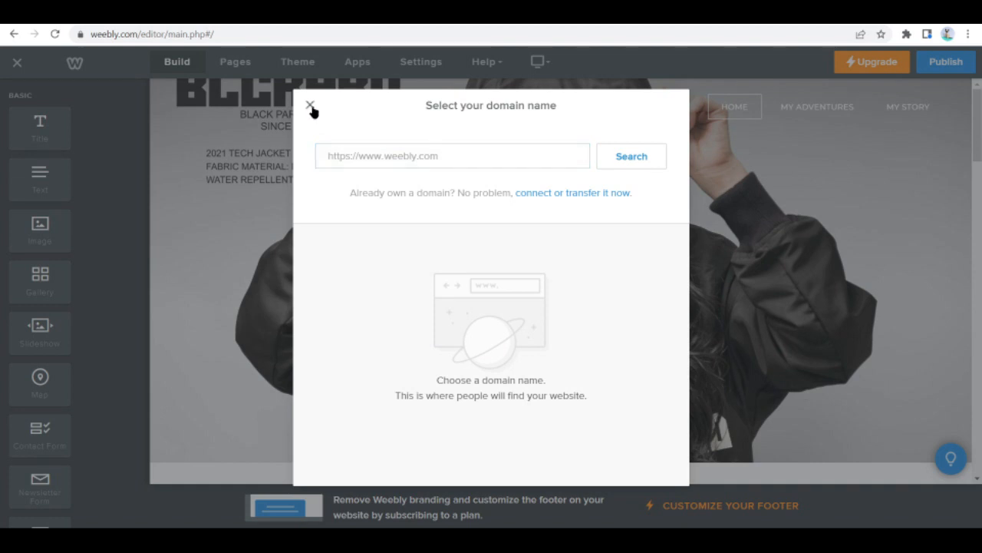
pyautogui.click(310, 106)
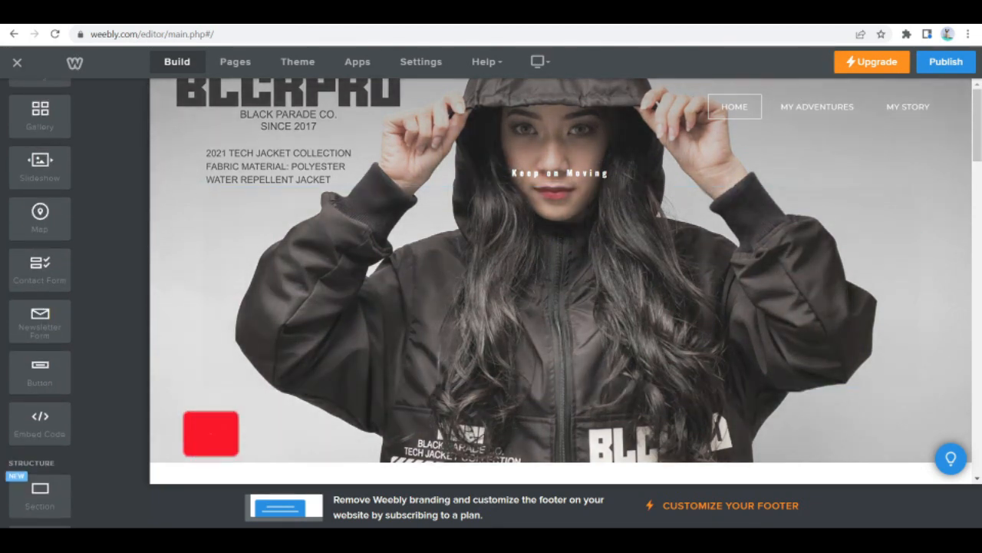
# Browse the Business themes in the Theme Gallery and choose the Unite theme for the site.
pyautogui.click(298, 61)
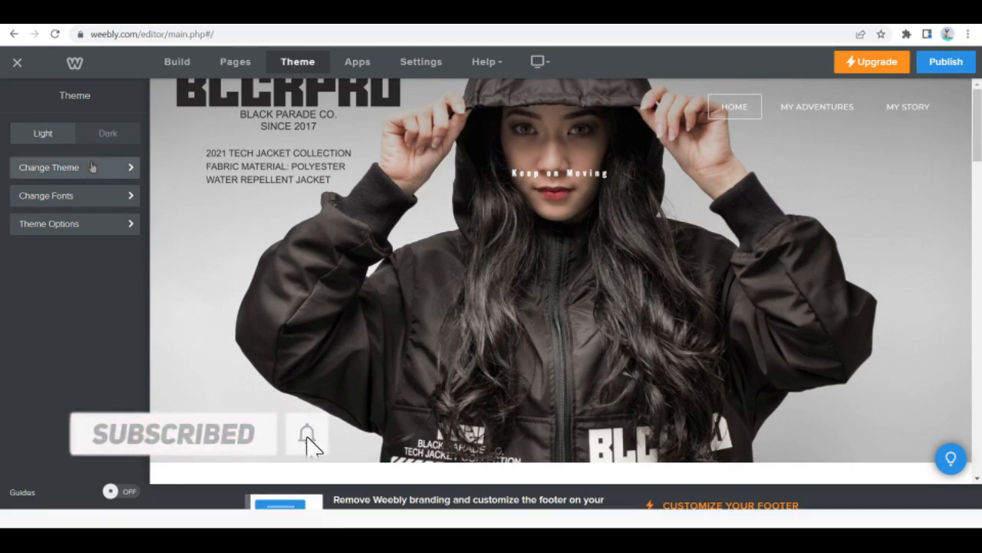
pyautogui.click(49, 168)
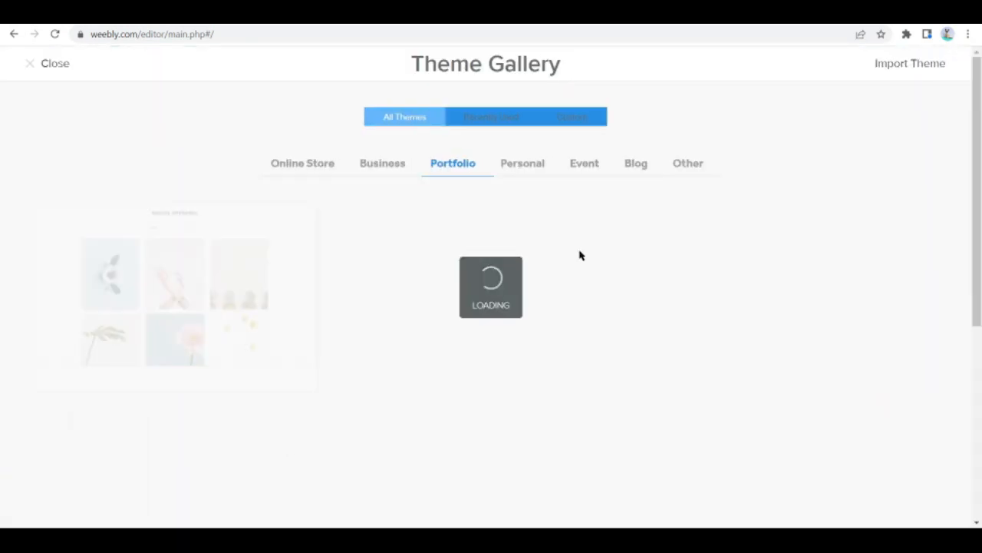
pyautogui.click(382, 162)
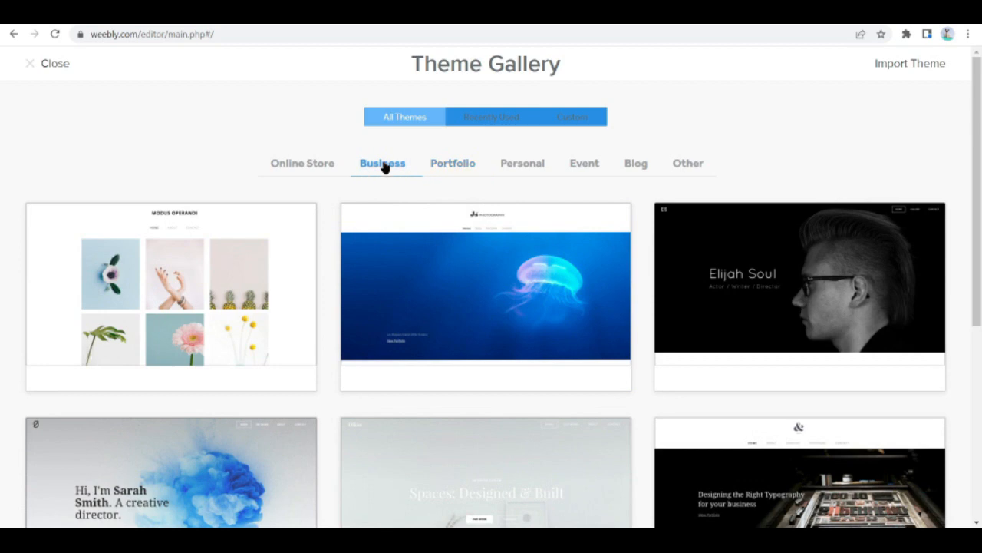
pyautogui.scroll(-3)
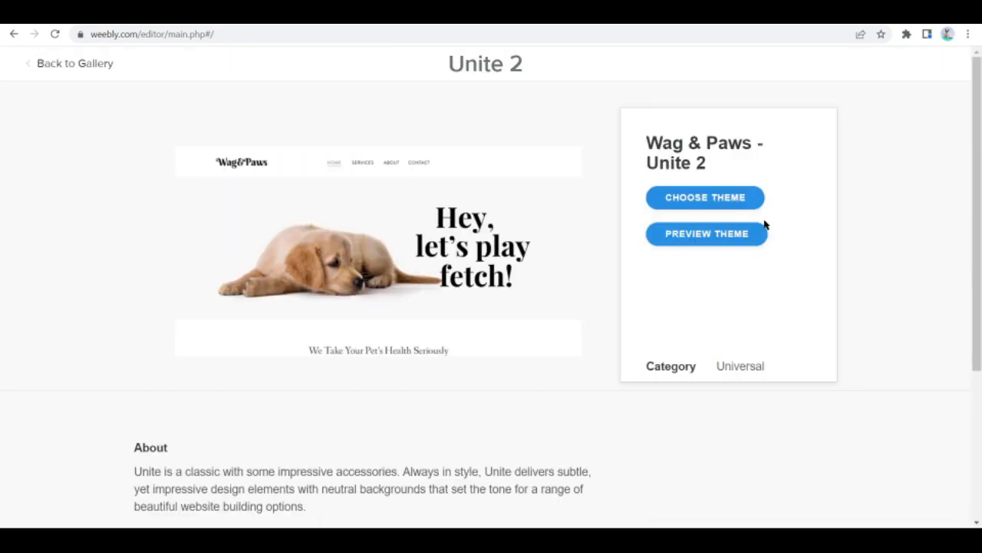
pyautogui.scroll(-3)
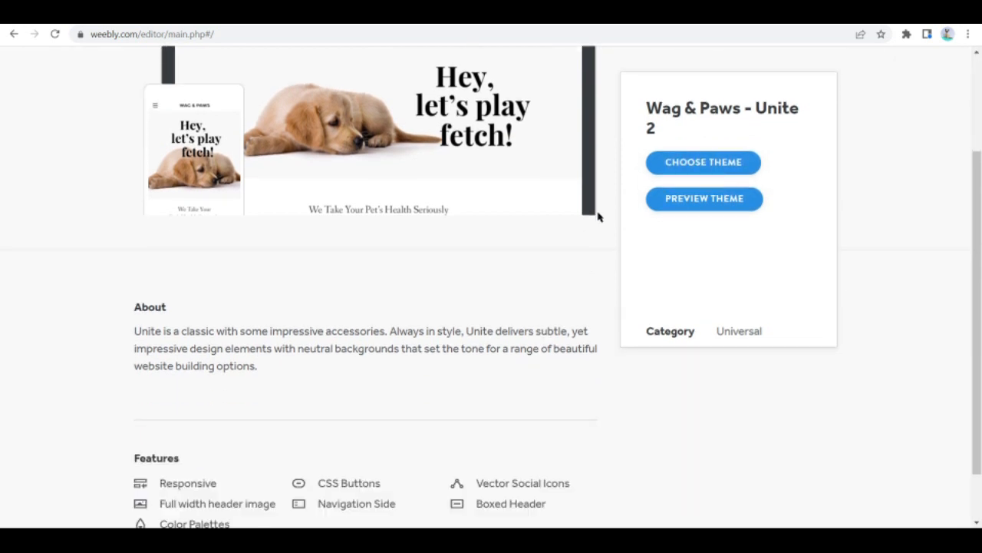
pyautogui.scroll(-3)
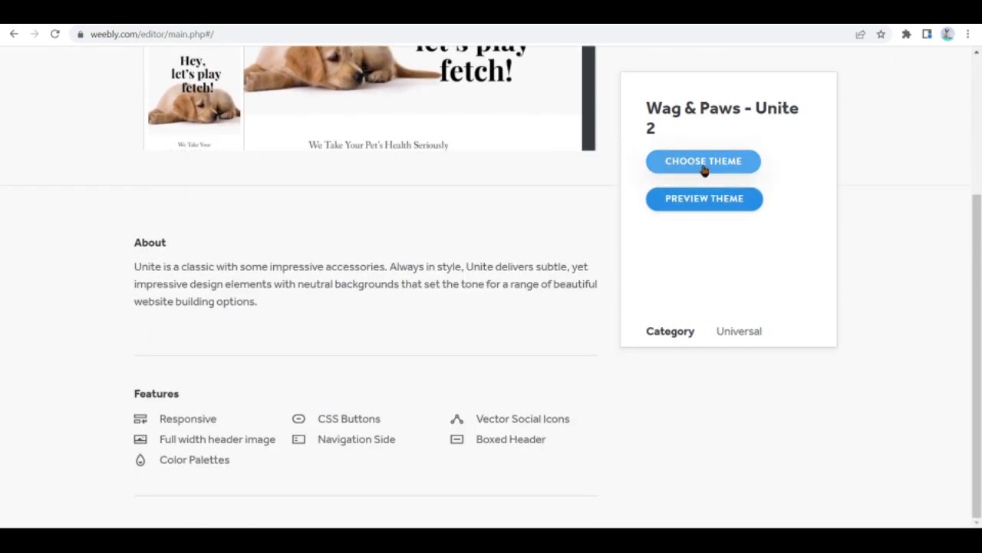
pyautogui.click(703, 161)
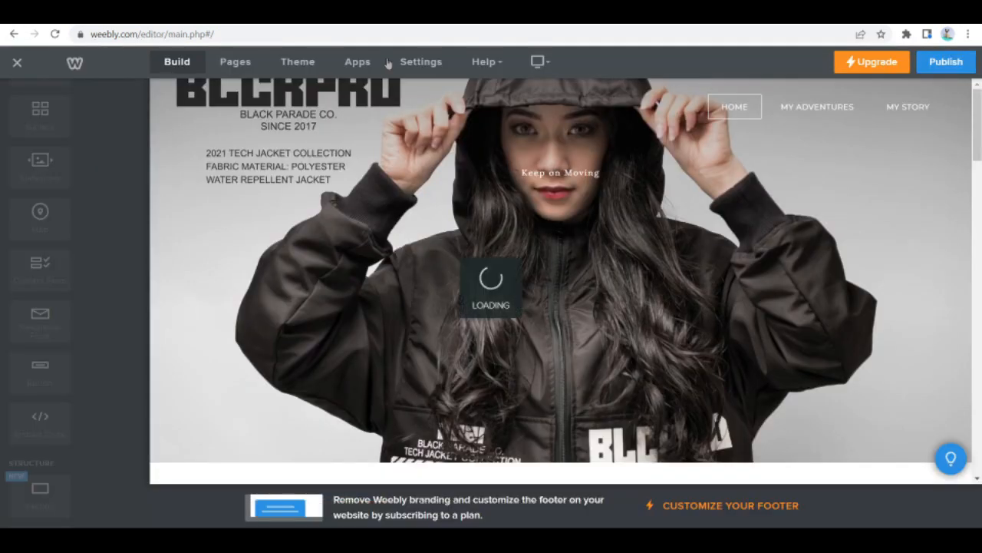
pyautogui.scroll(-3)
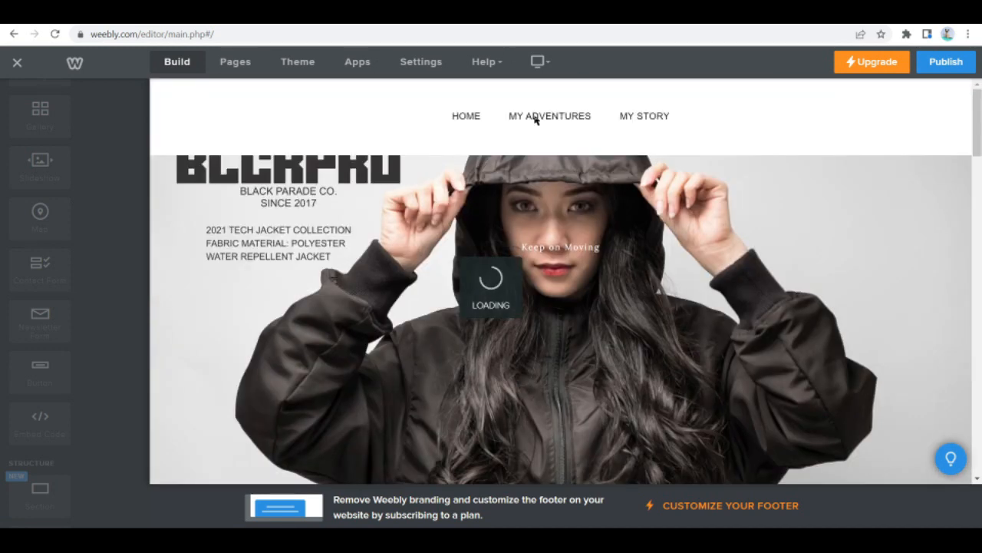
pyautogui.scroll(-3)
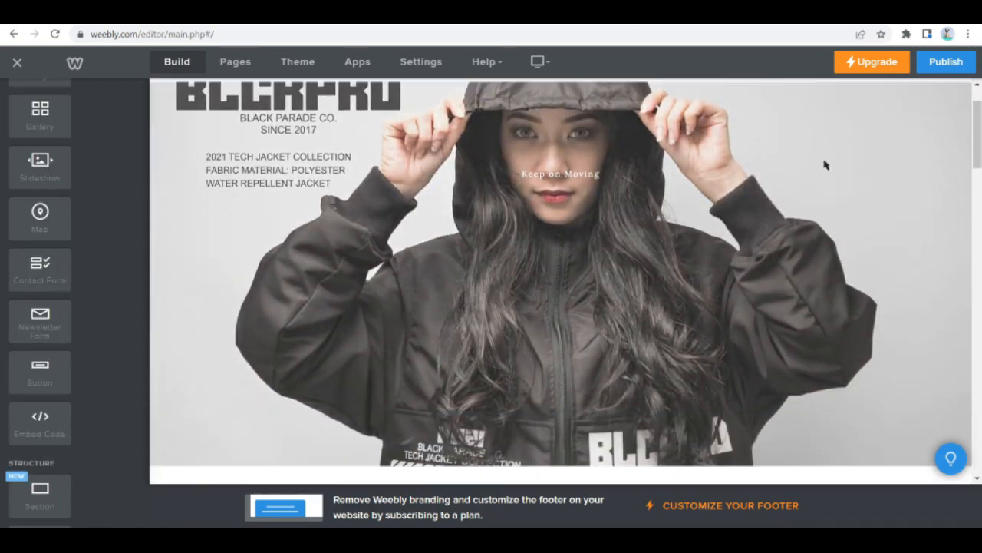
pyautogui.scroll(-3)
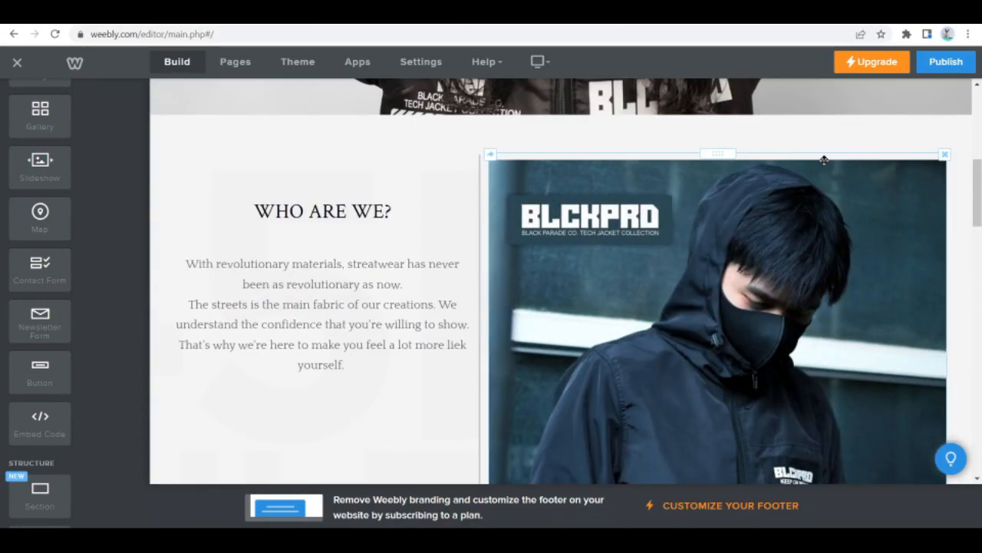
pyautogui.scroll(-3)
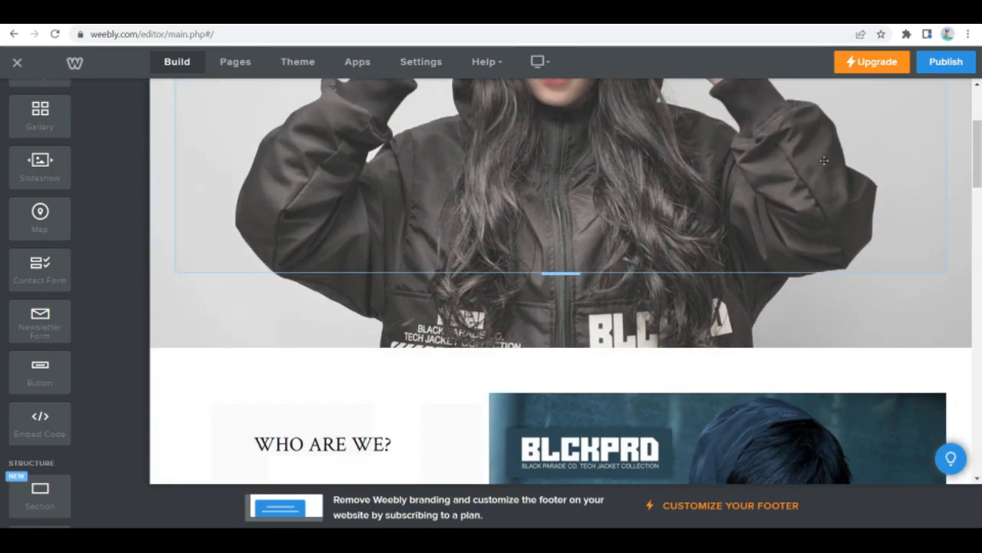
pyautogui.scroll(3)
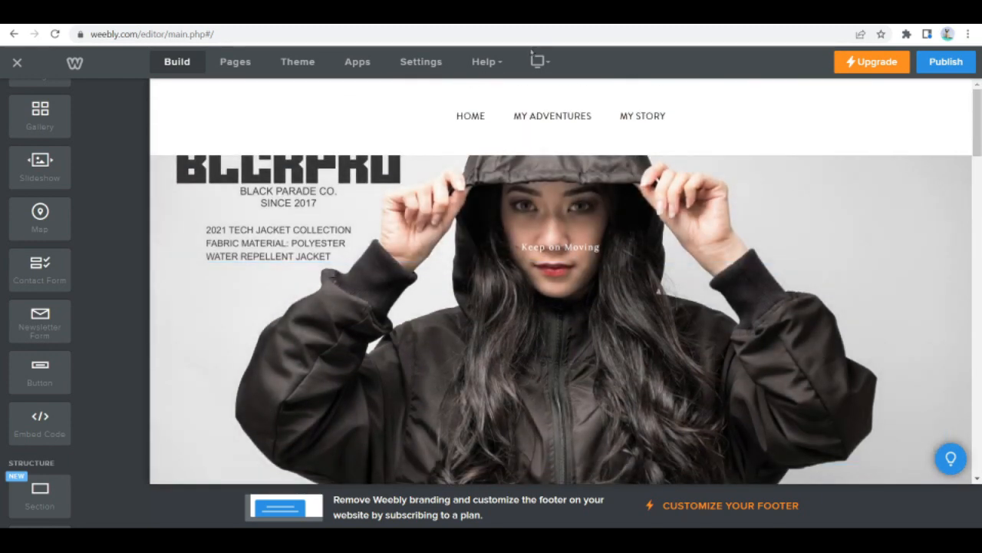
pyautogui.click(537, 61)
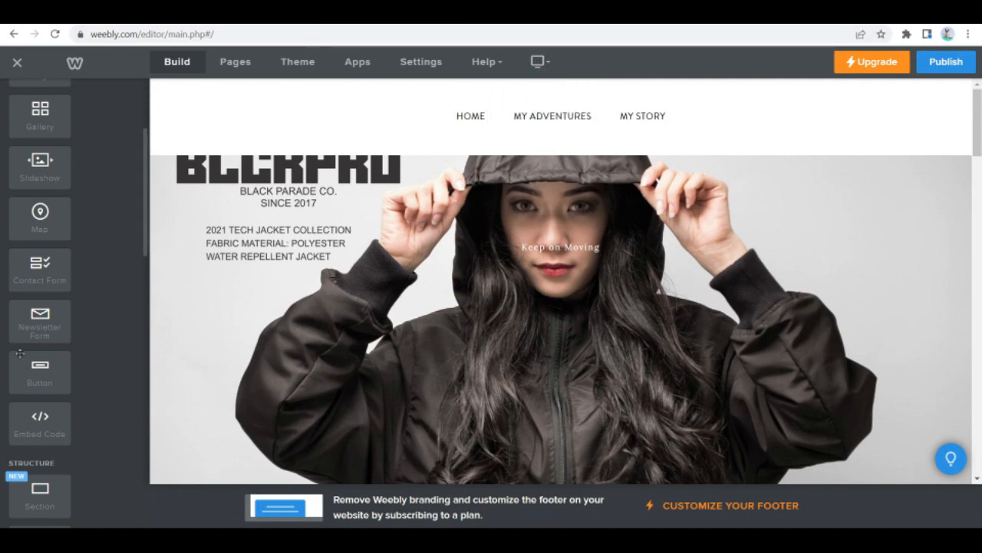
pyautogui.scroll(-3)
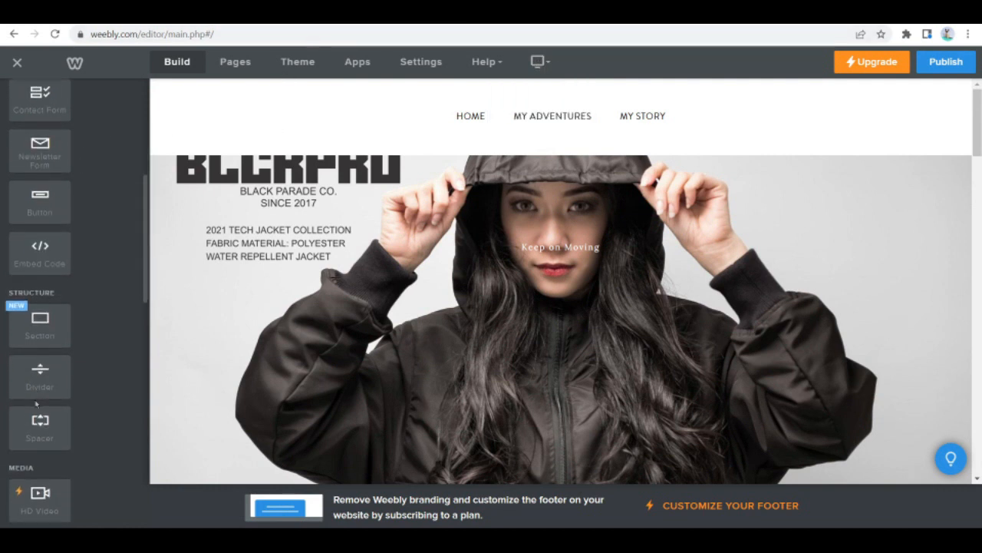
pyautogui.scroll(-3)
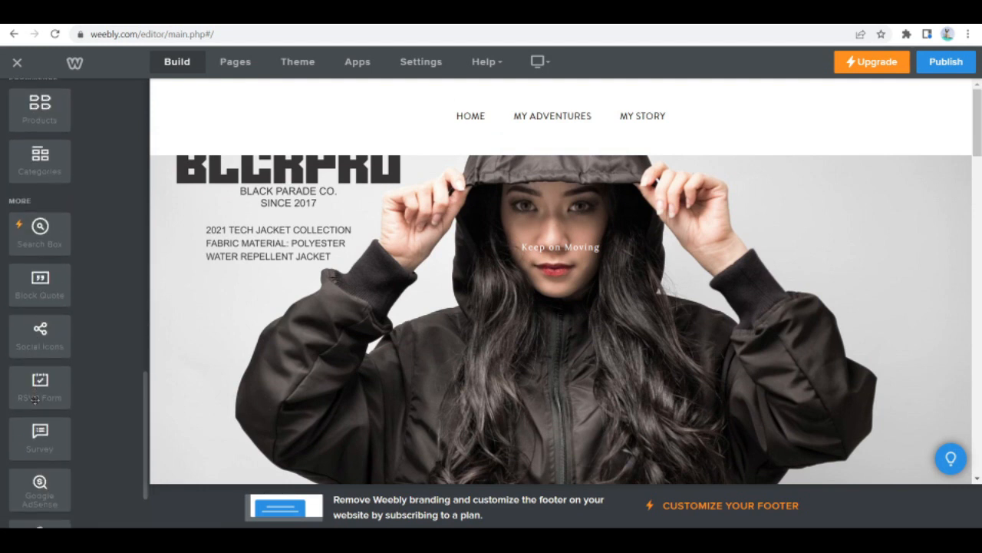
pyautogui.scroll(3)
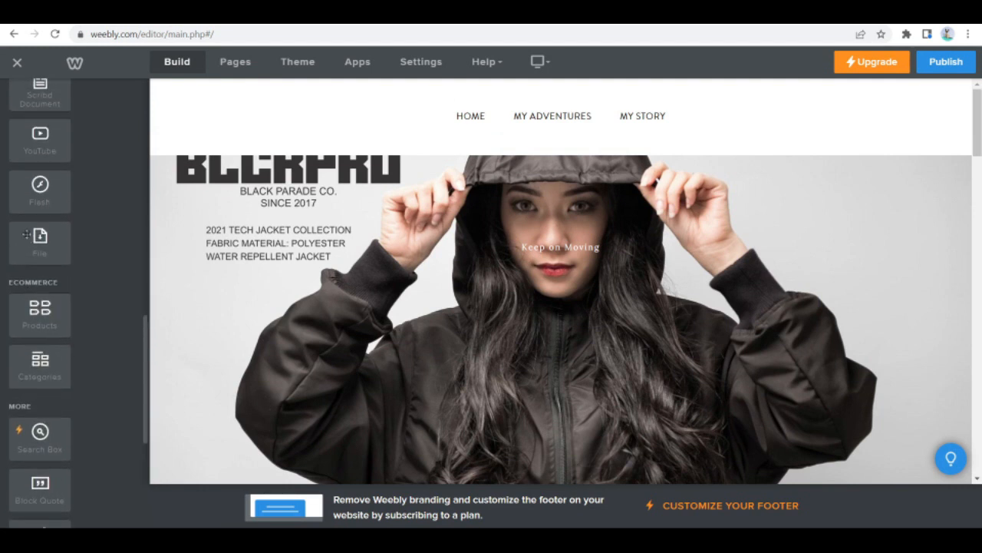
pyautogui.scroll(3)
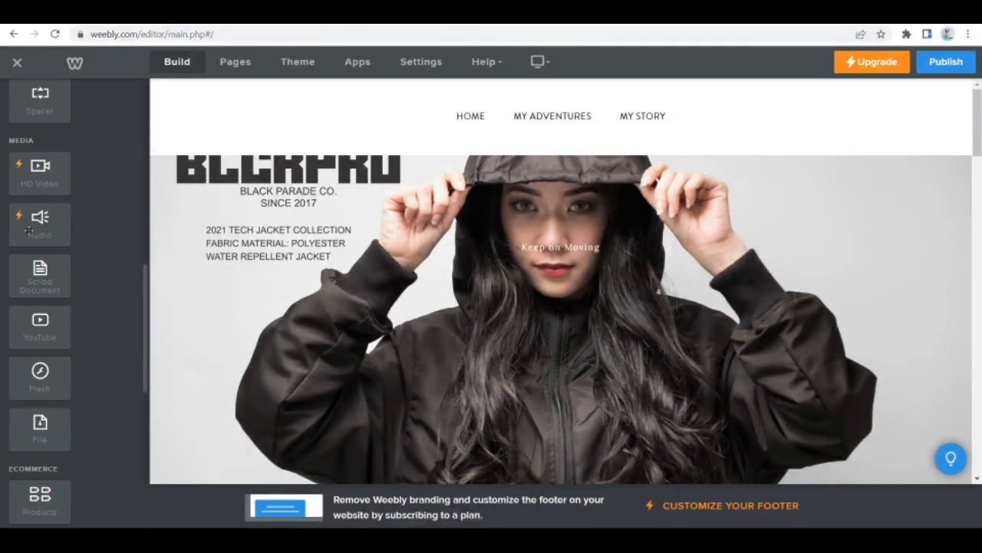
pyautogui.scroll(3)
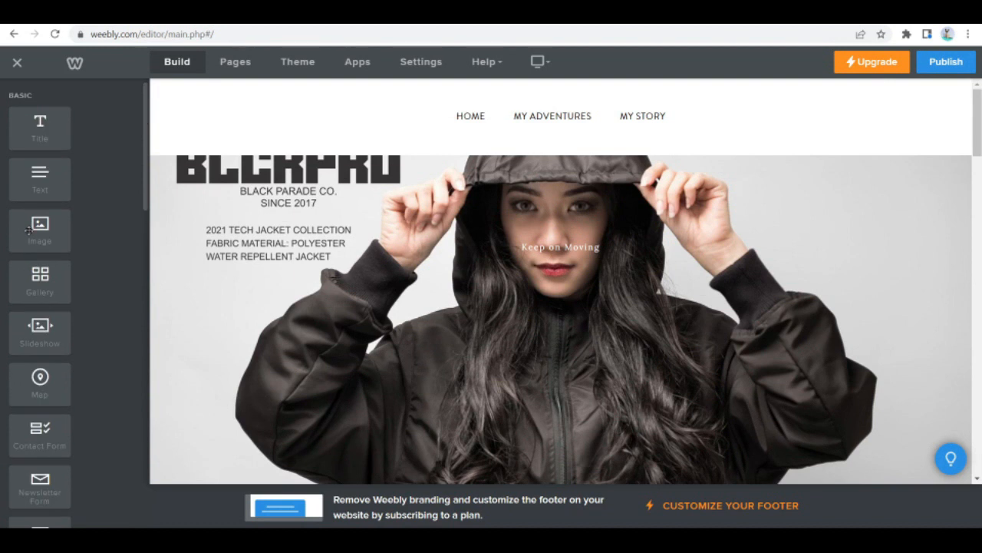
pyautogui.moveTo(270, 68)
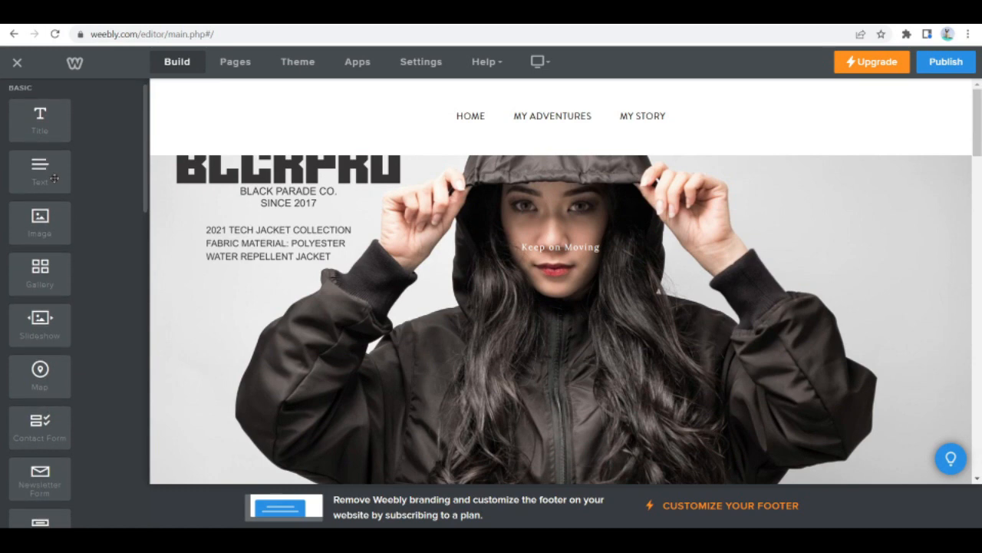
pyautogui.moveTo(338, 138)
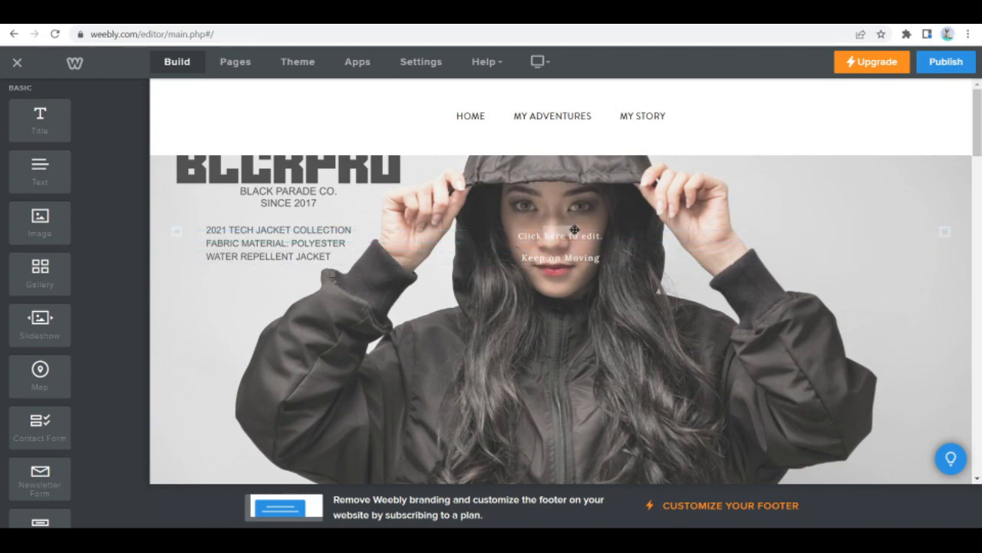
# Review the homepage content from the jacket collection text down to the 'Who are we?' section.
pyautogui.click(559, 243)
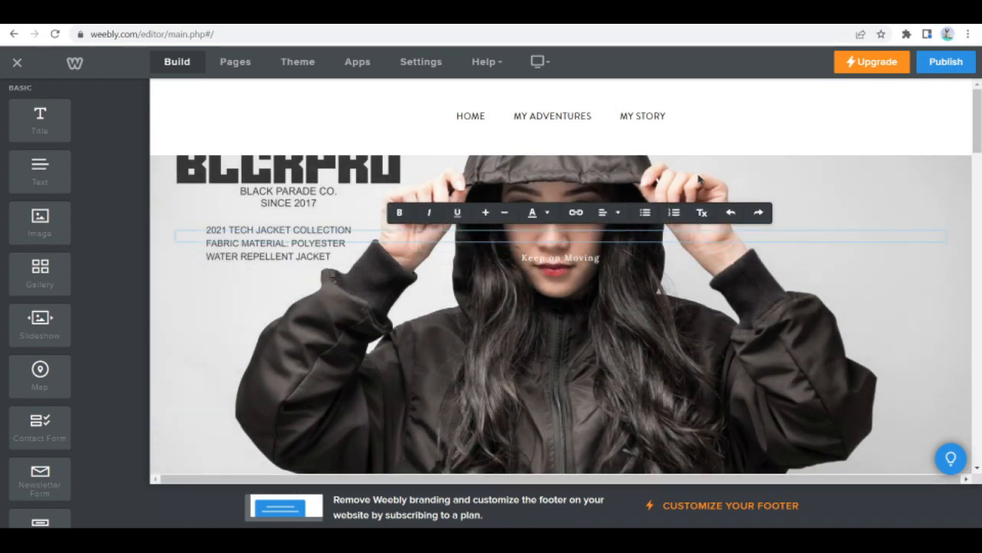
pyautogui.scroll(-3)
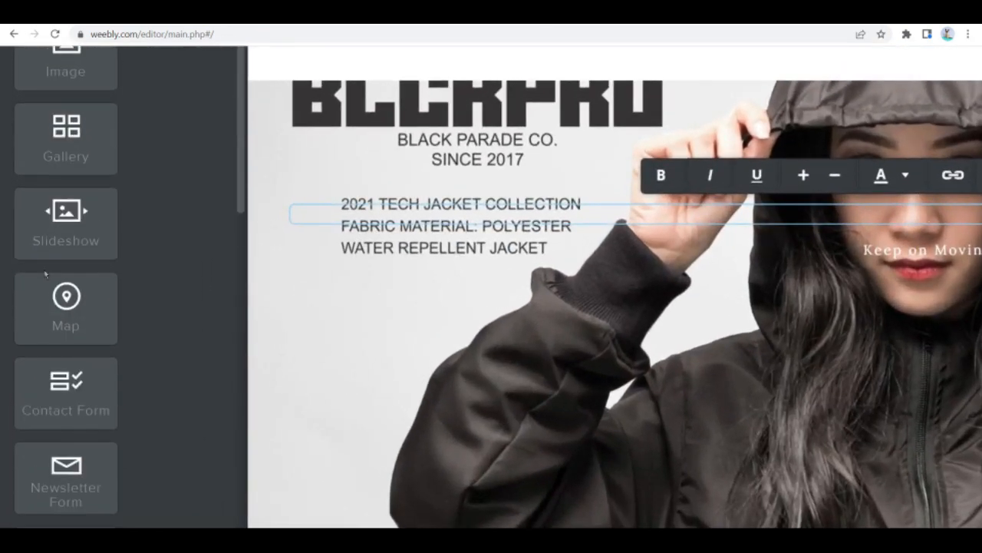
pyautogui.scroll(3)
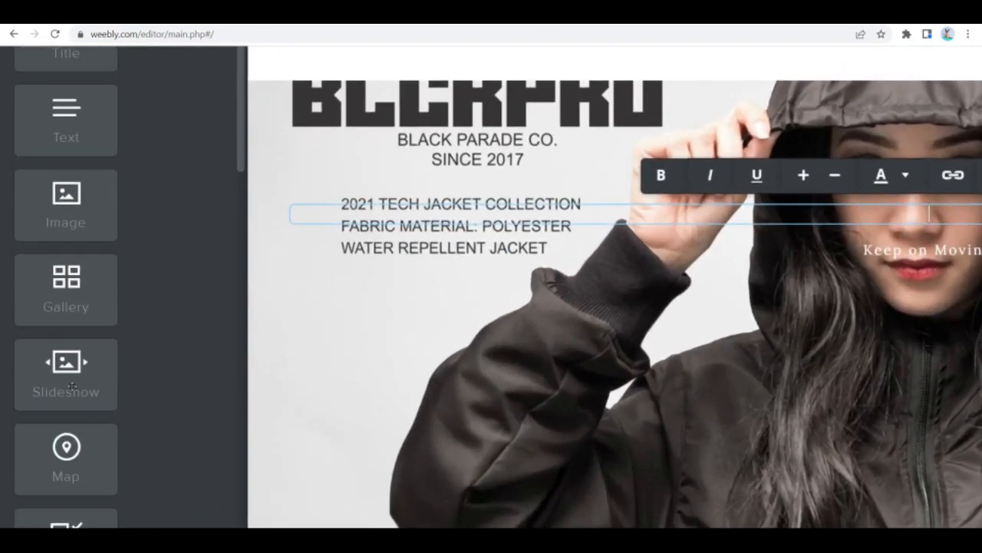
pyautogui.scroll(-3)
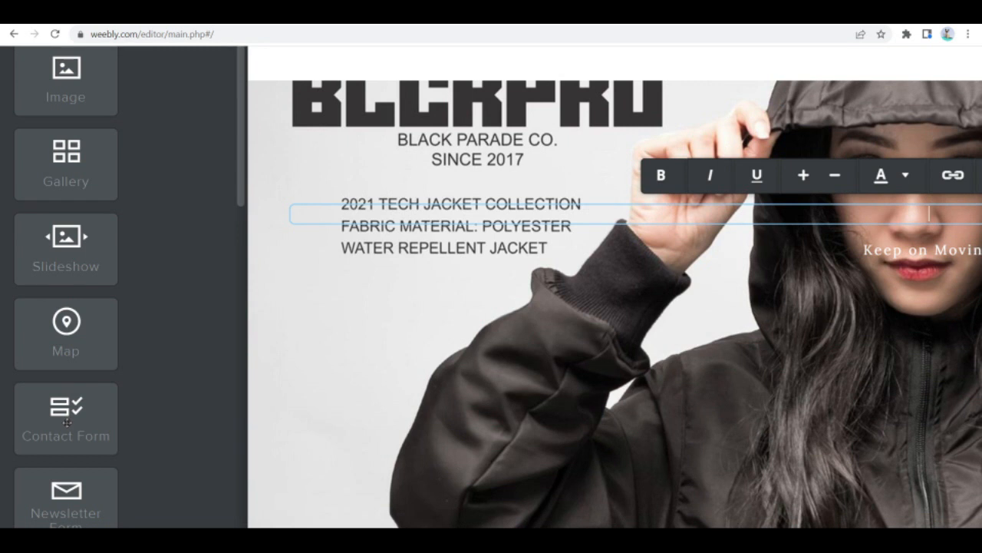
pyautogui.scroll(-3)
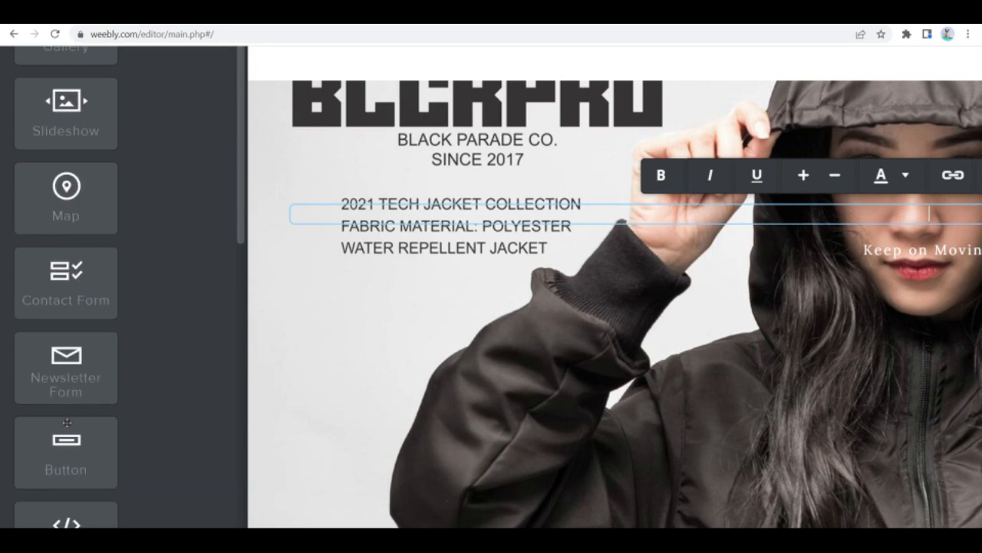
pyautogui.scroll(-3)
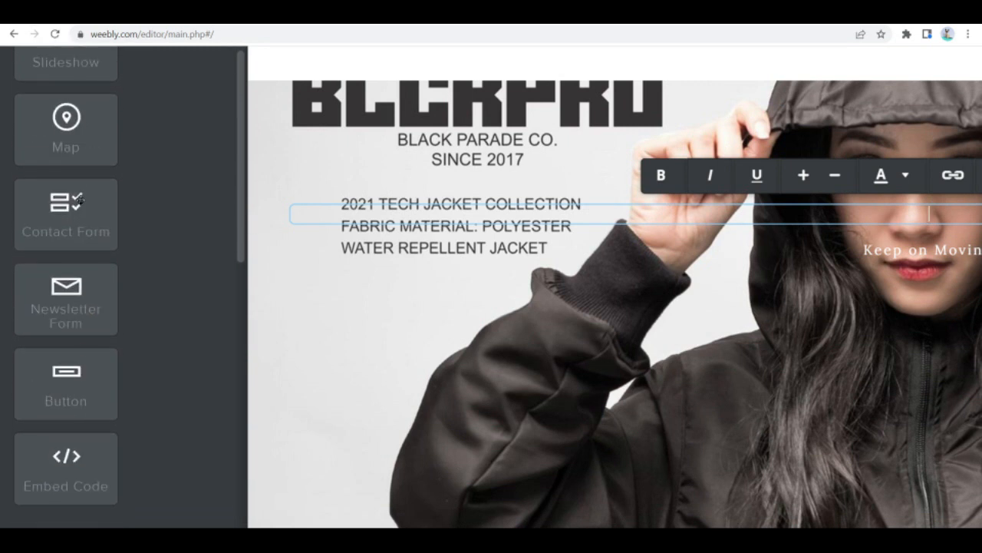
pyautogui.scroll(-3)
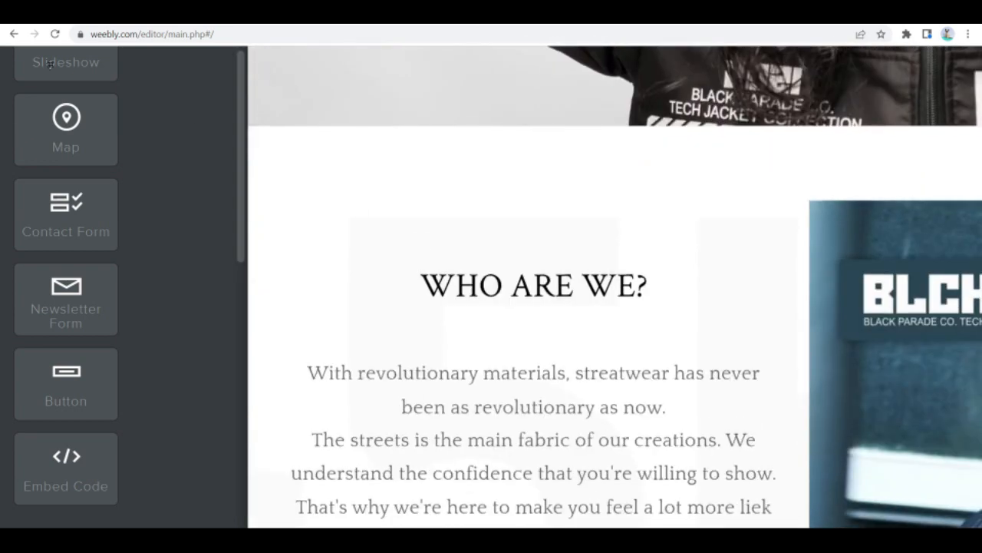
# Drag a Contact Form element onto the page just above the 'WHO ARE WE?' heading.
pyautogui.moveTo(64, 213); pyautogui.dragTo(458, 169)
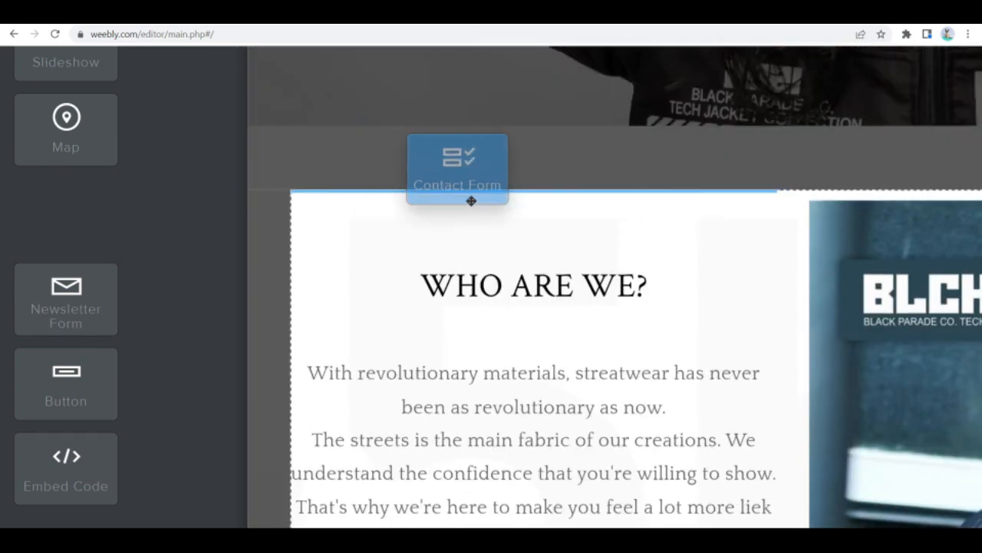
pyautogui.moveTo(457, 169); pyautogui.dragTo(470, 243)
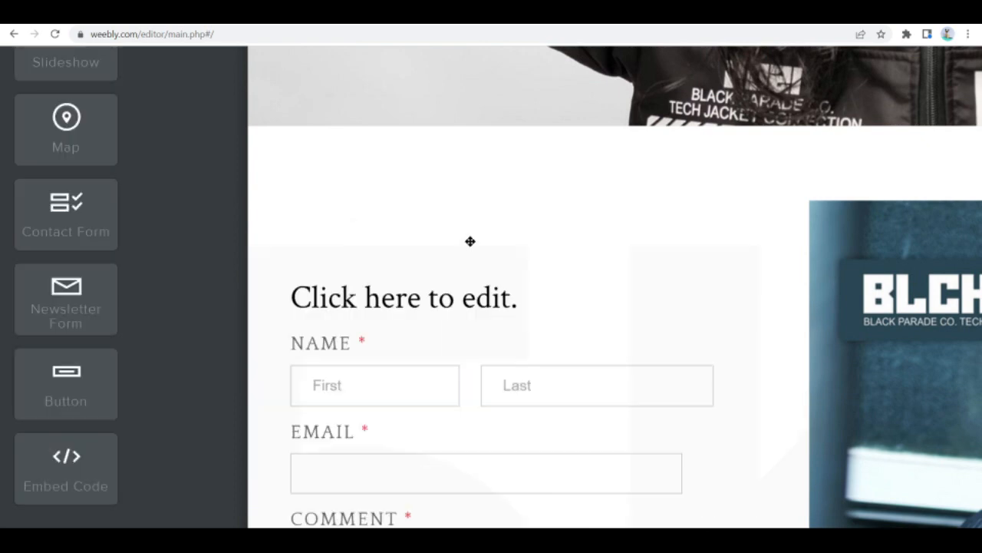
pyautogui.scroll(-3)
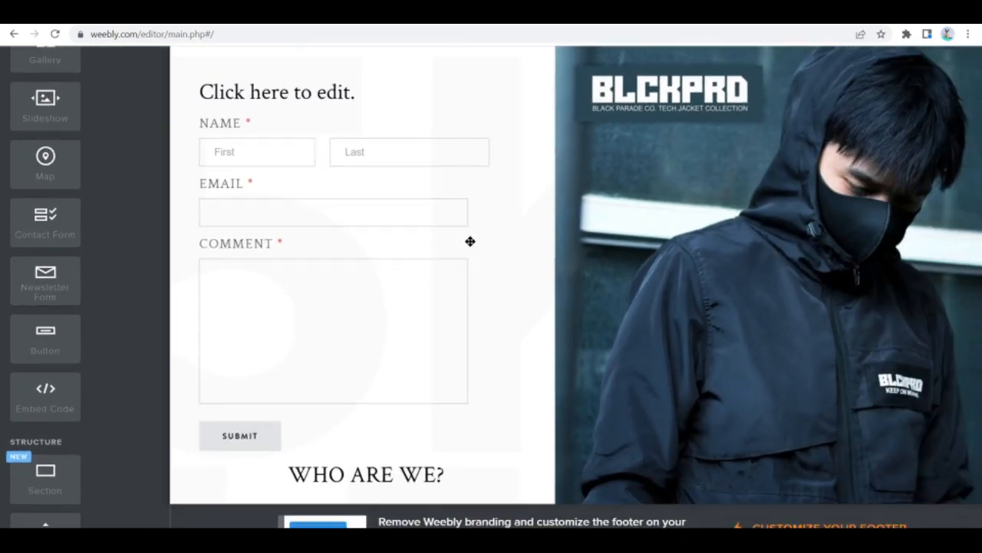
pyautogui.scroll(-3)
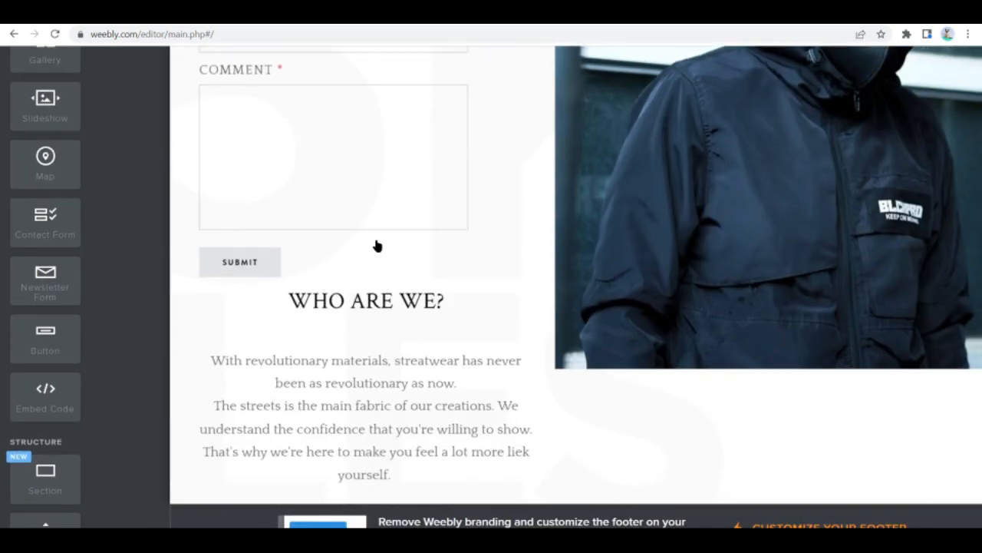
pyautogui.scroll(-3)
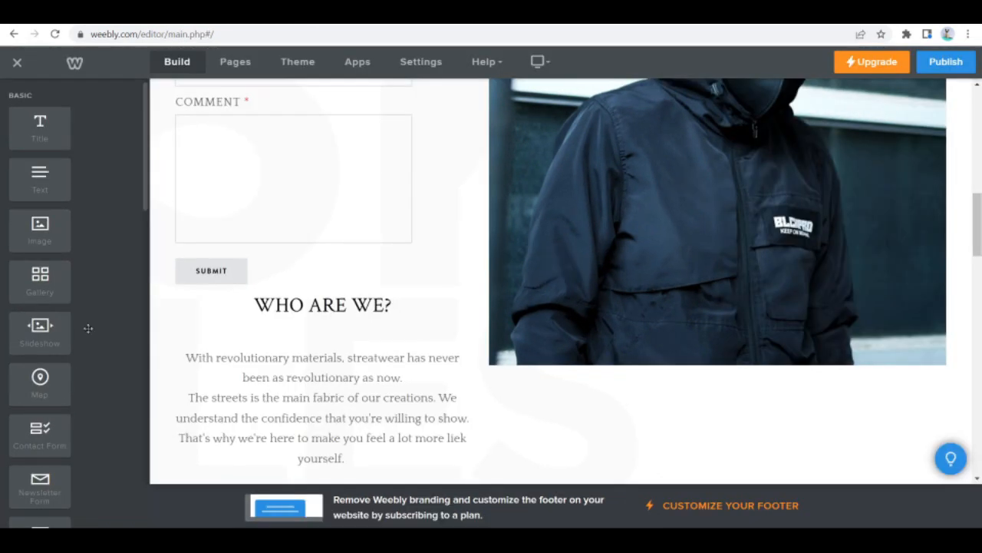
# Create a new Standard Page named 'Buy Now' in Pages and return to the Build panel.
pyautogui.click(234, 62)
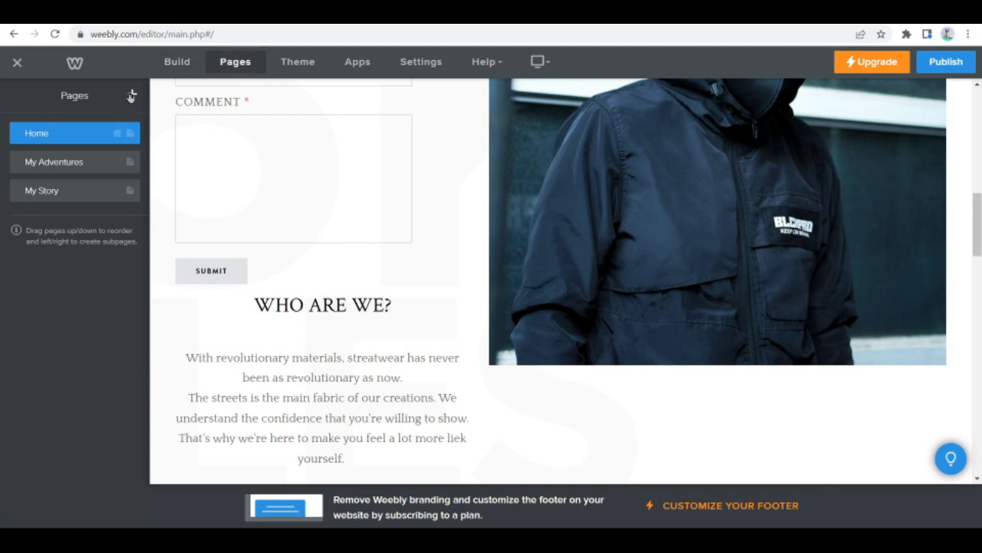
pyautogui.click(132, 96)
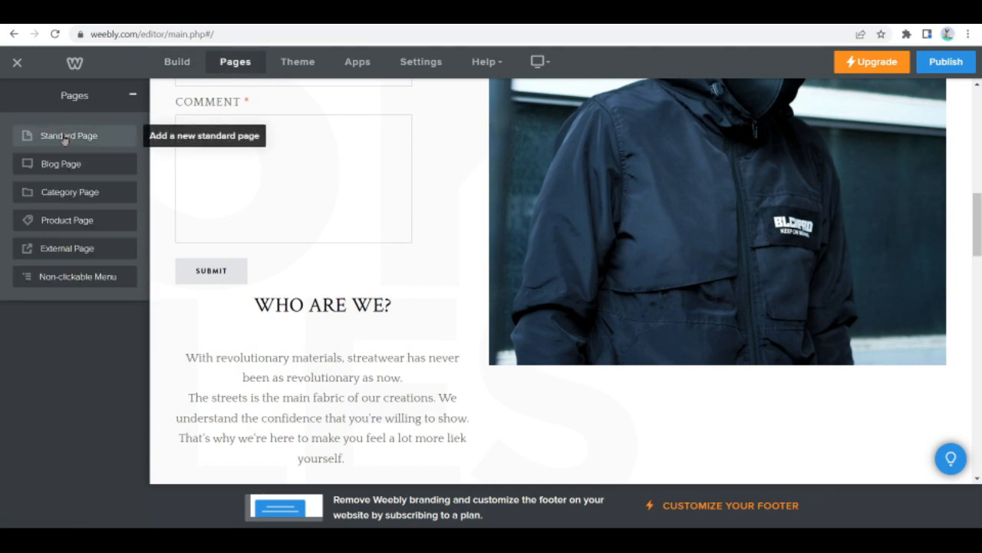
pyautogui.click(67, 135)
pyautogui.write('Buy No')
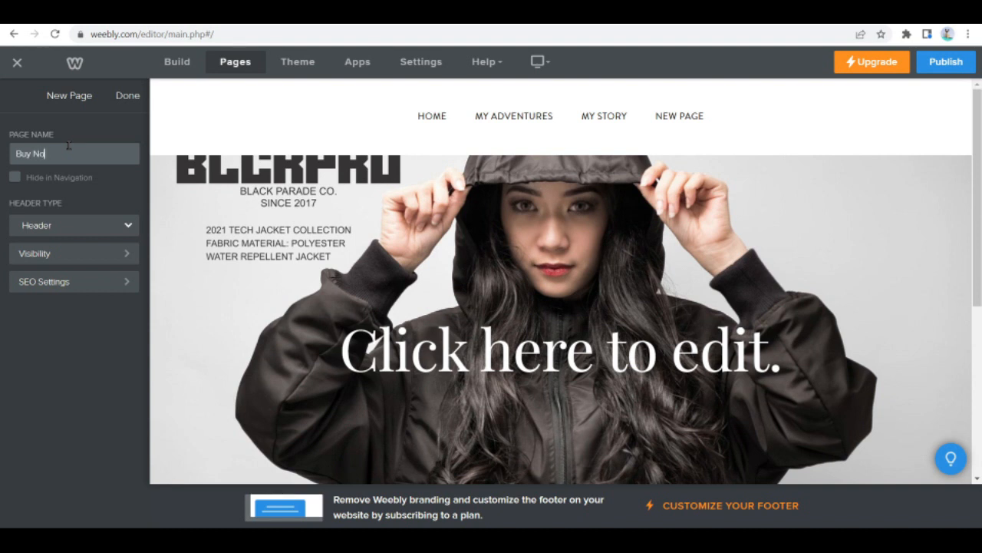
pyautogui.click(127, 95)
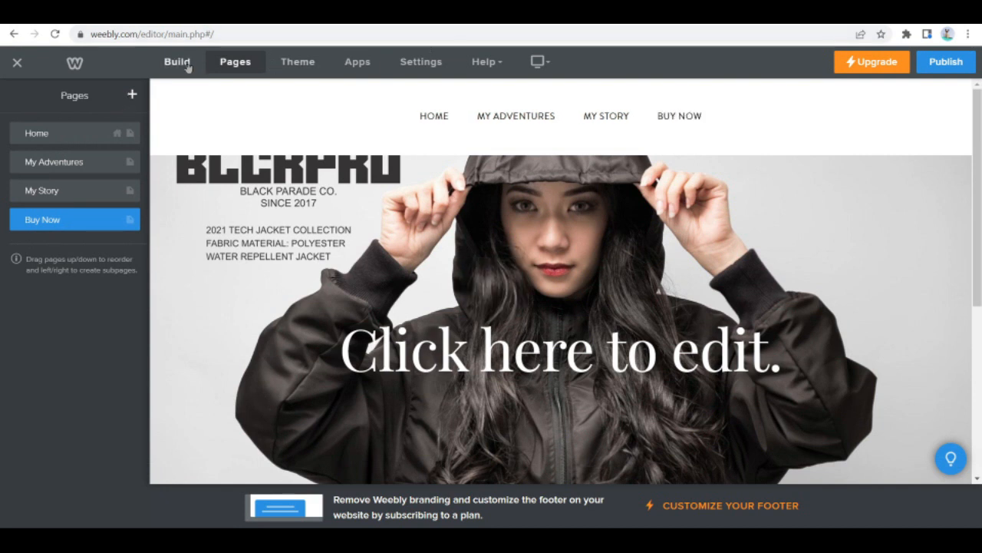
pyautogui.click(176, 62)
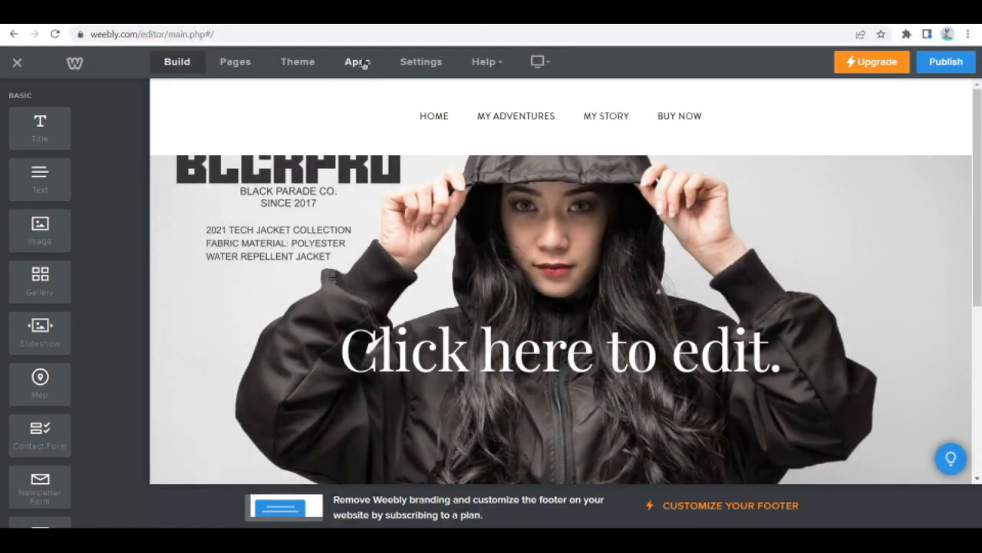
pyautogui.moveTo(52, 202)
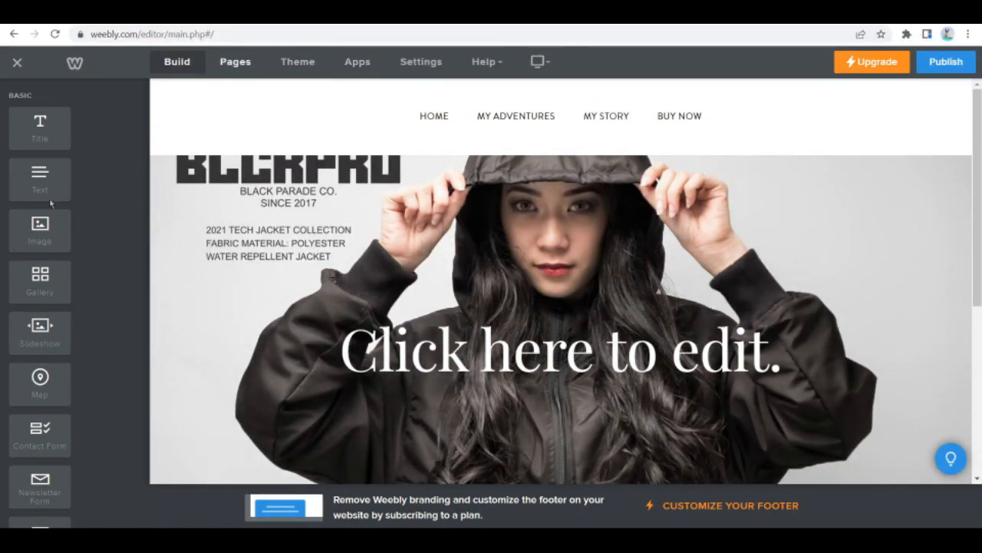
# Place an Image element in the Buy Now page's header area and browse the elements list.
pyautogui.moveTo(40, 230); pyautogui.dragTo(252, 120)
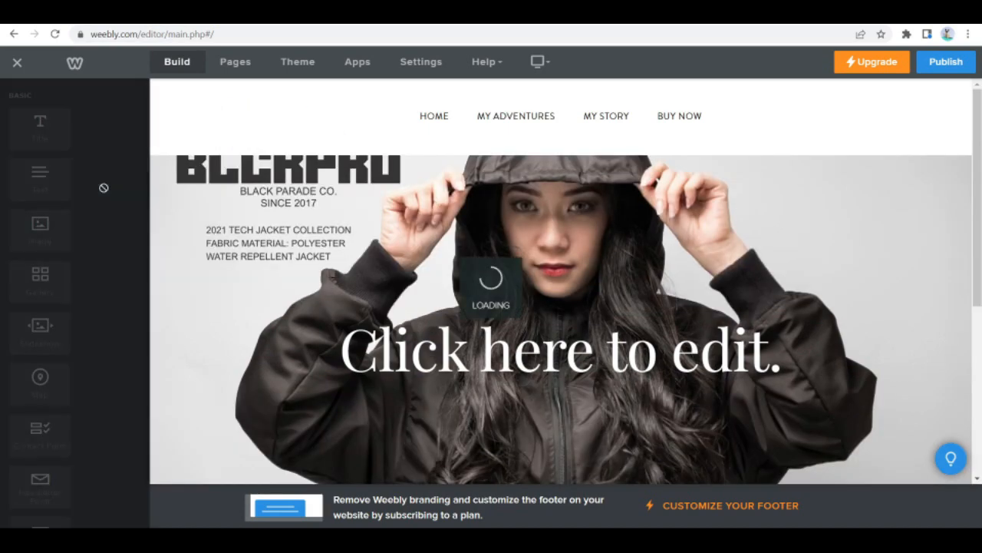
pyautogui.scroll(-3)
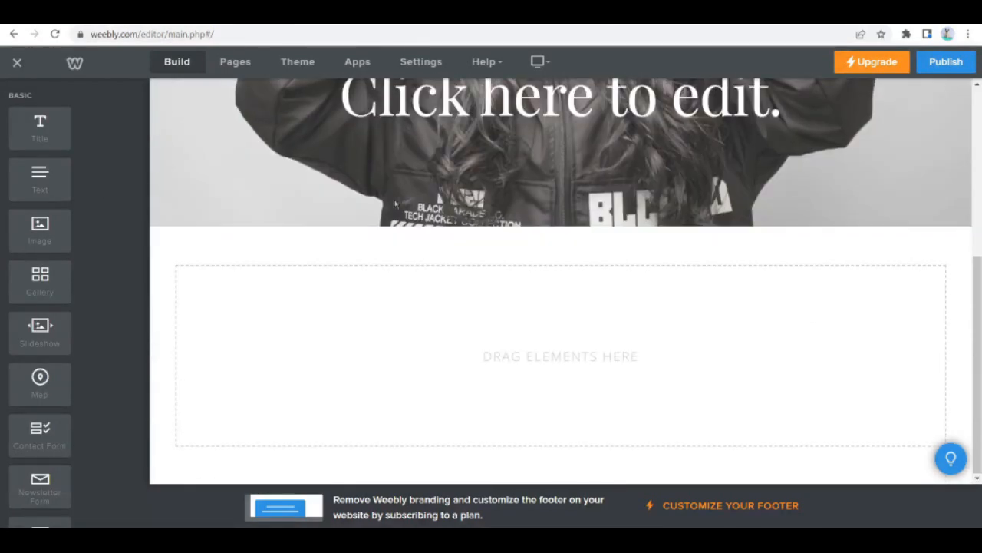
pyautogui.scroll(3)
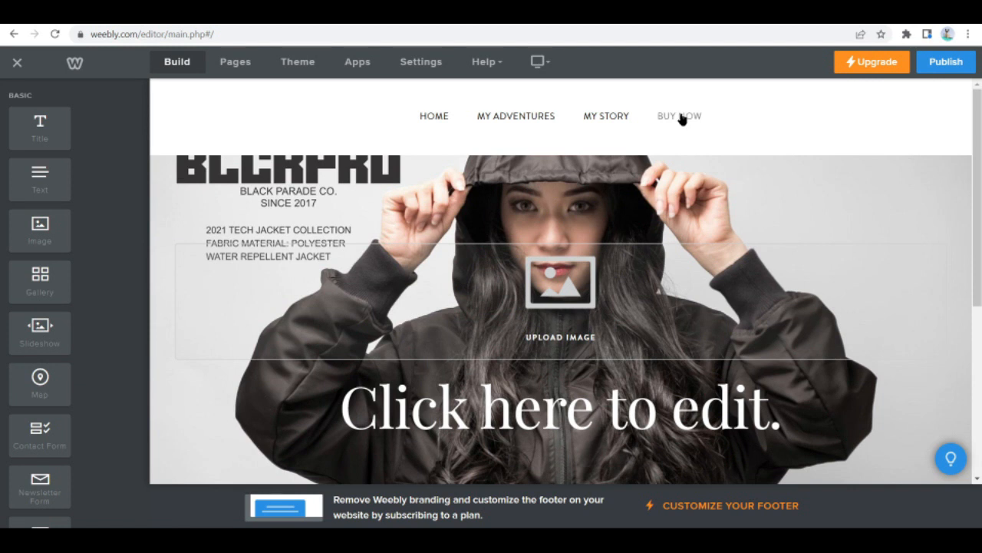
pyautogui.moveTo(196, 80)
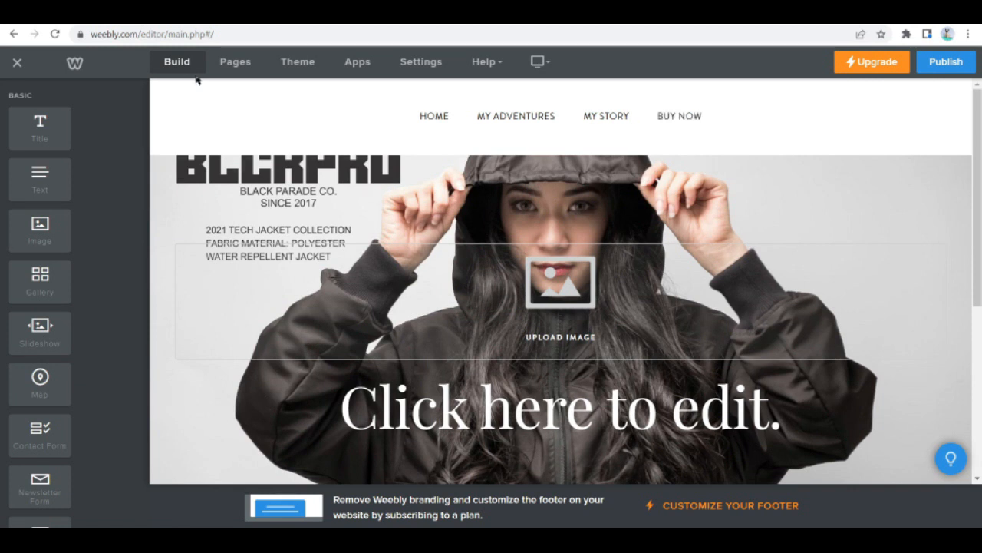
pyautogui.scroll(-3)
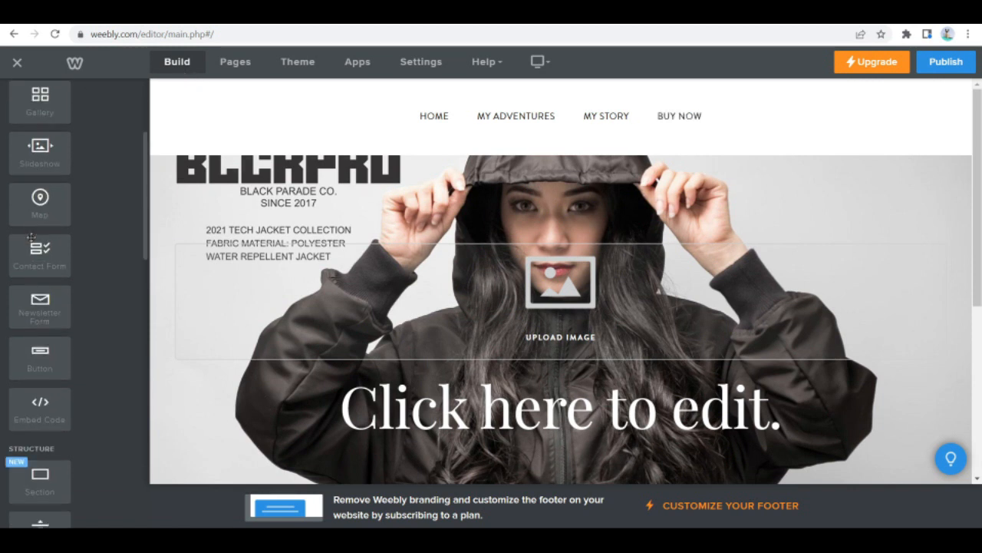
pyautogui.scroll(-3)
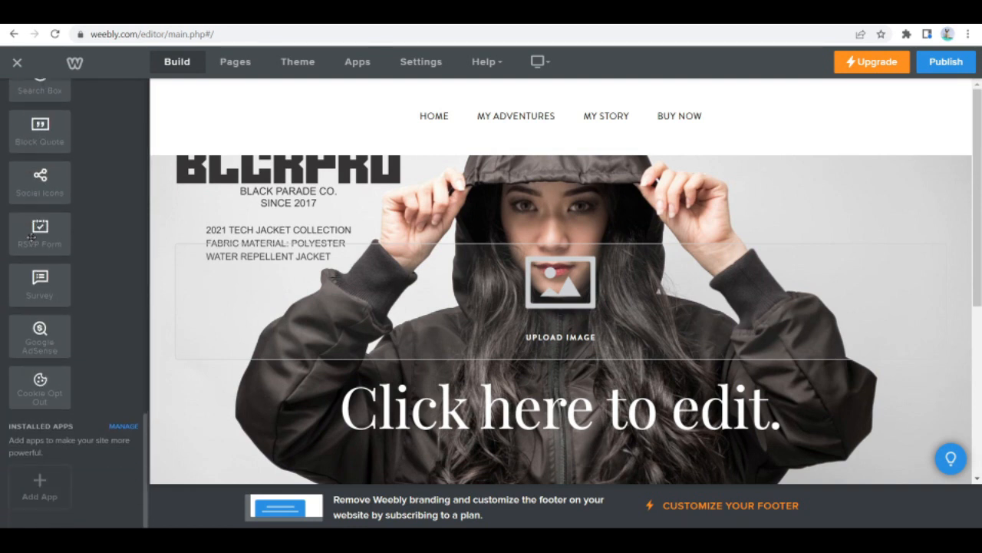
pyautogui.moveTo(420, 61)
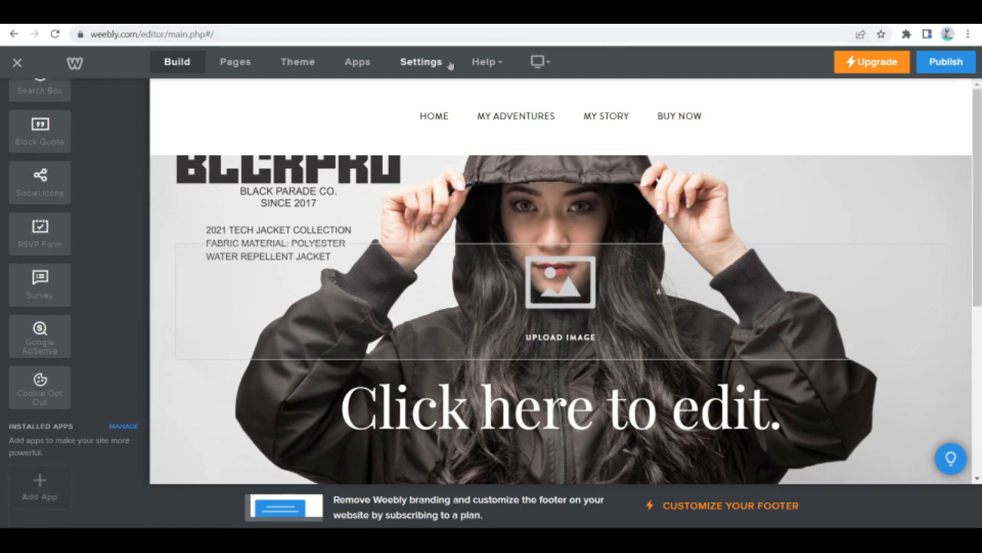
# Go to the site Settings and view the My Apps section of installed apps.
pyautogui.click(540, 62)
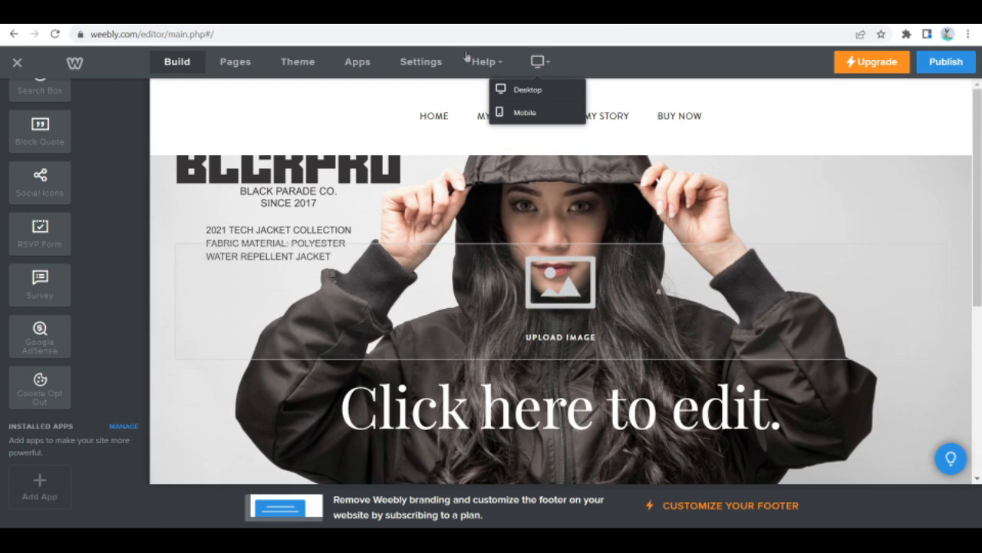
pyautogui.click(420, 62)
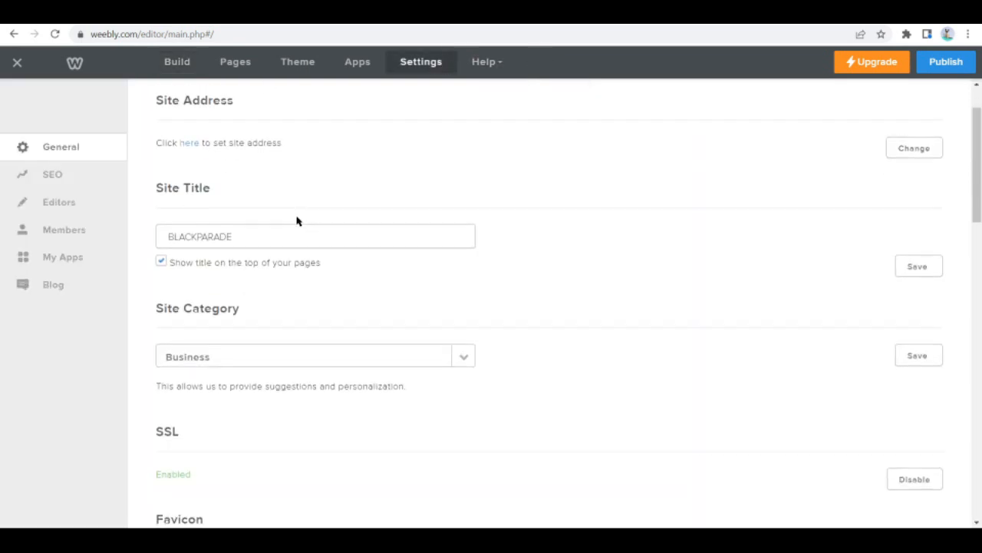
pyautogui.scroll(-3)
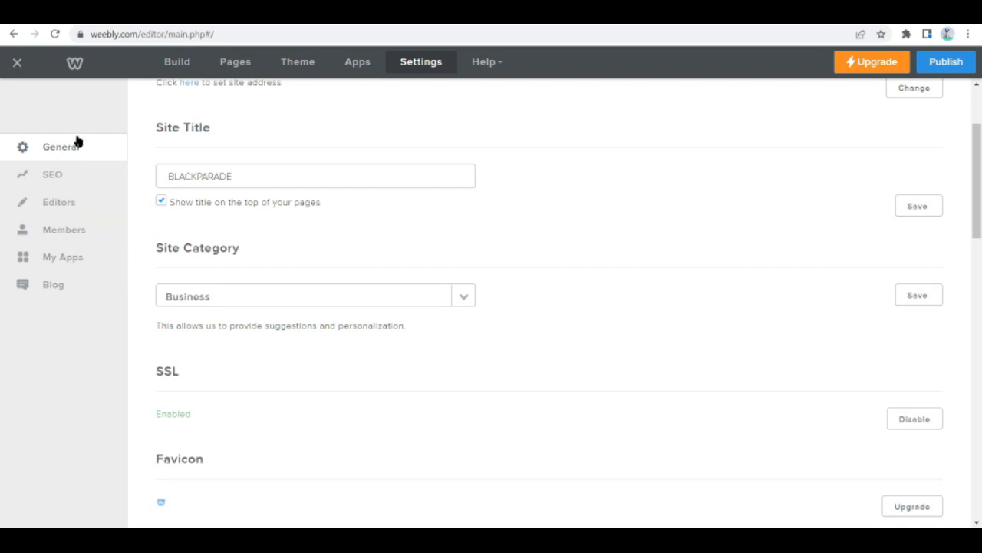
pyautogui.click(62, 256)
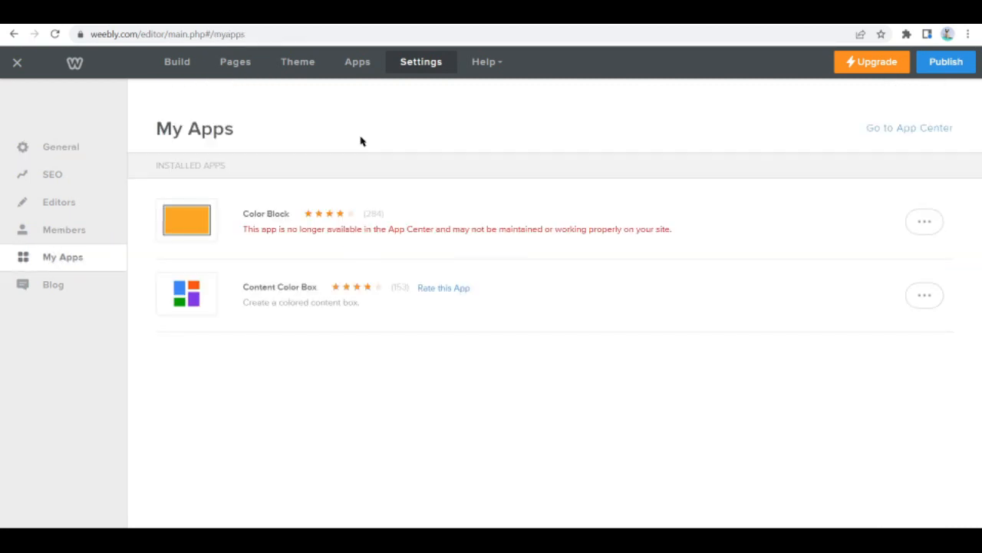
pyautogui.moveTo(86, 301)
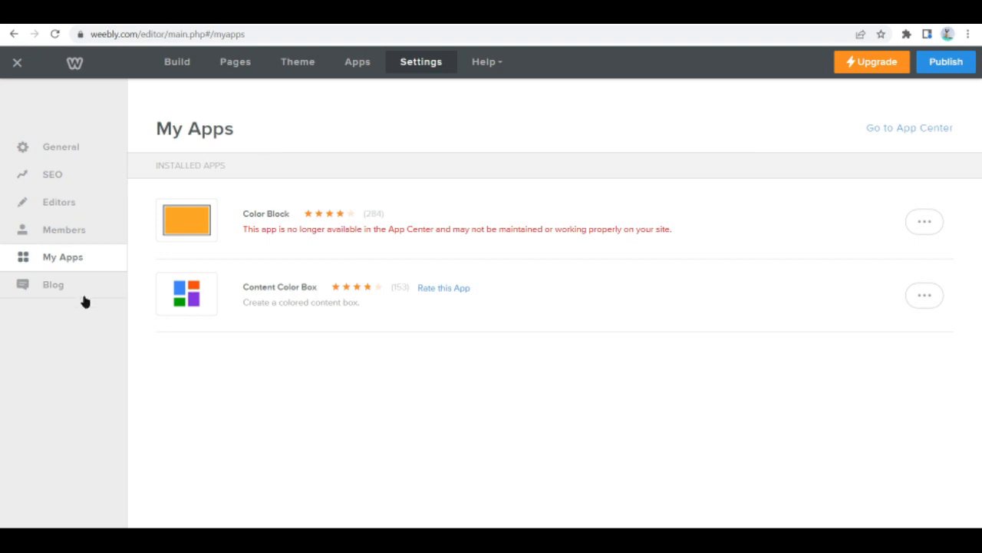
pyautogui.moveTo(343, 113)
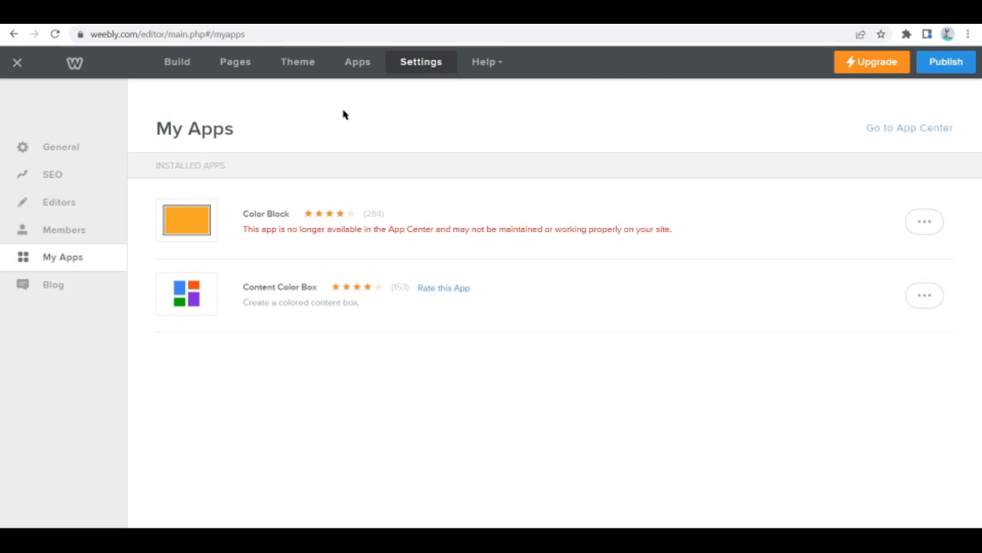
pyautogui.moveTo(945, 61)
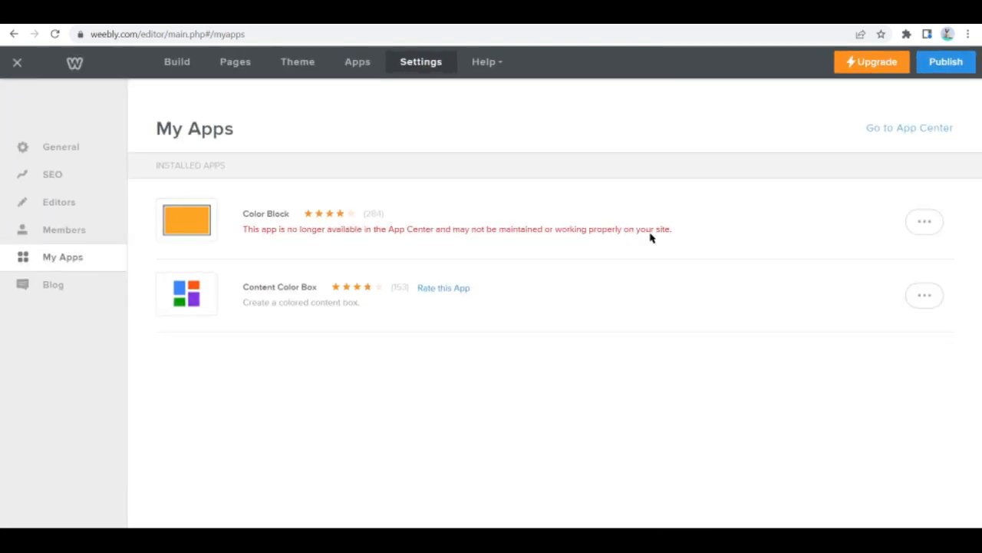
pyautogui.moveTo(651, 238)
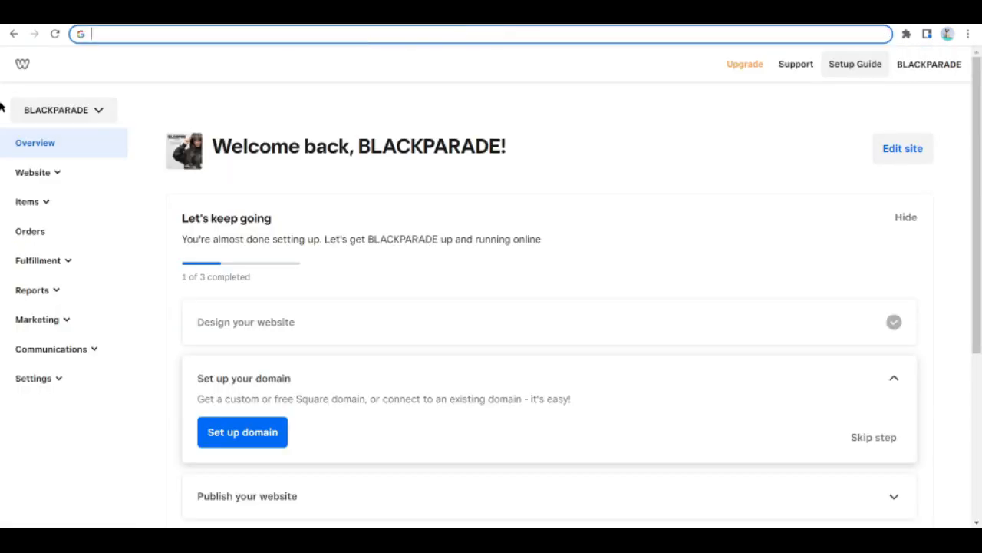
# Search Google for 'promoting online store' and scroll to the BigCommerce promotion article.
pyautogui.write('promoting')
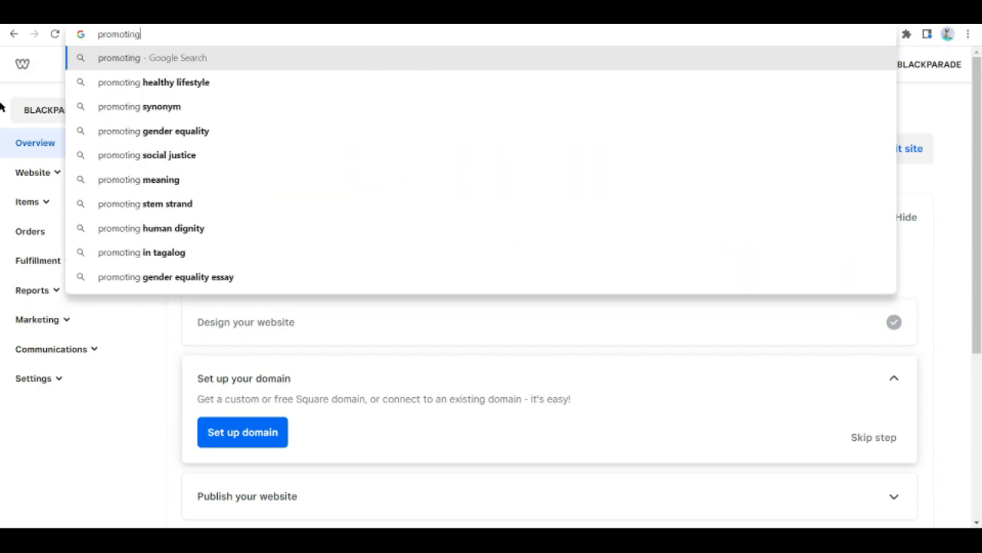
pyautogui.write('online')
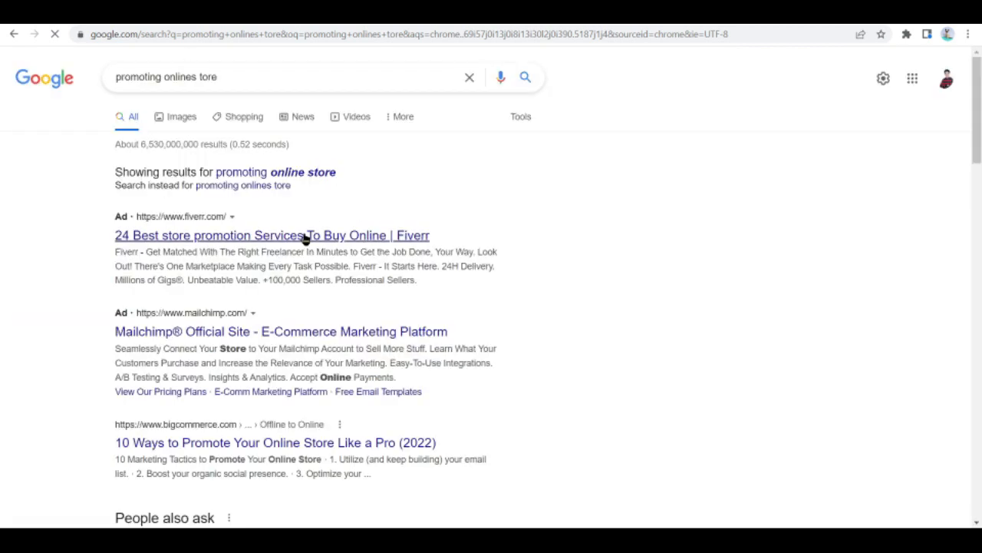
pyautogui.scroll(-3)
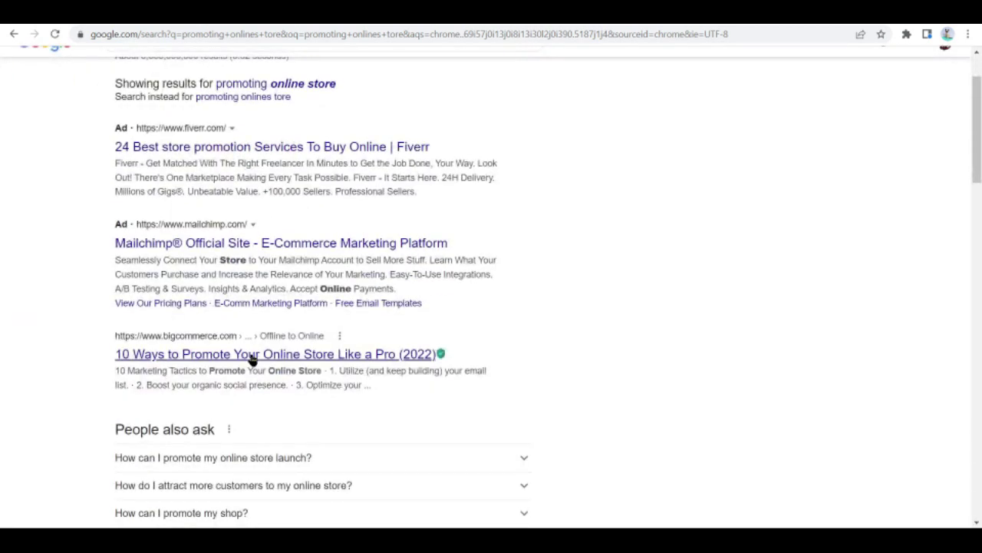
pyautogui.click(273, 353)
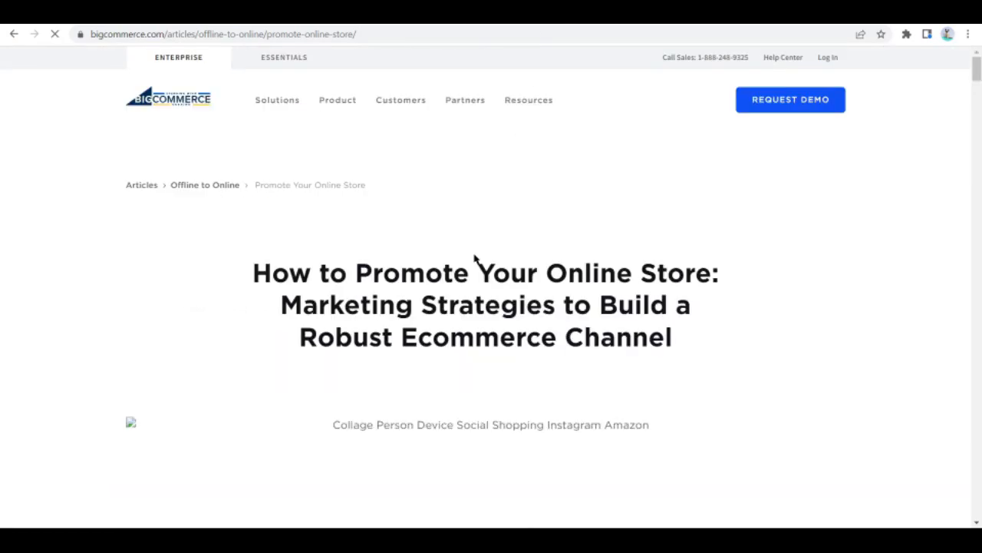
pyautogui.scroll(-3)
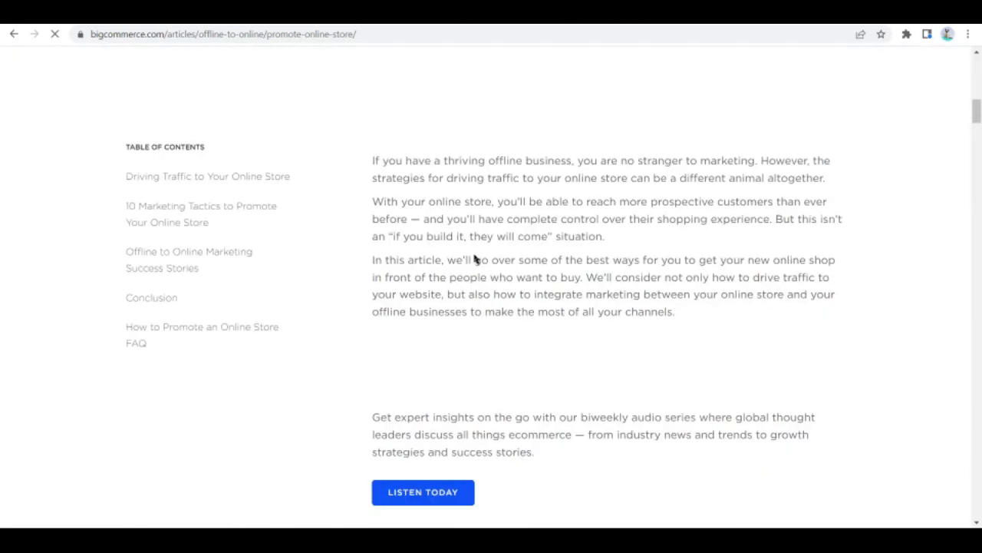
pyautogui.scroll(-3)
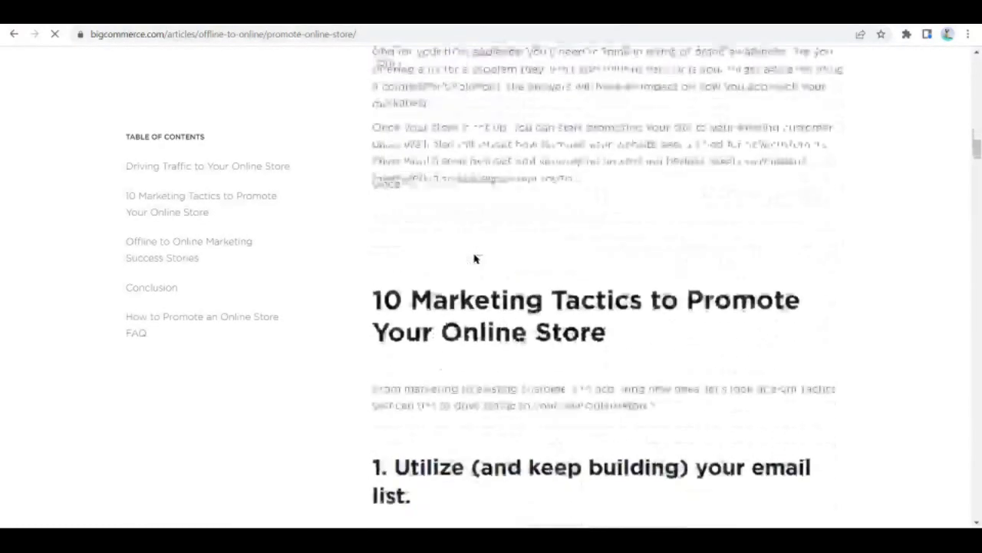
pyautogui.scroll(-3)
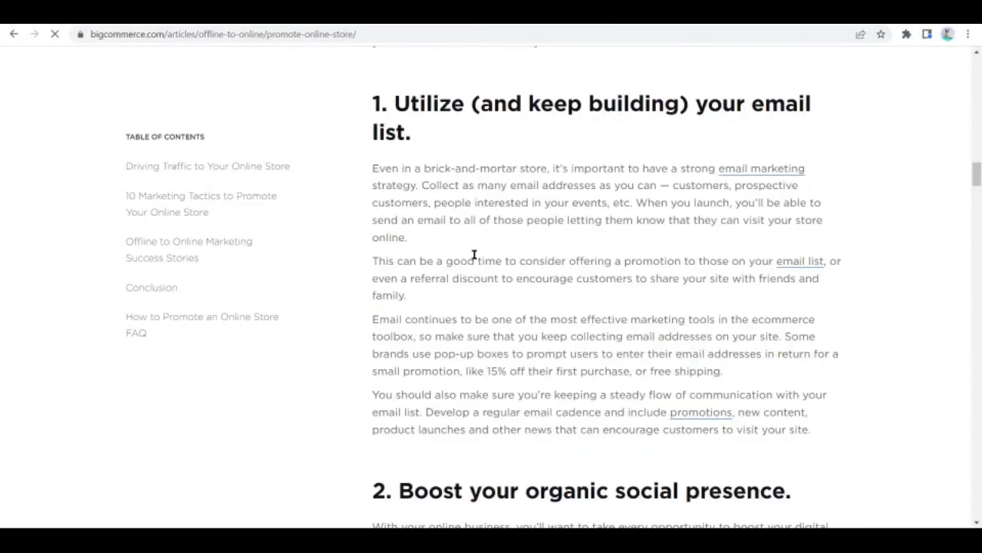
pyautogui.scroll(-3)
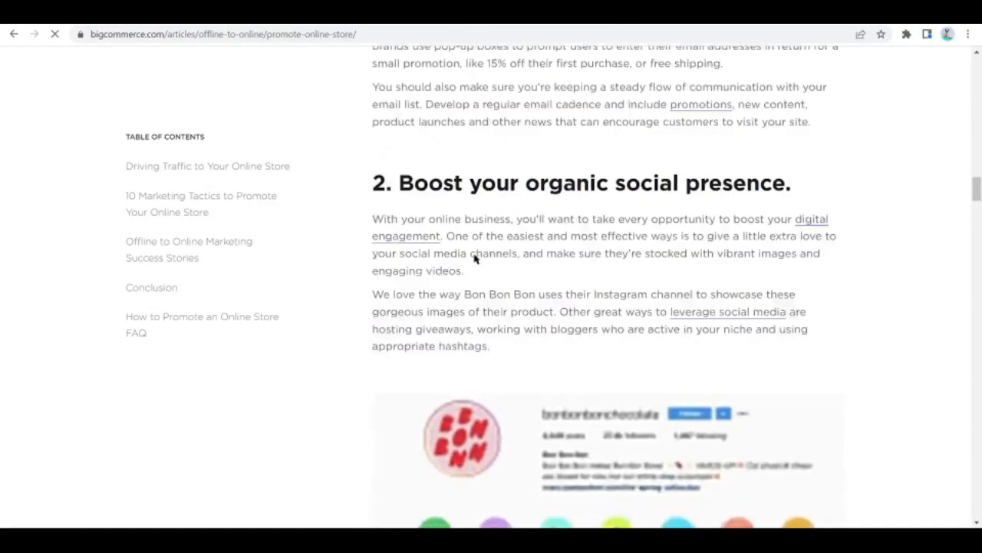
pyautogui.scroll(-3)
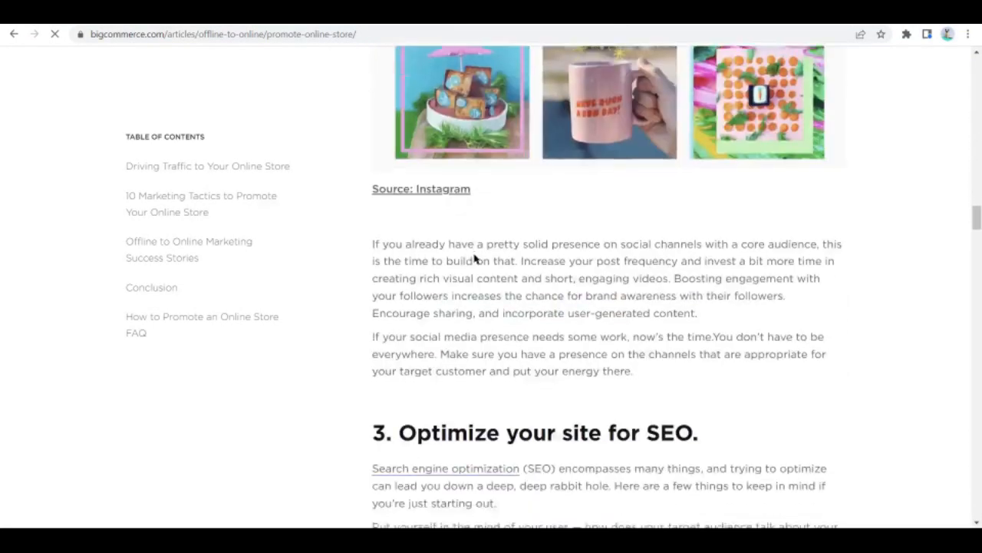
pyautogui.scroll(-3)
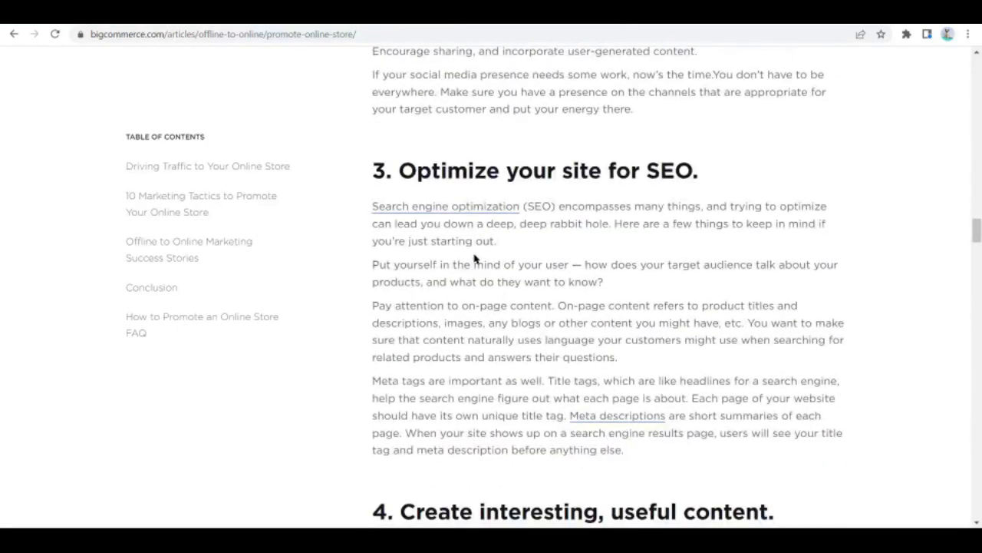
pyautogui.moveTo(485, 136)
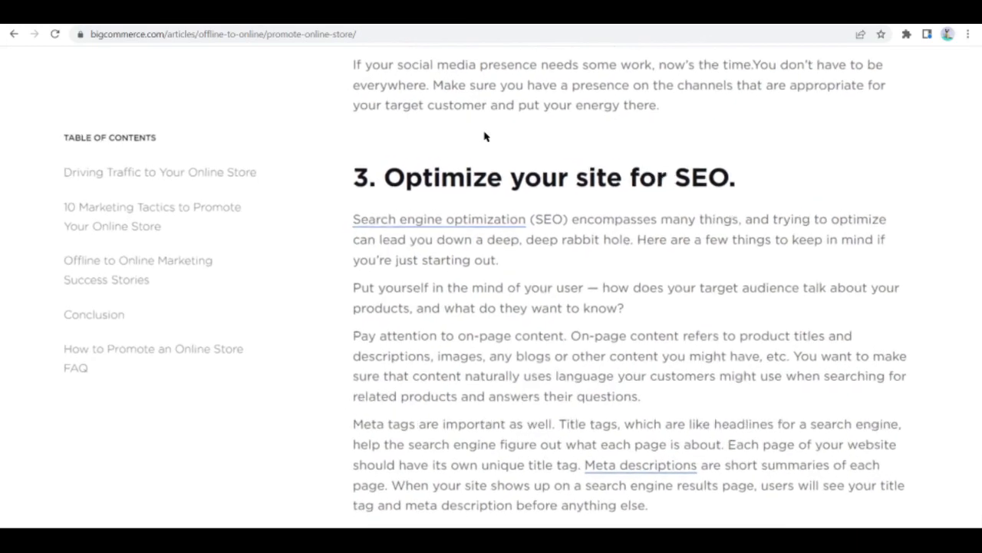
pyautogui.scroll(-3)
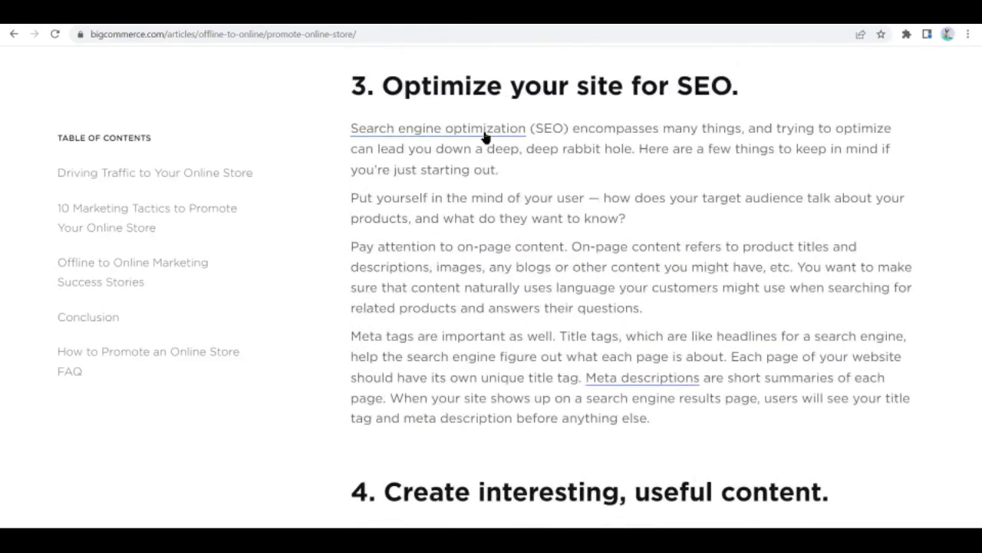
pyautogui.scroll(-3)
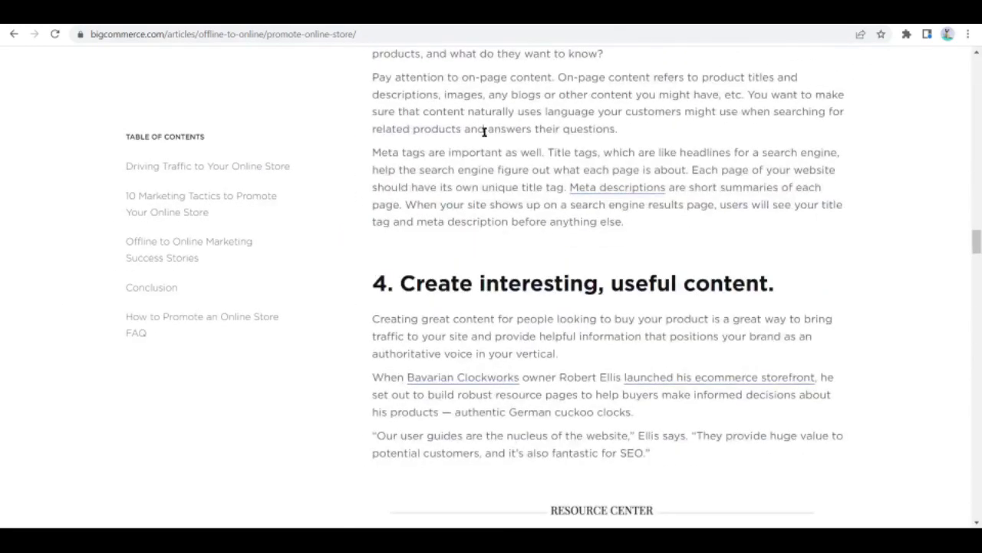
pyautogui.scroll(-3)
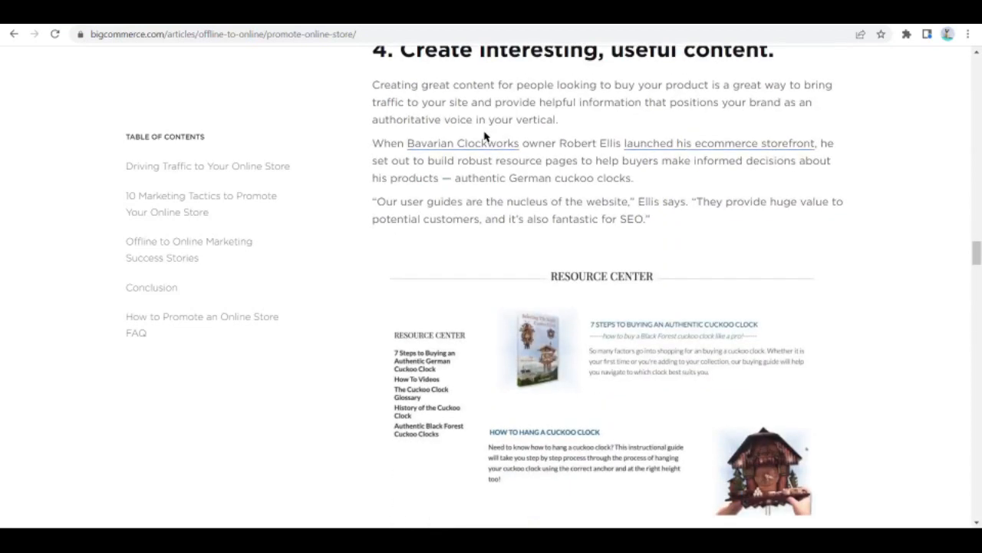
pyautogui.scroll(-3)
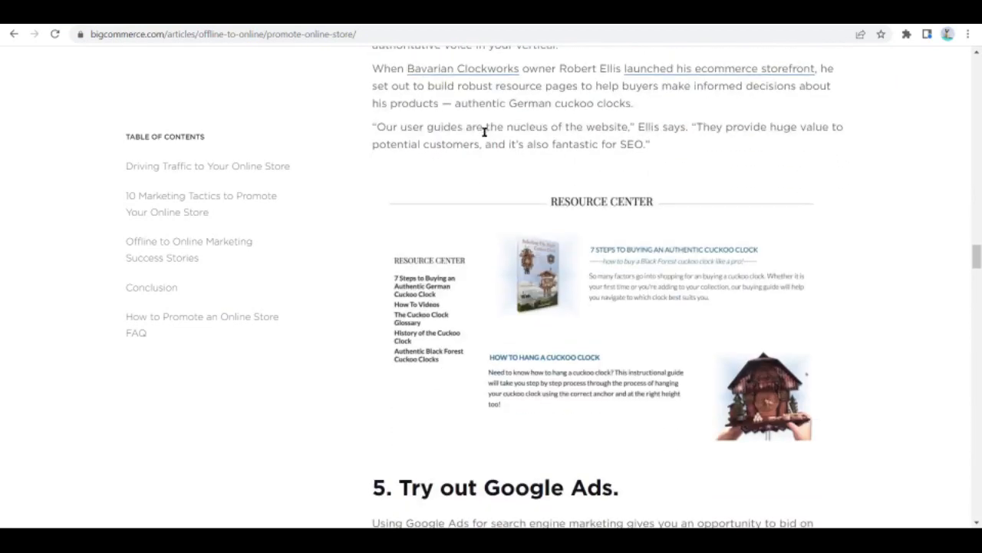
pyautogui.scroll(-3)
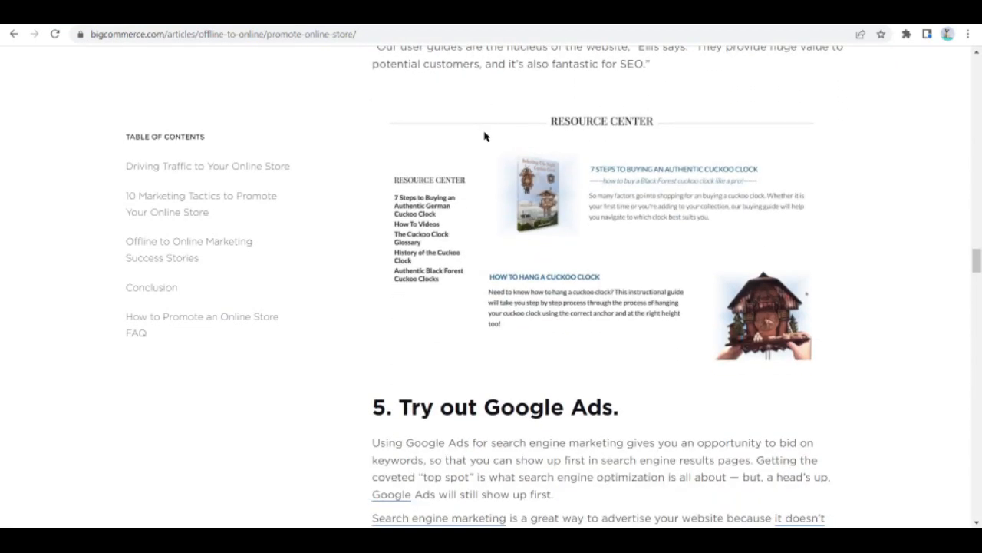
pyautogui.scroll(-3)
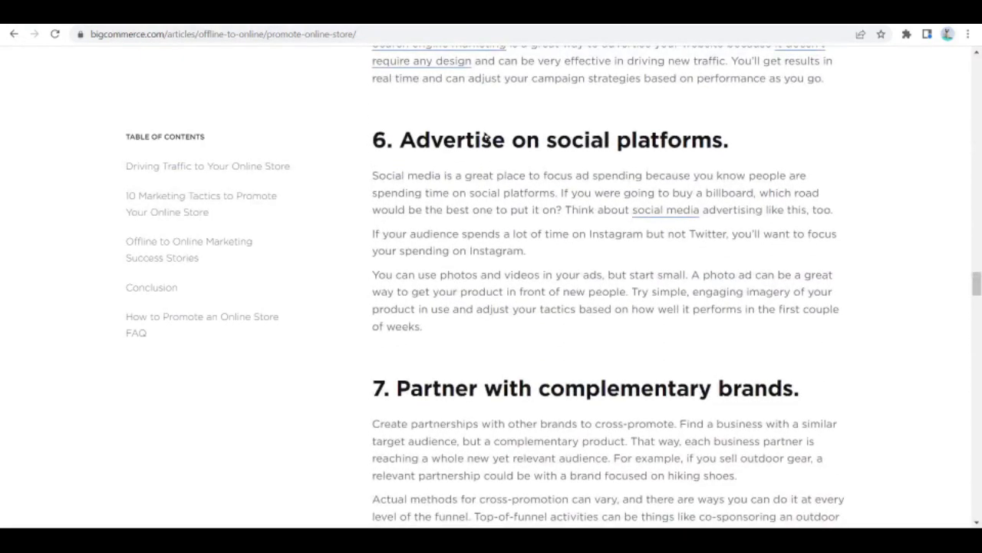
pyautogui.scroll(-3)
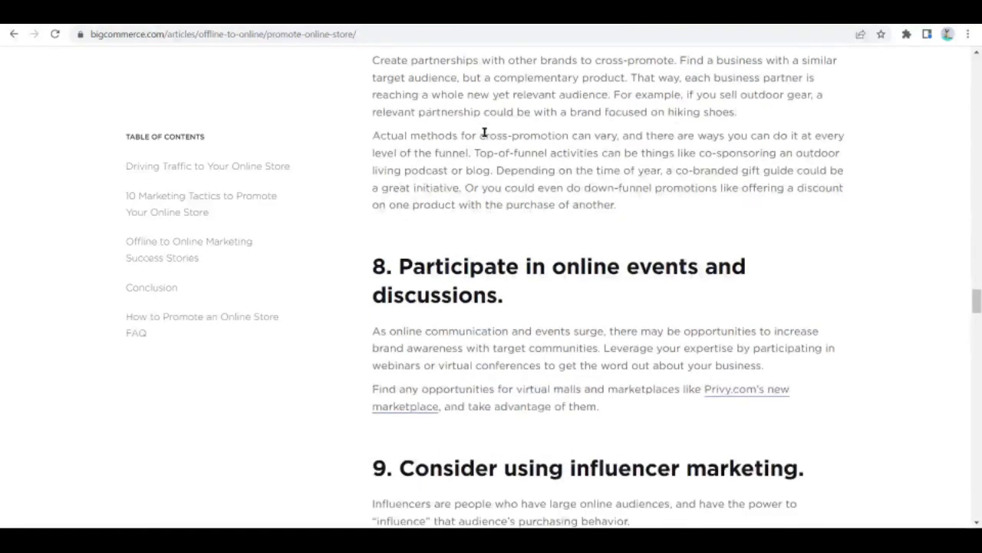
pyautogui.scroll(-3)
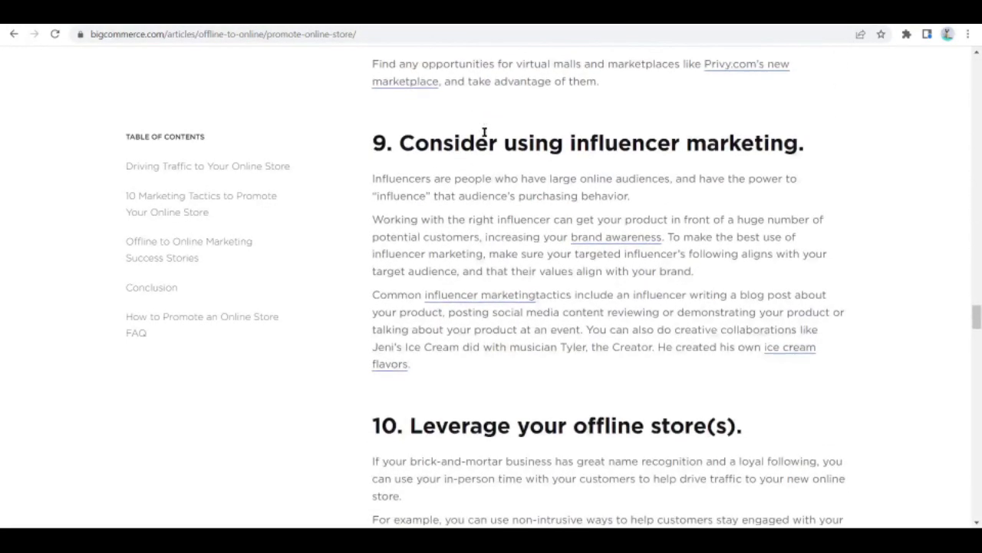
pyautogui.scroll(-3)
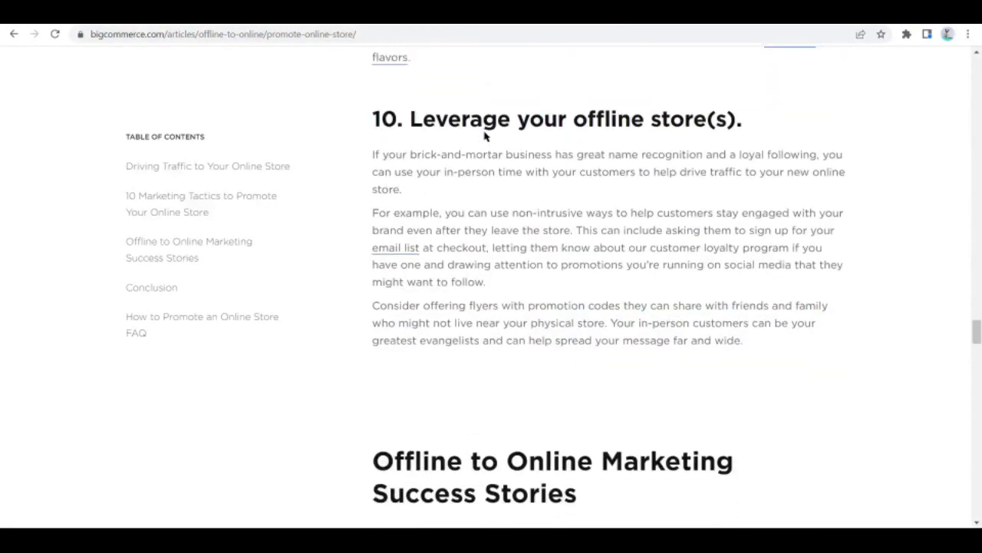
pyautogui.scroll(-3)
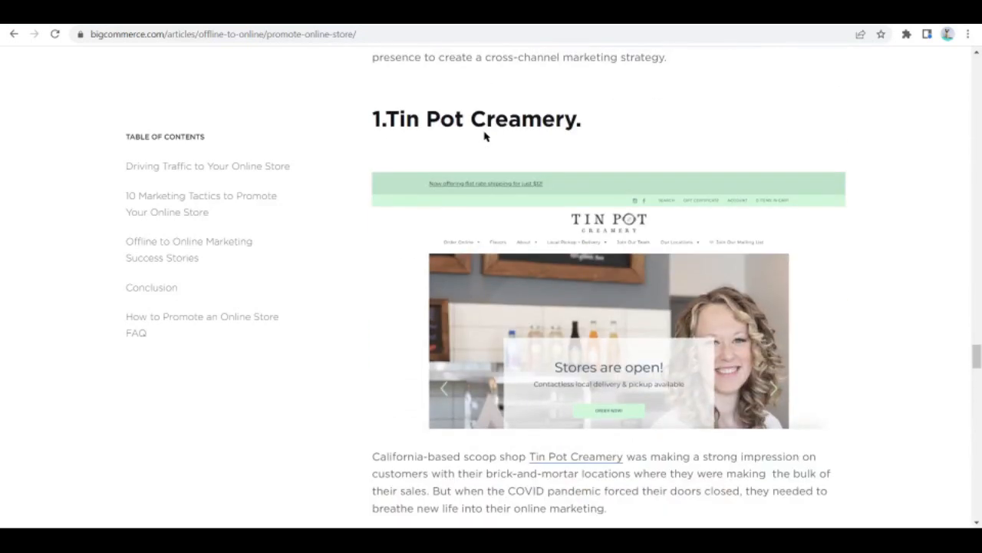
pyautogui.scroll(-3)
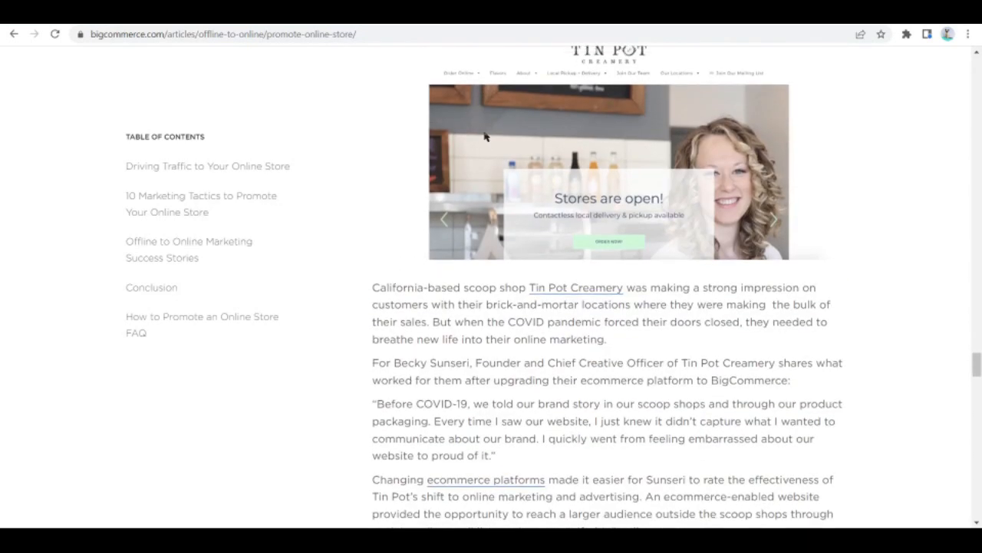
pyautogui.scroll(3)
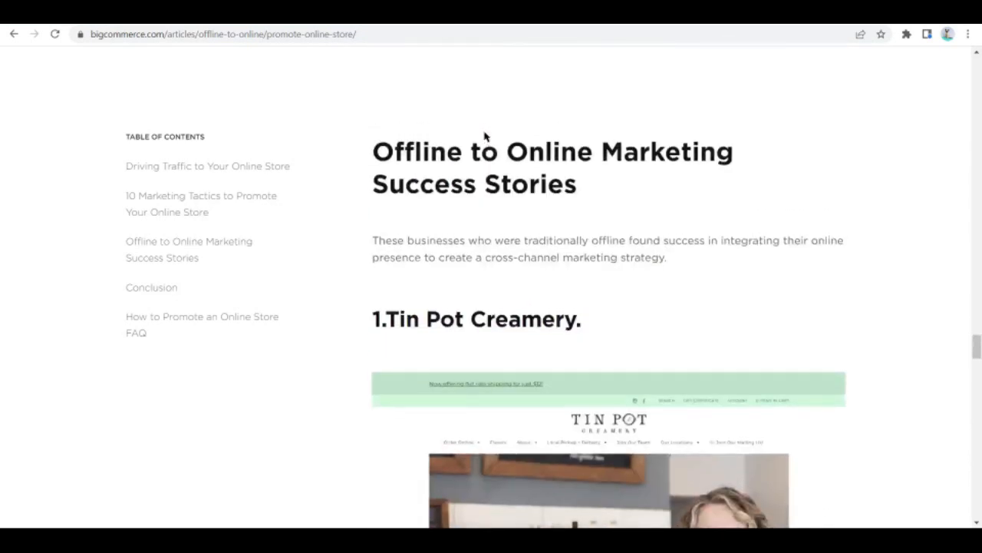
pyautogui.scroll(-3)
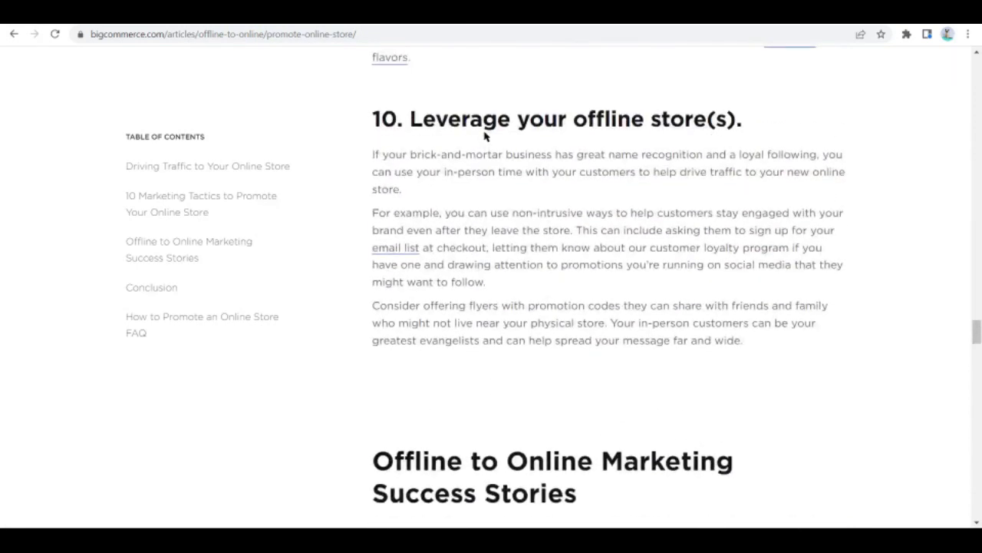
pyautogui.moveTo(356, 312)
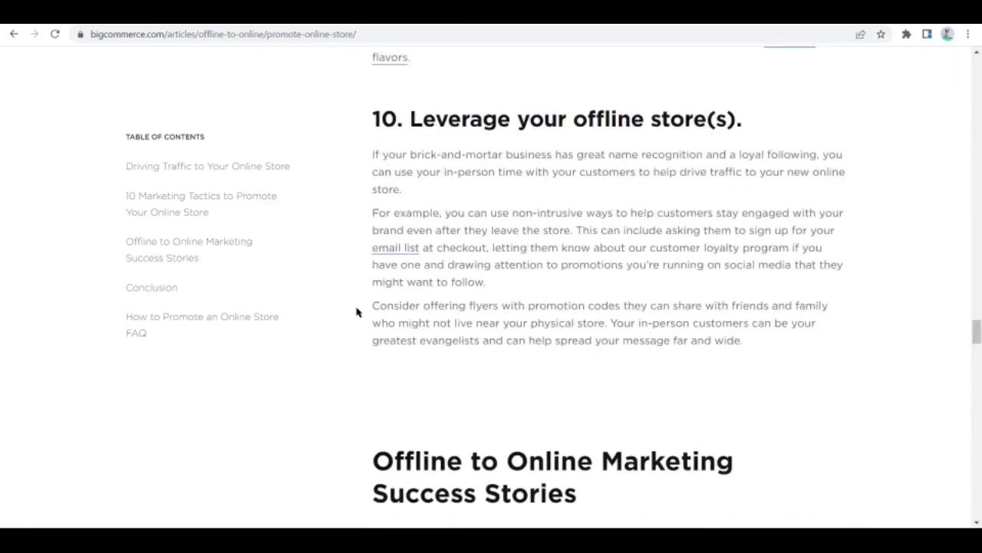
pyautogui.scroll(3)
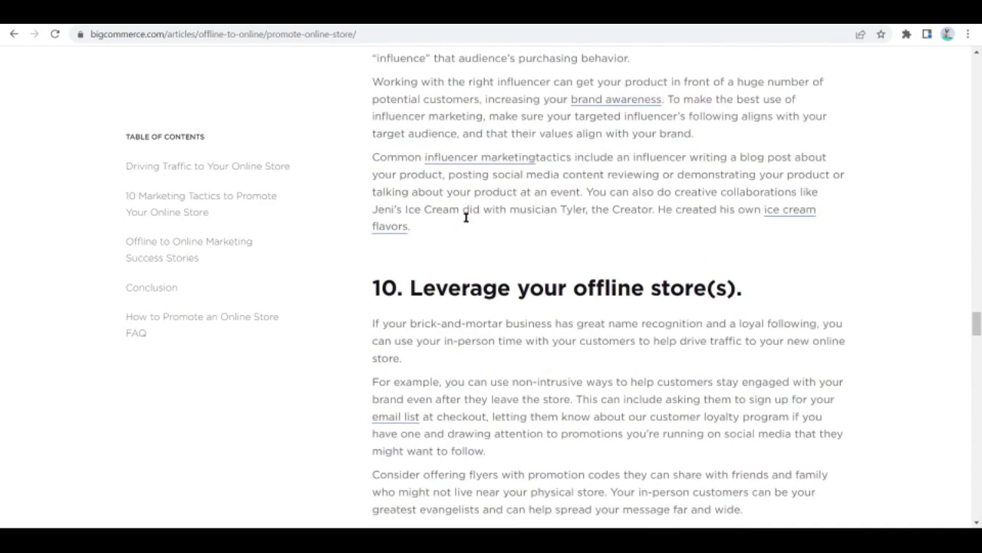
pyautogui.scroll(3)
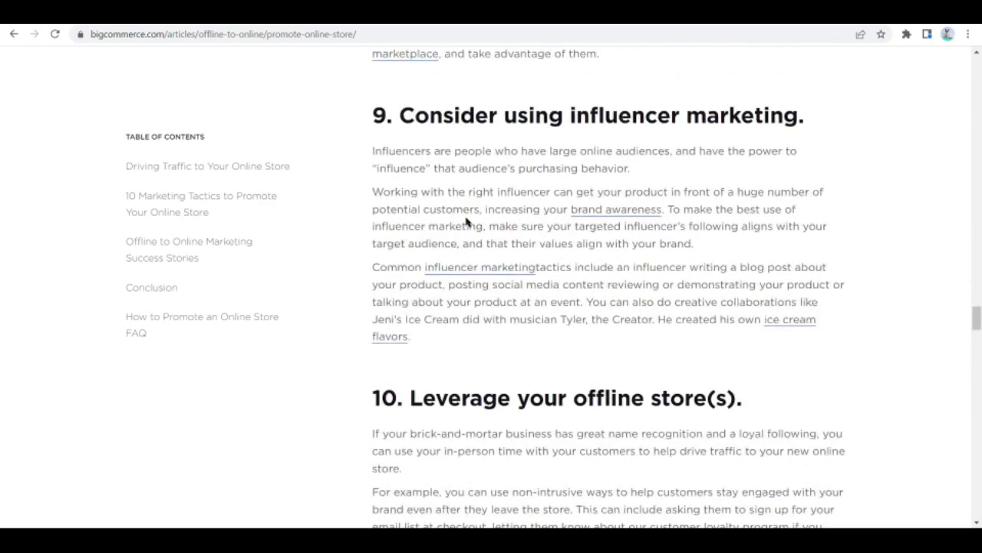
pyautogui.moveTo(488, 224)
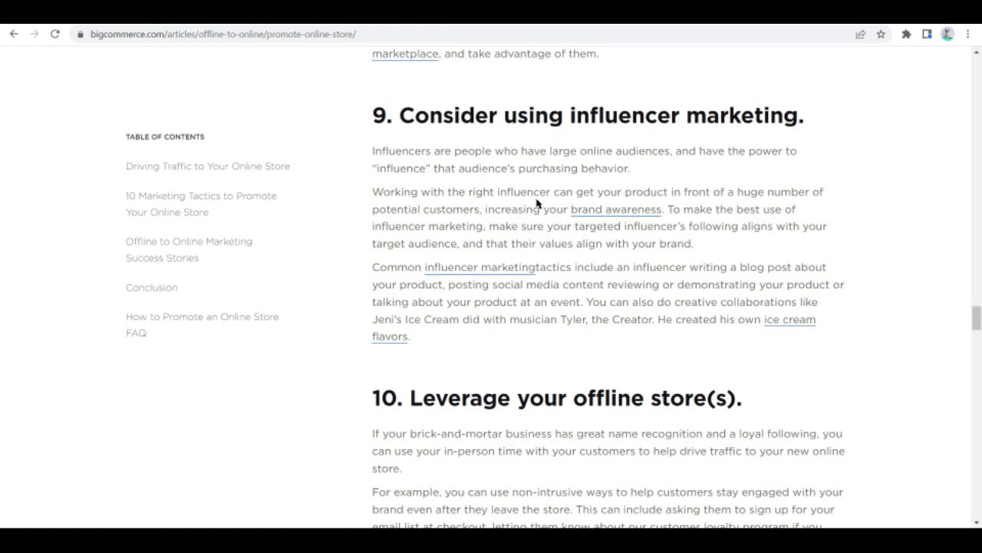
pyautogui.scroll(3)
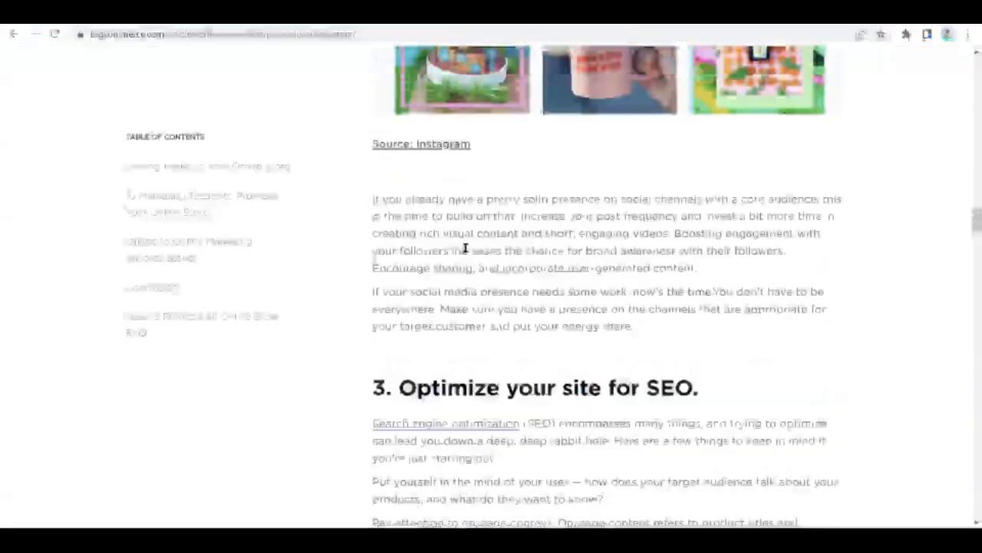
pyautogui.scroll(3)
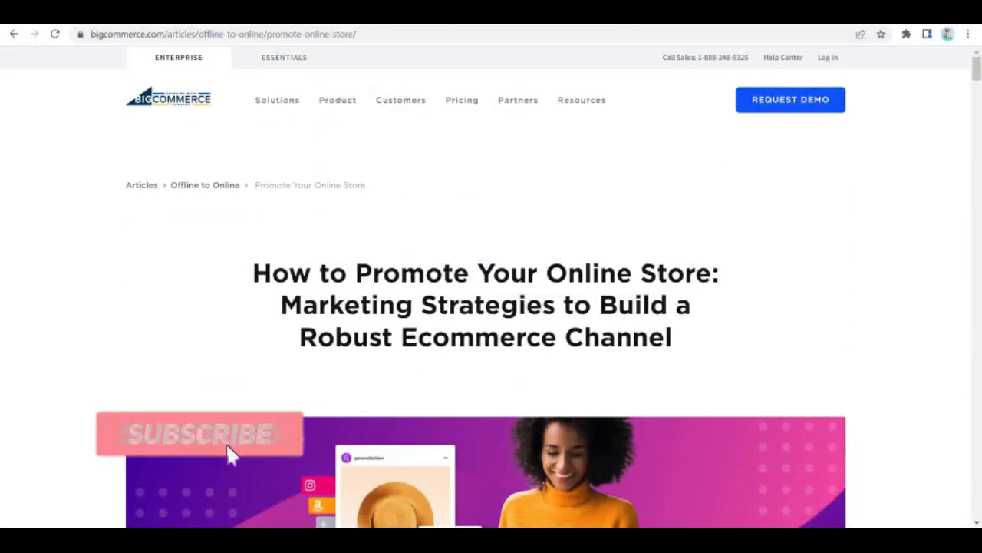
pyautogui.click(199, 433)
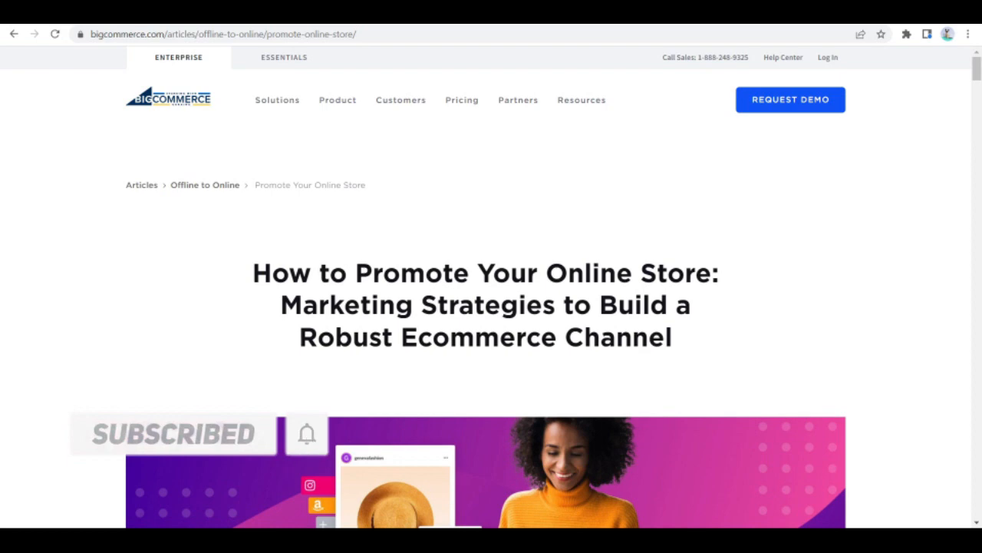